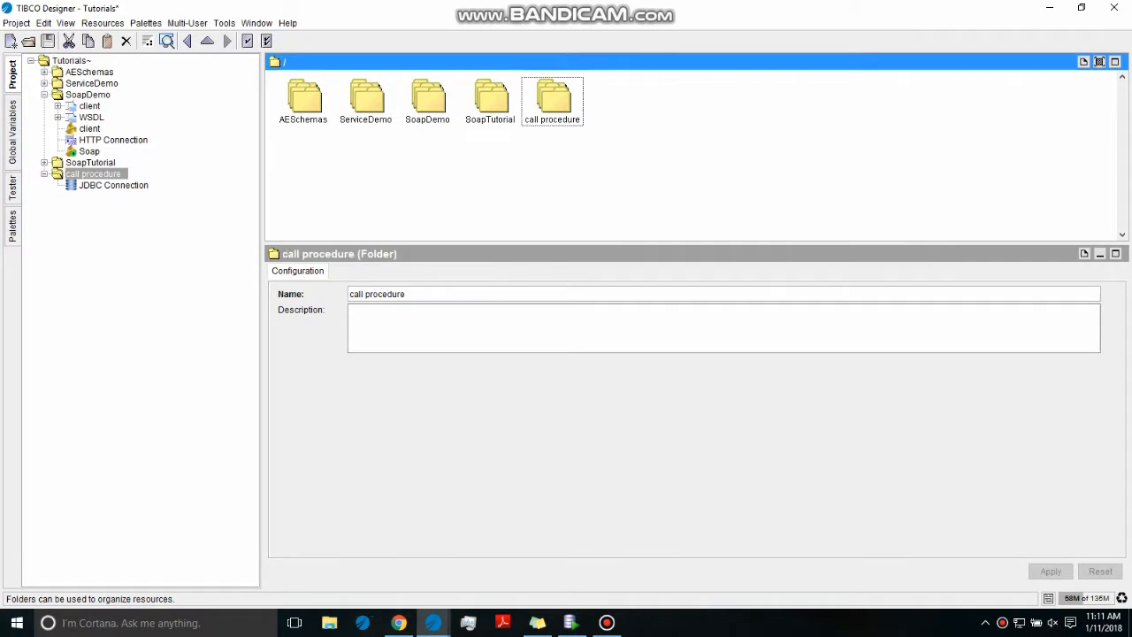
Add a process definition named 'call procedure' in the call procedure folder and apply it
double_click(552, 97)
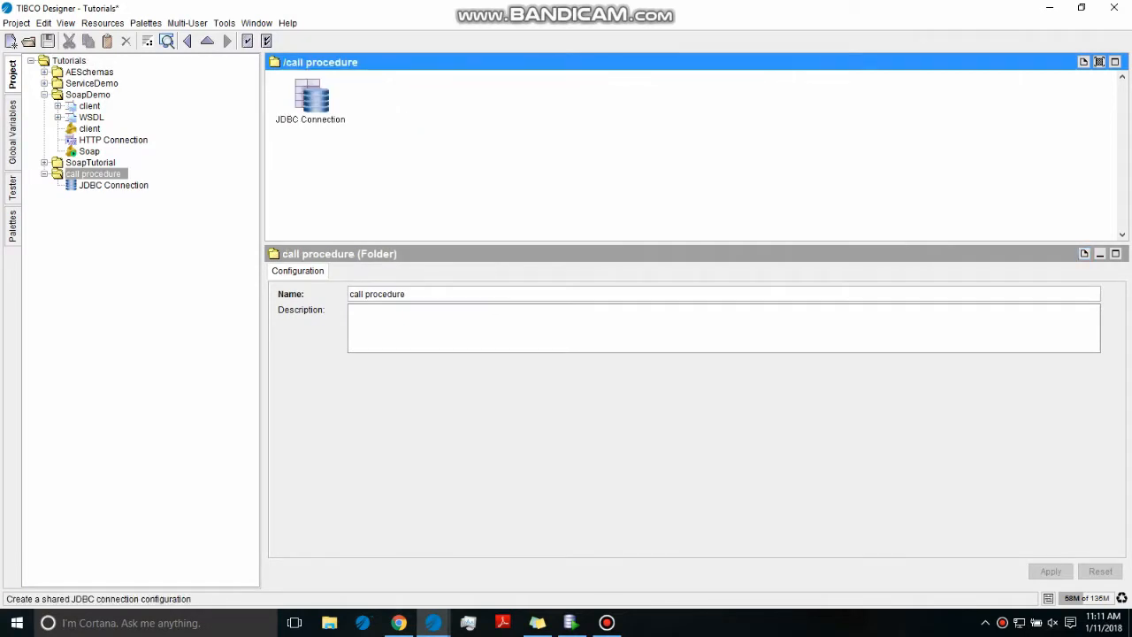
click(113, 185)
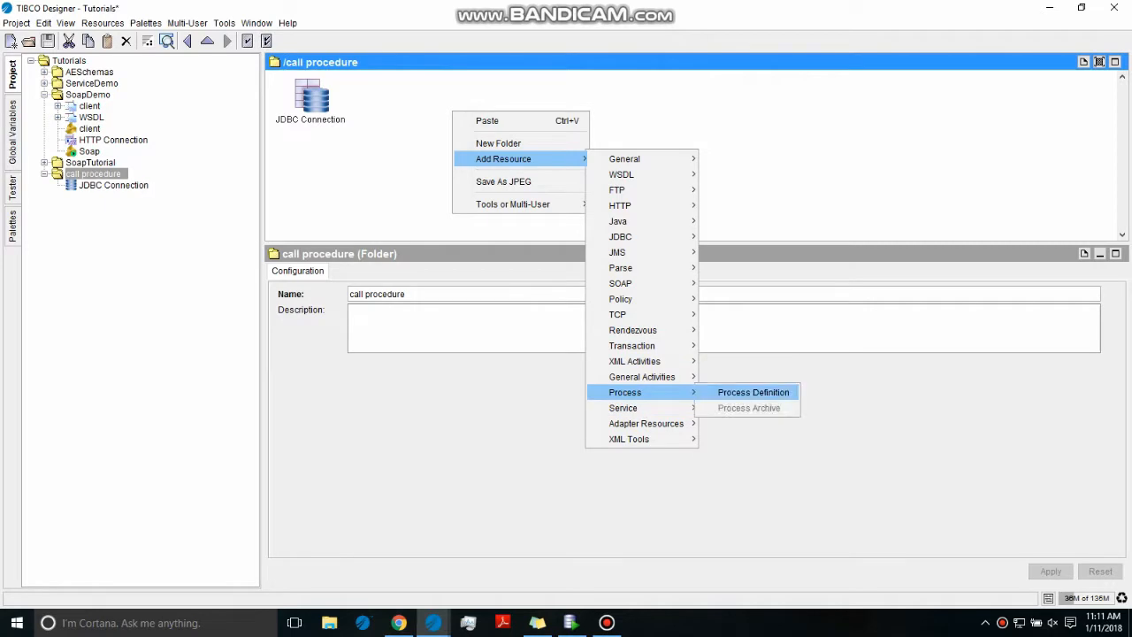
click(754, 393)
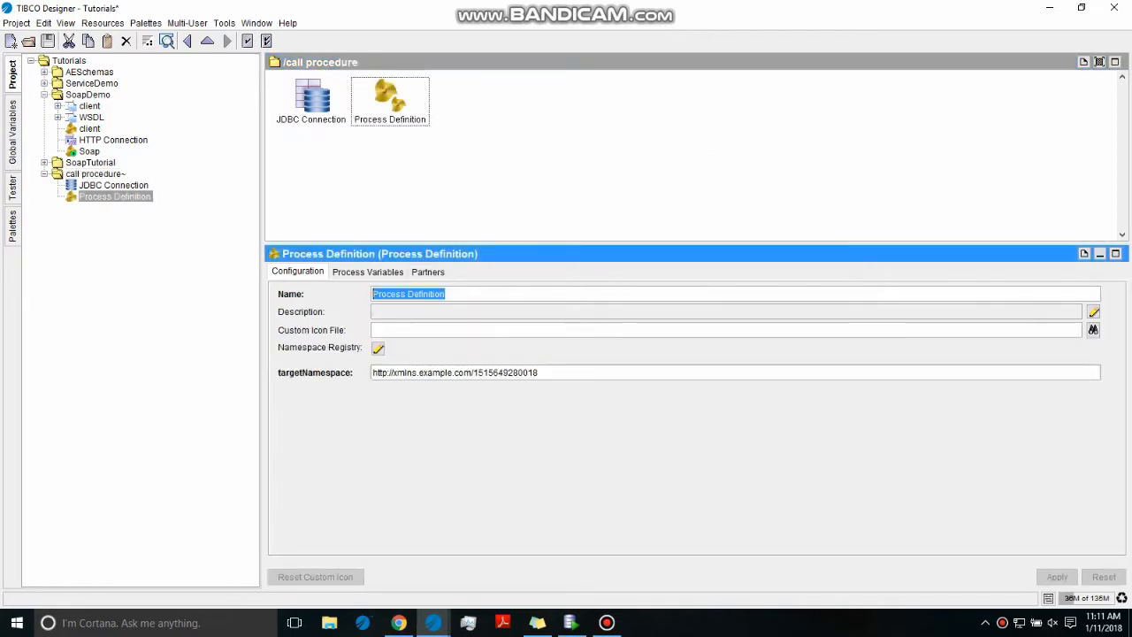
text(call pr)
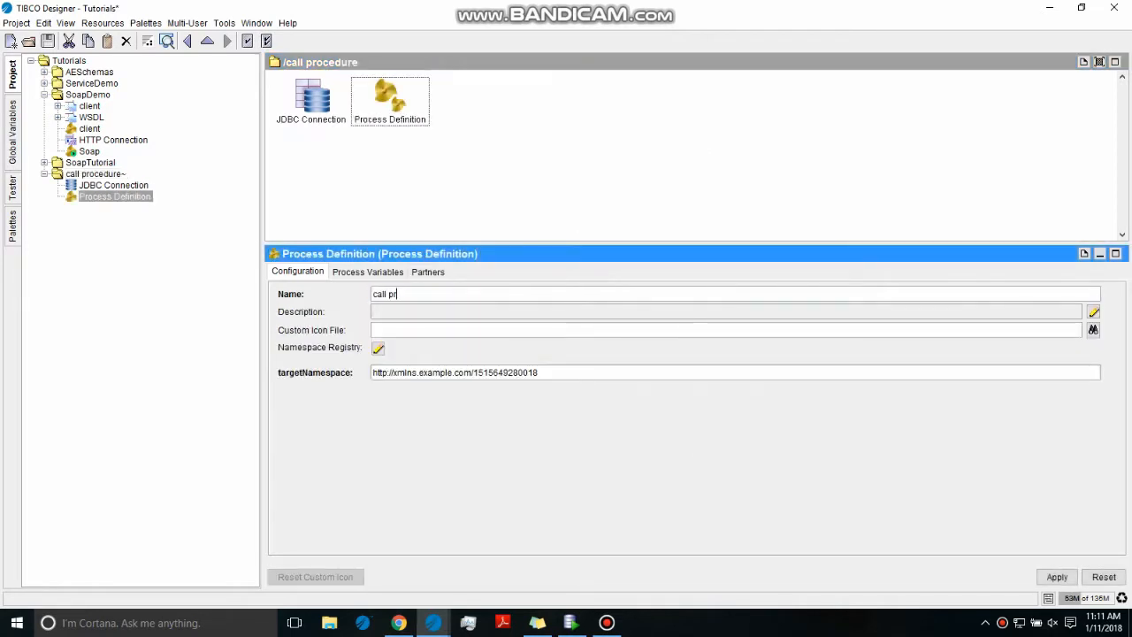
text(ocedure)
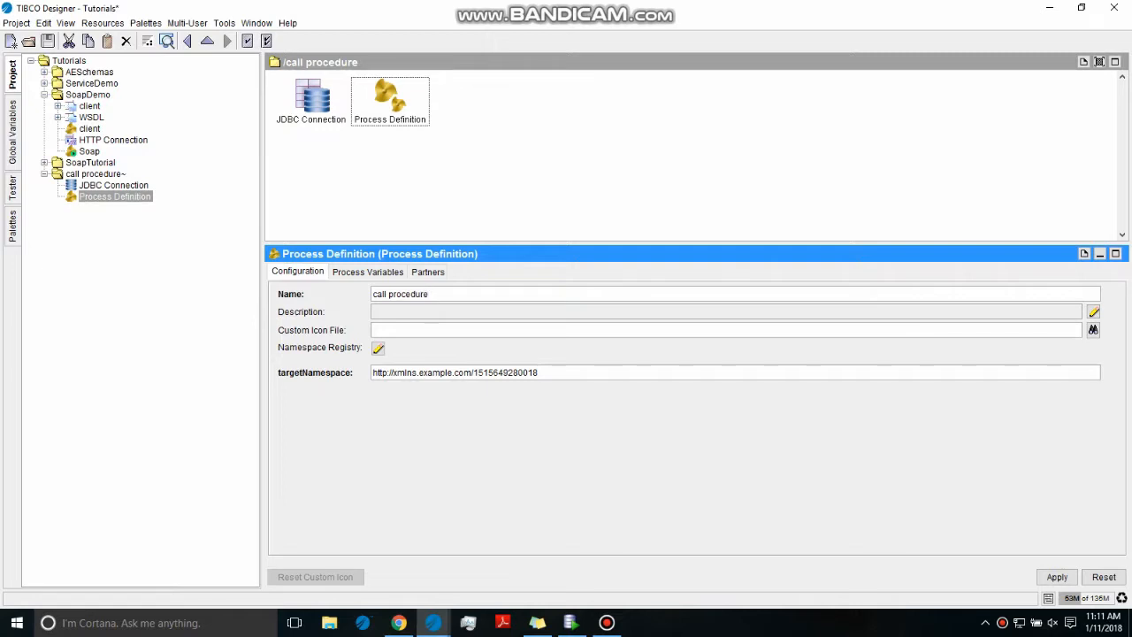
click(1058, 577)
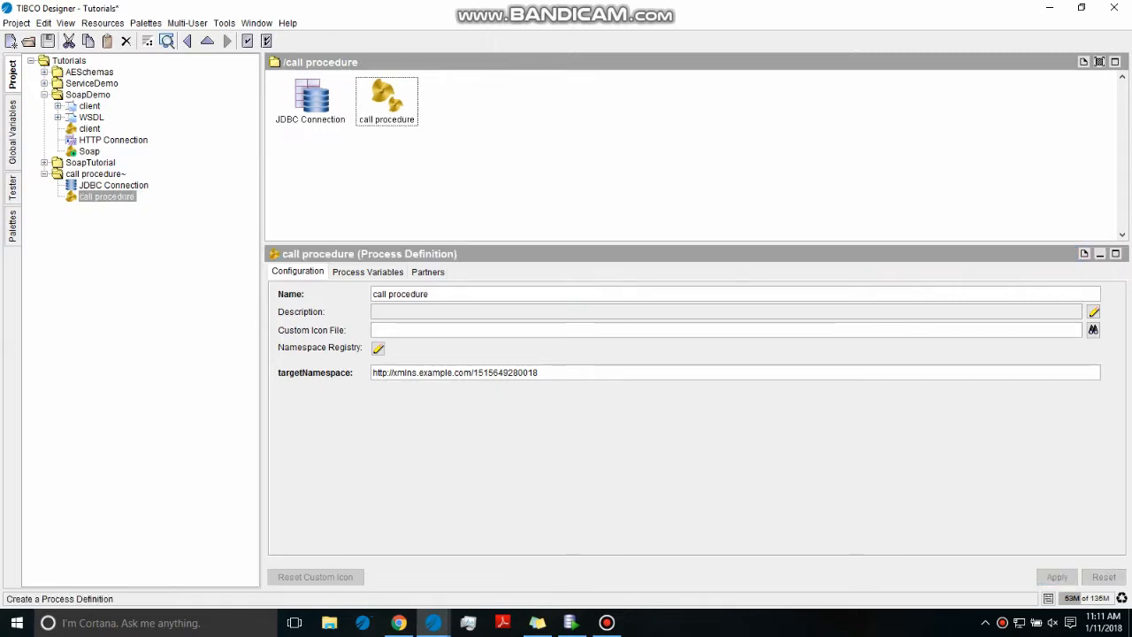
Place a JDBC Call Procedure activity in the process and link Start → activity → End
double_click(386, 95)
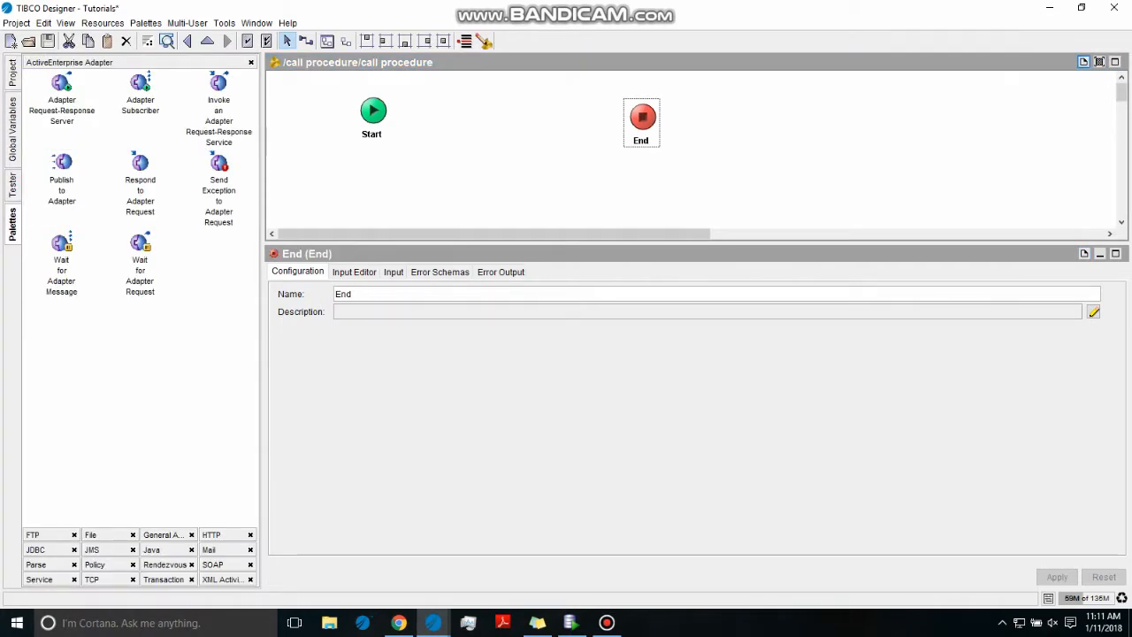
click(35, 535)
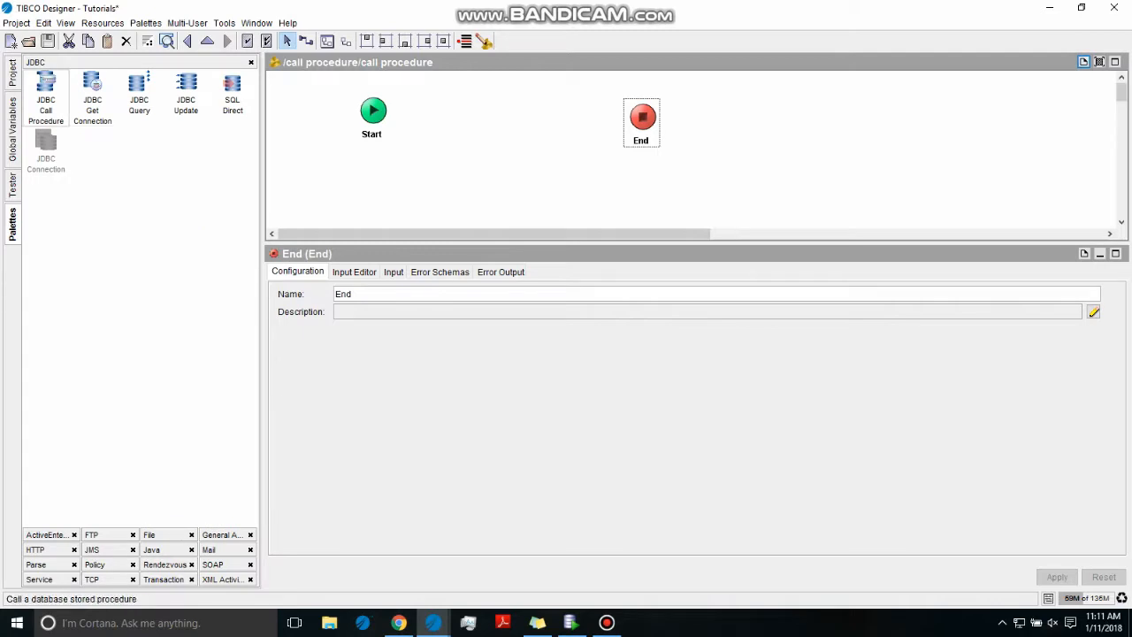
drag(46, 85, 496, 126)
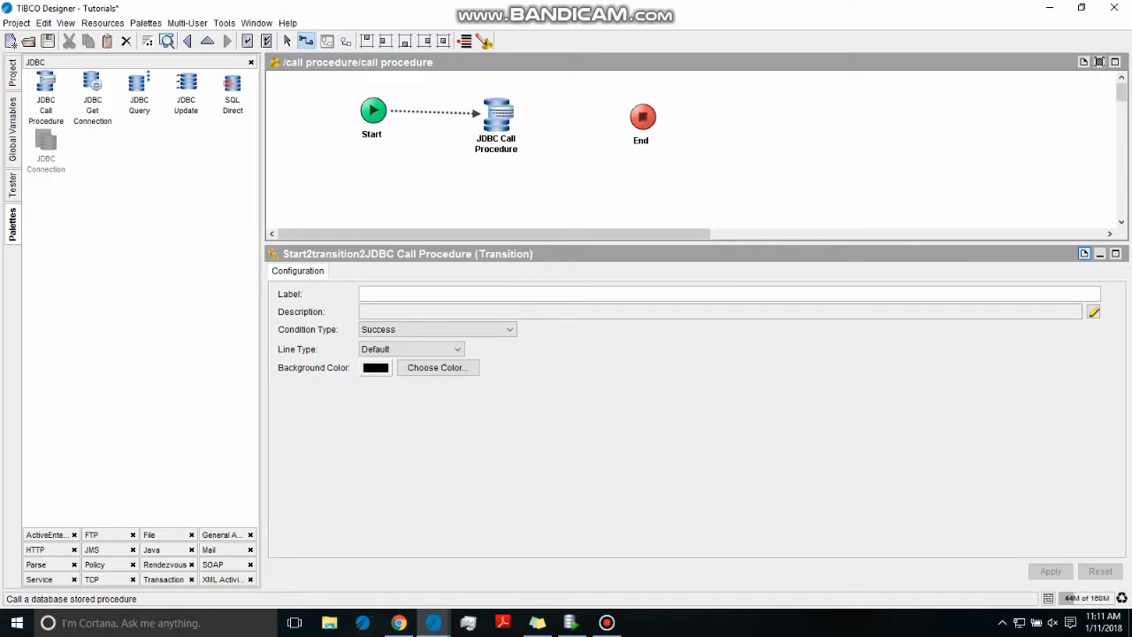
click(575, 117)
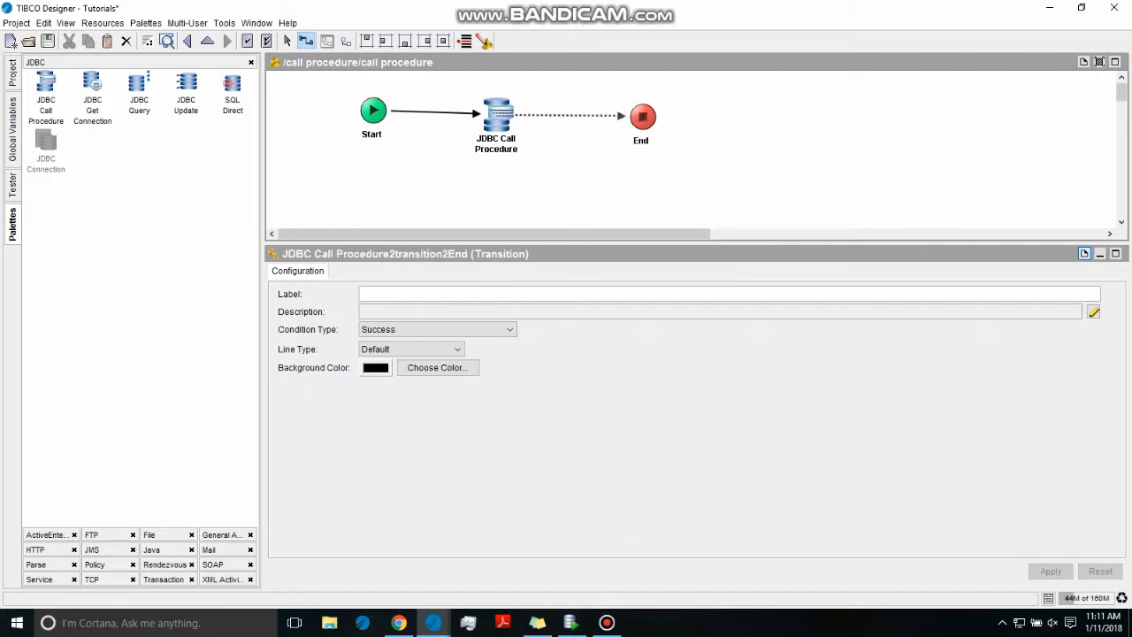
click(499, 115)
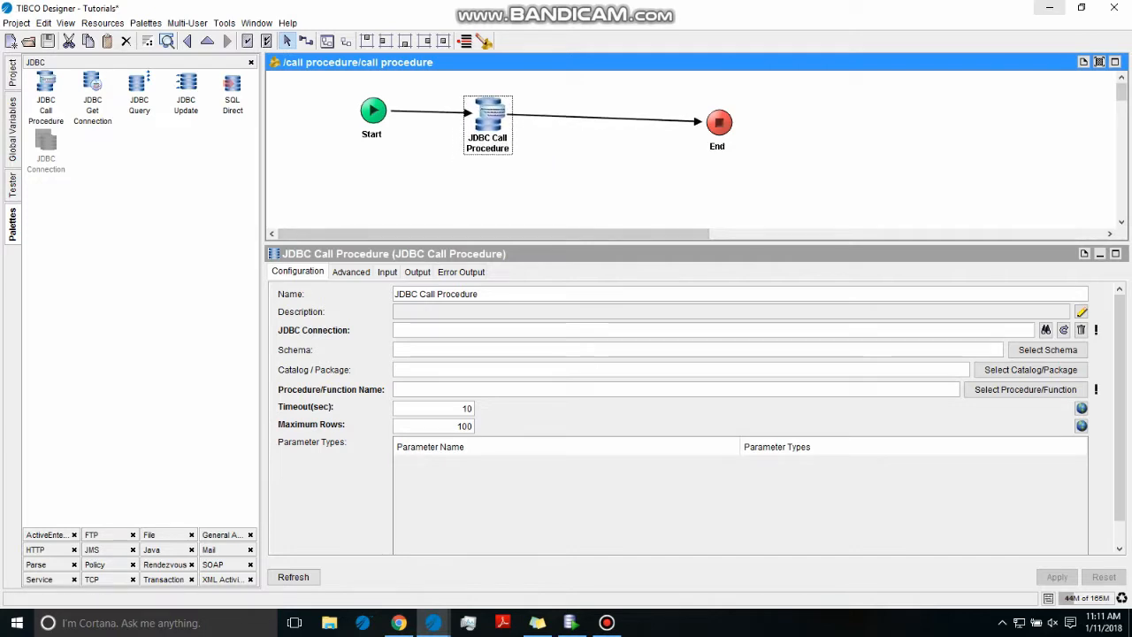
click(570, 623)
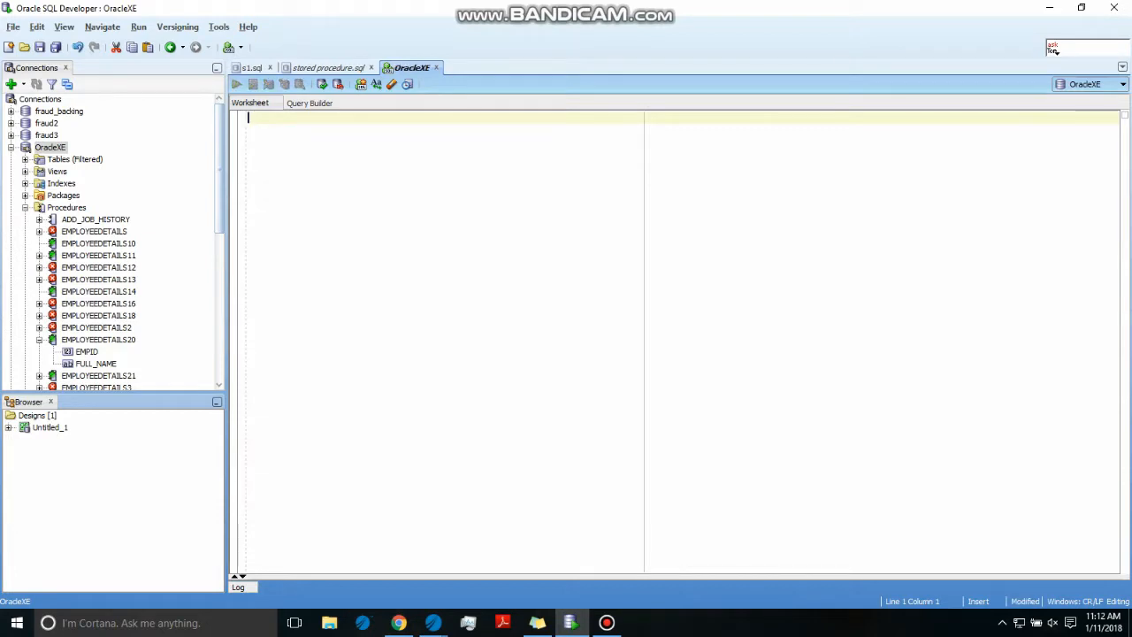
Write the header 'create or replace procedure Employeesdetails88' in the OracleXE worksheet
text(c)
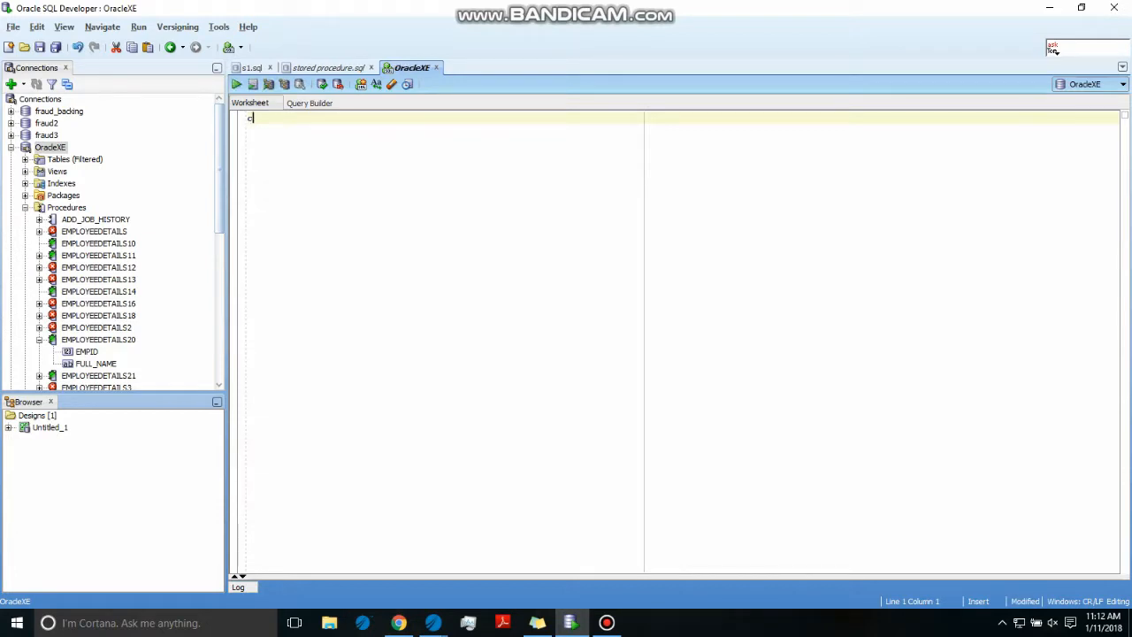
text(reate o)
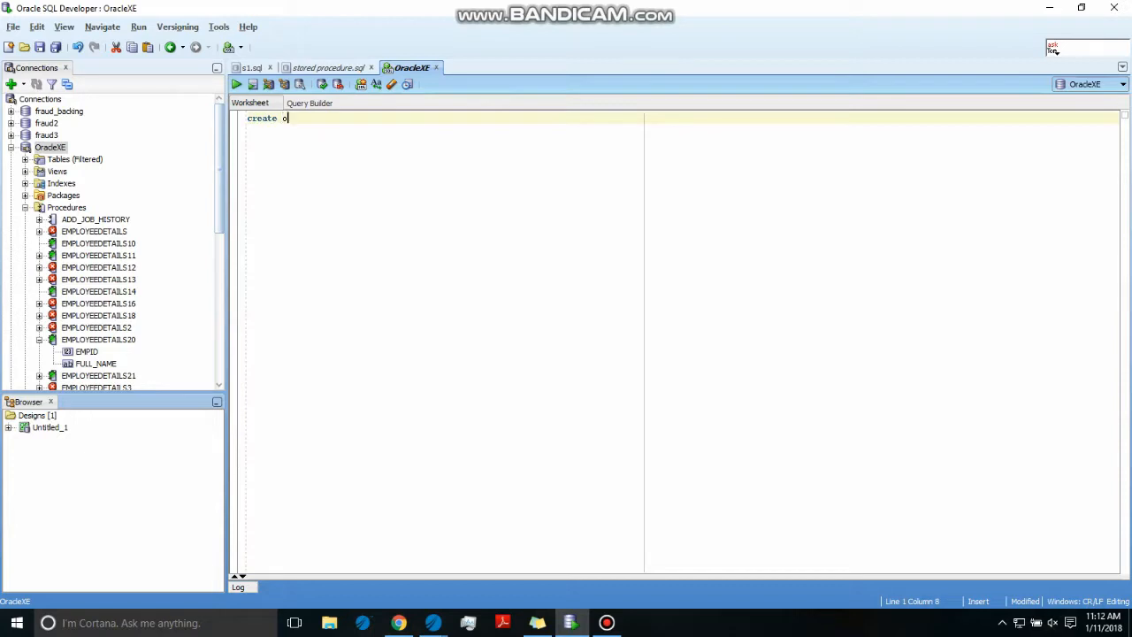
text(r repla)
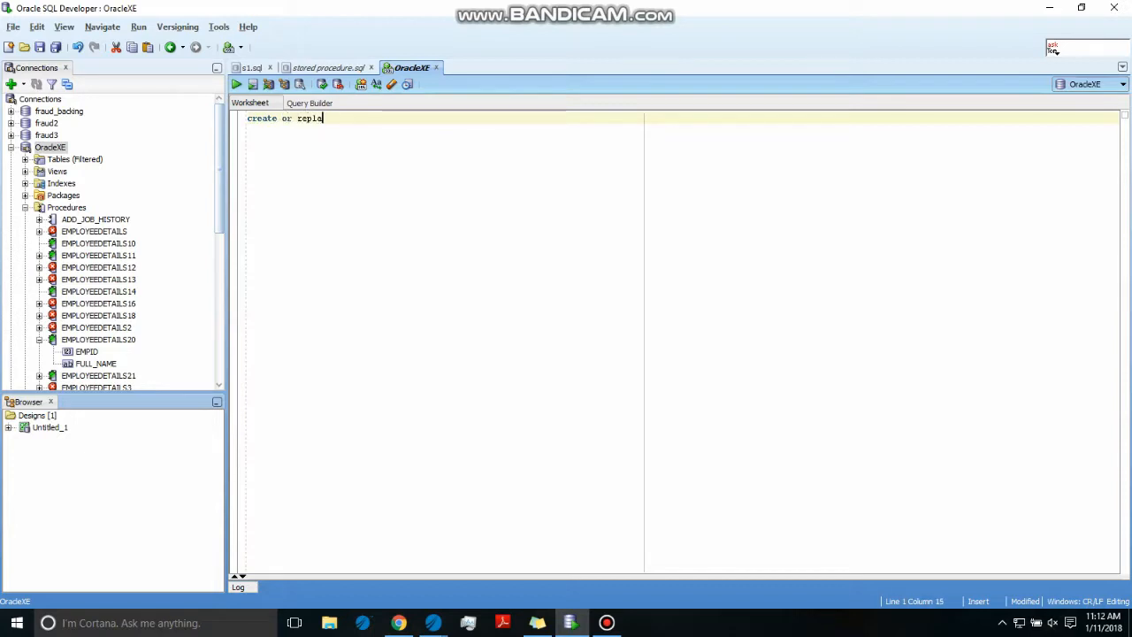
text(ce)
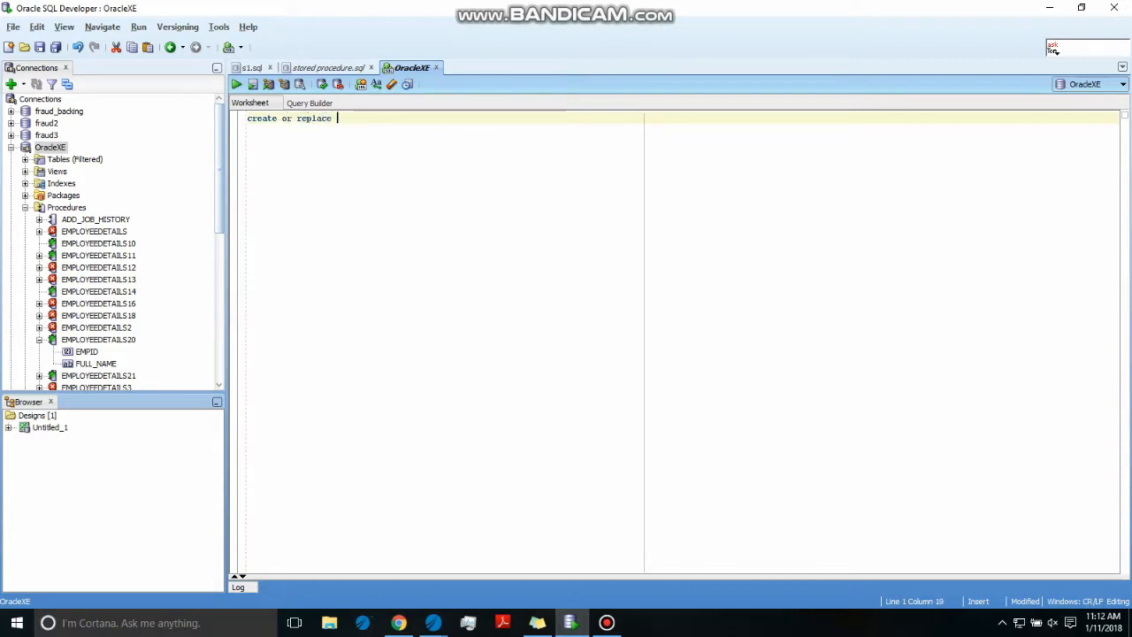
text(procedur)
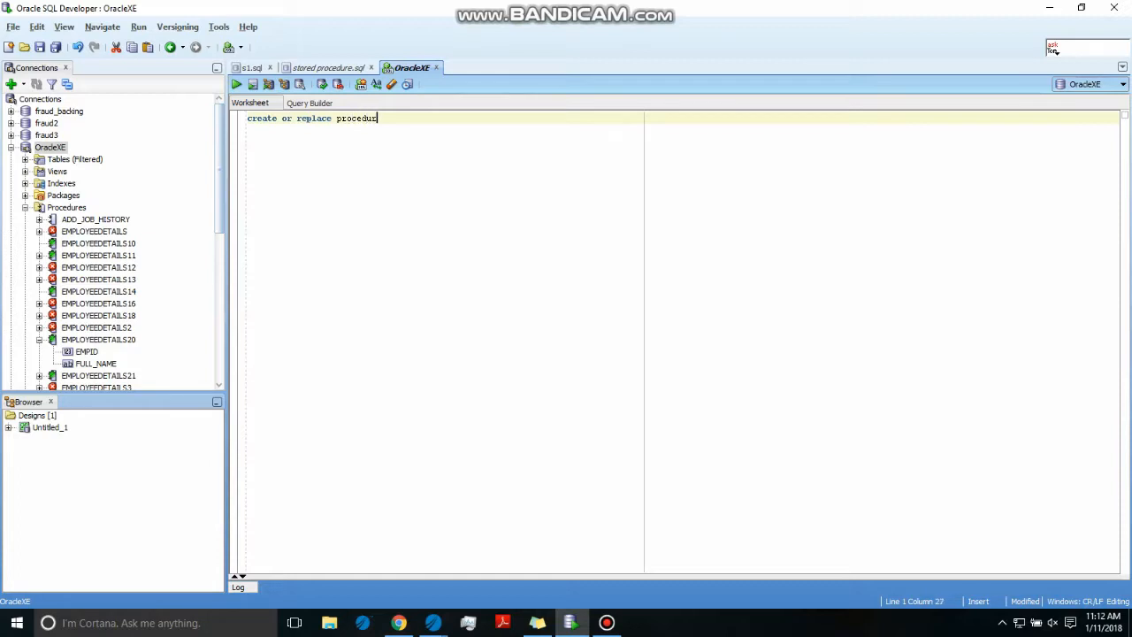
text(e)
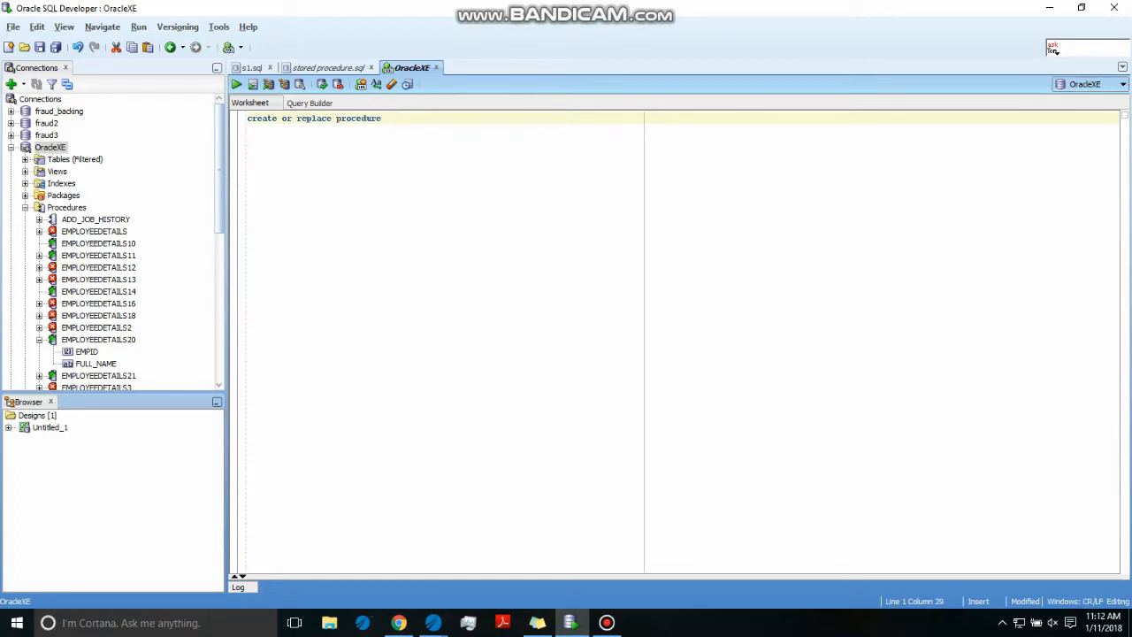
text(E)
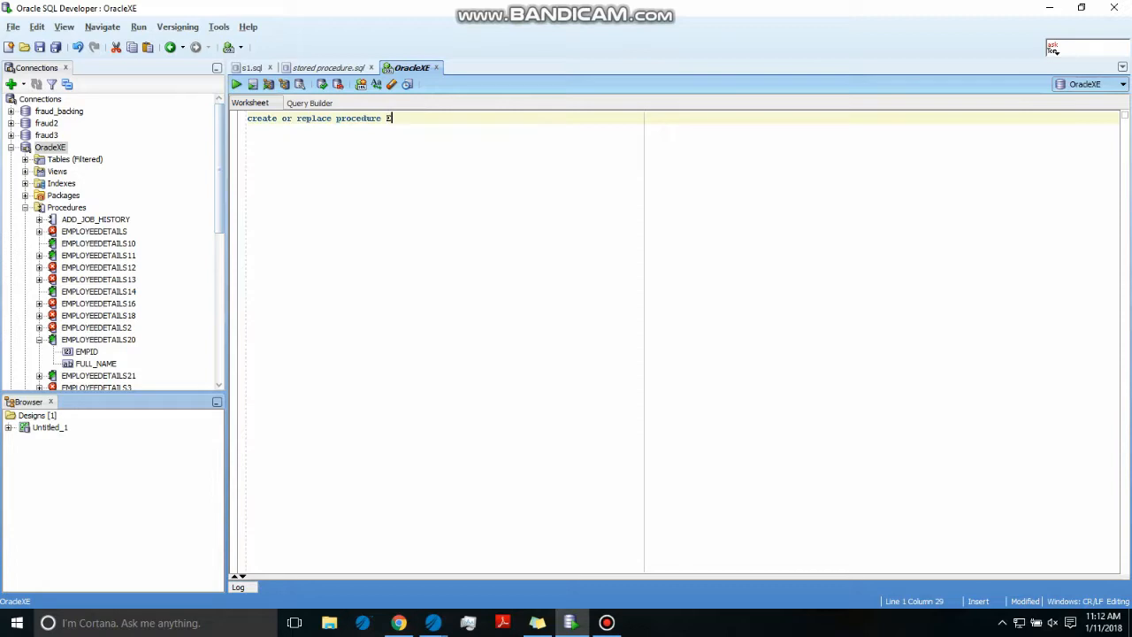
text(mployee)
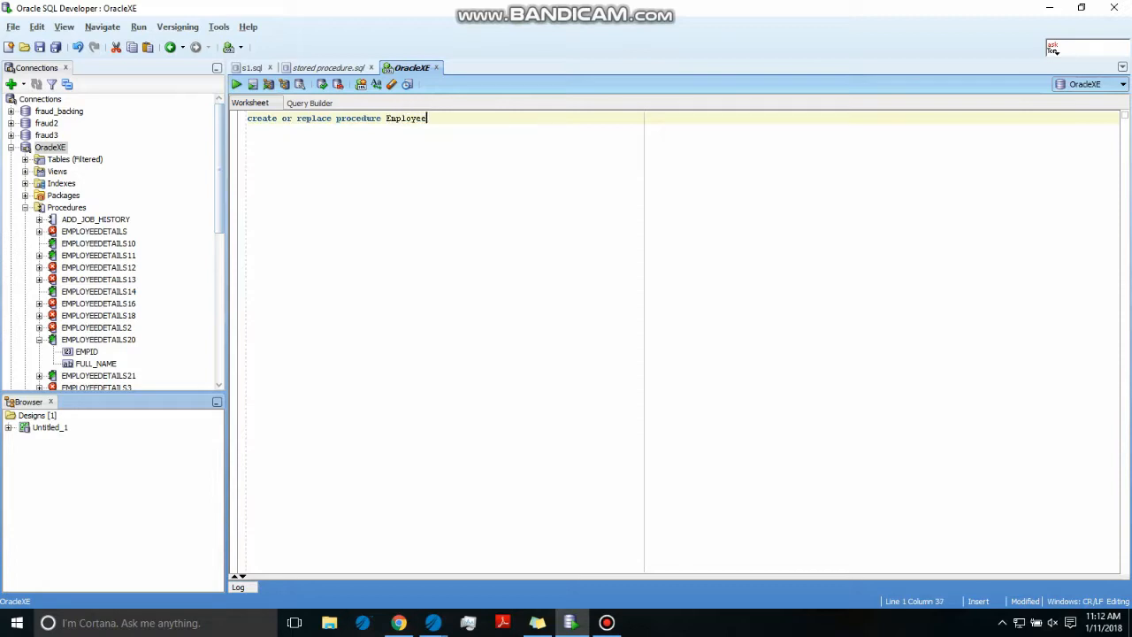
text(sdet)
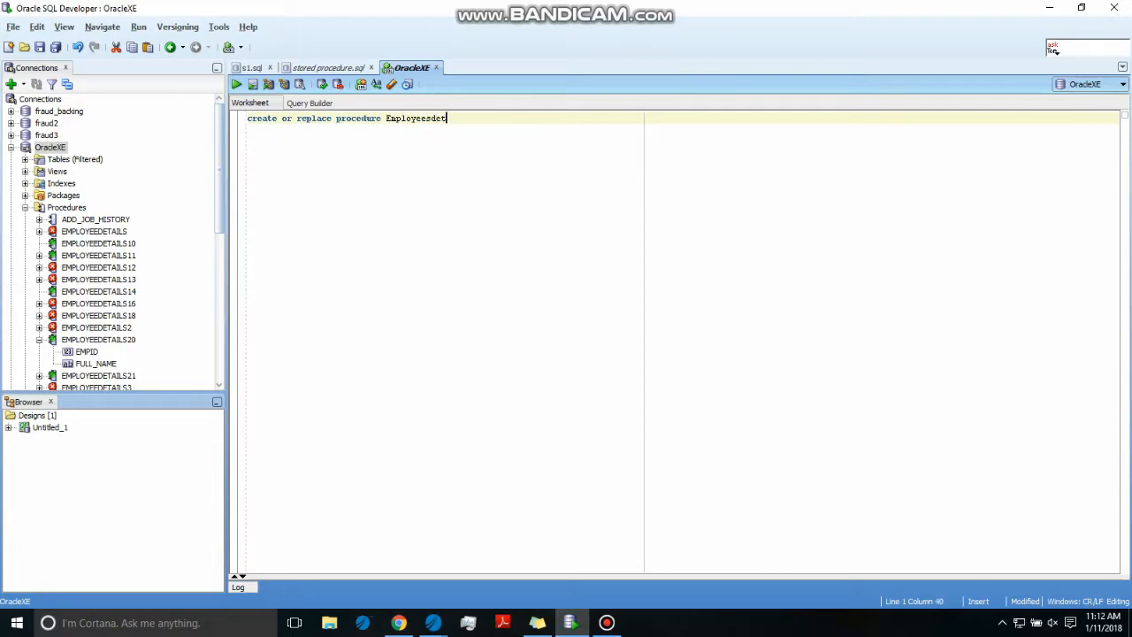
text(ail)
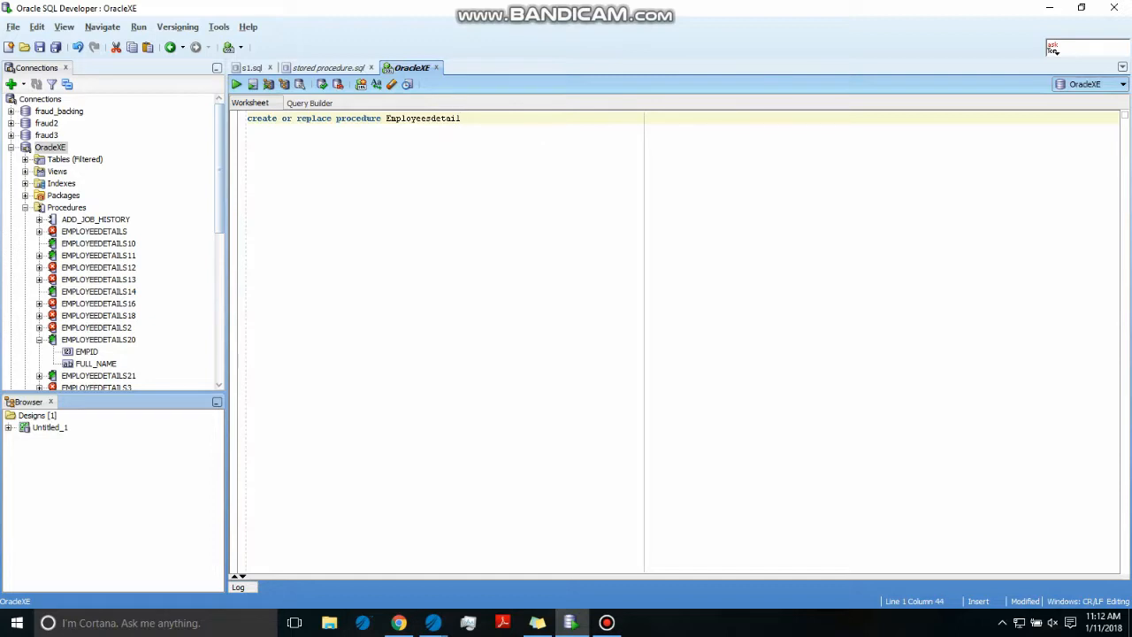
text(s)
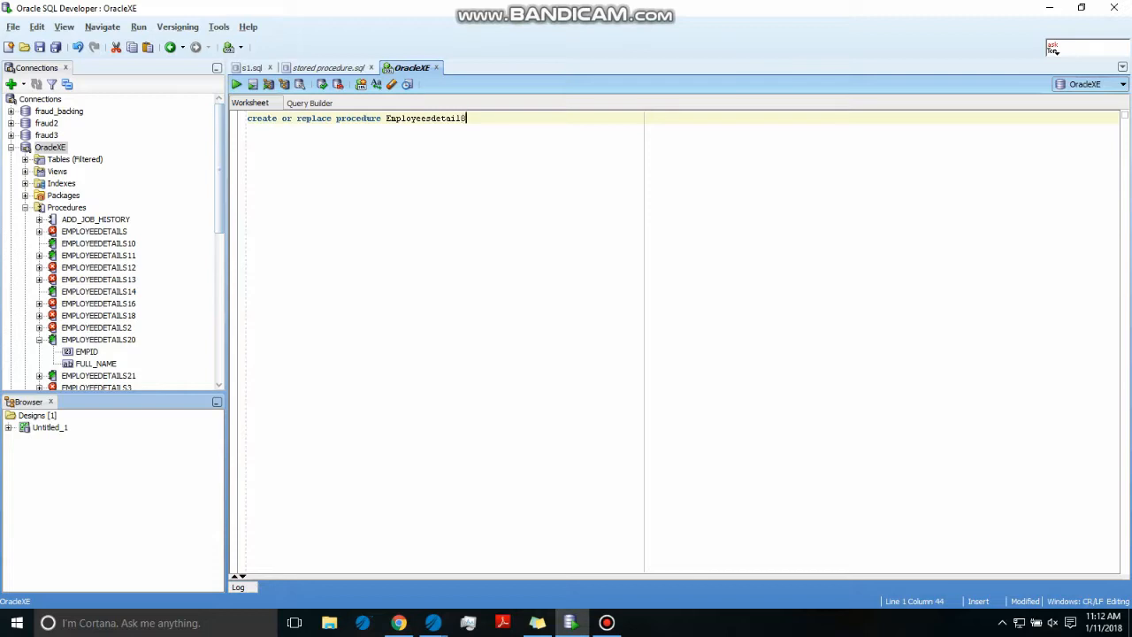
text(88)
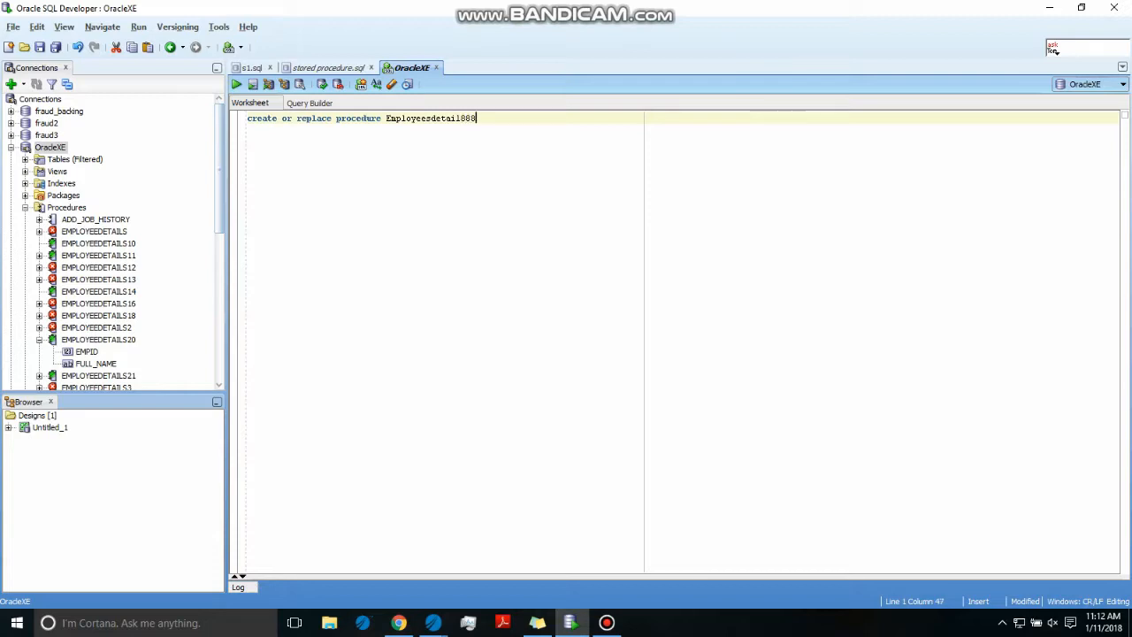
Declare parameters (empid in number, full_name out varchar2) for the procedure
text(()
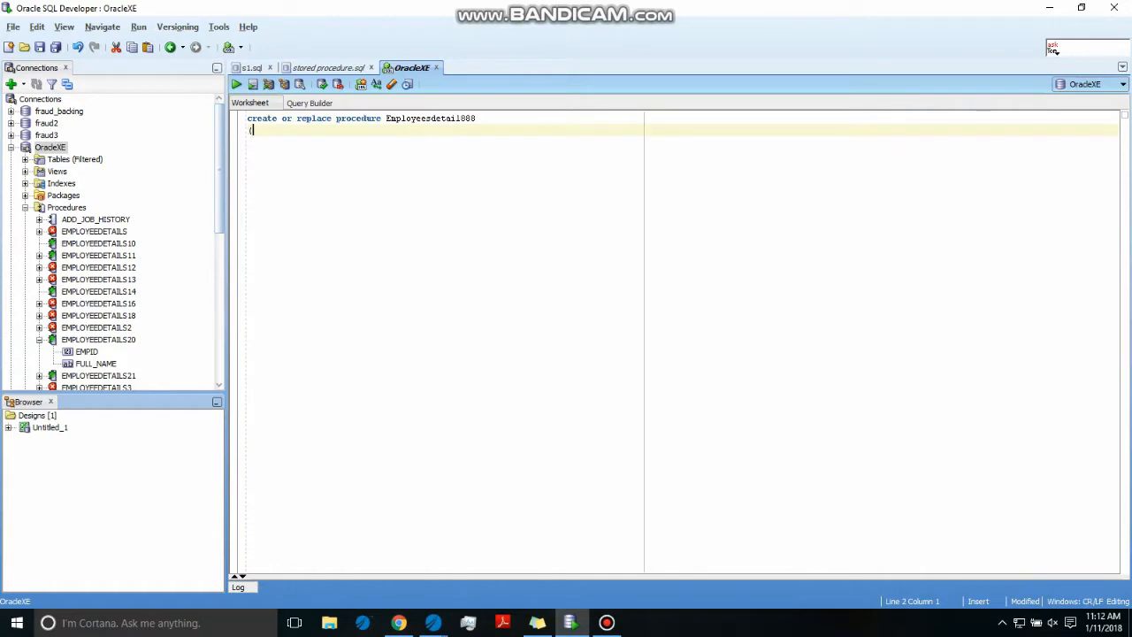
text(emp)
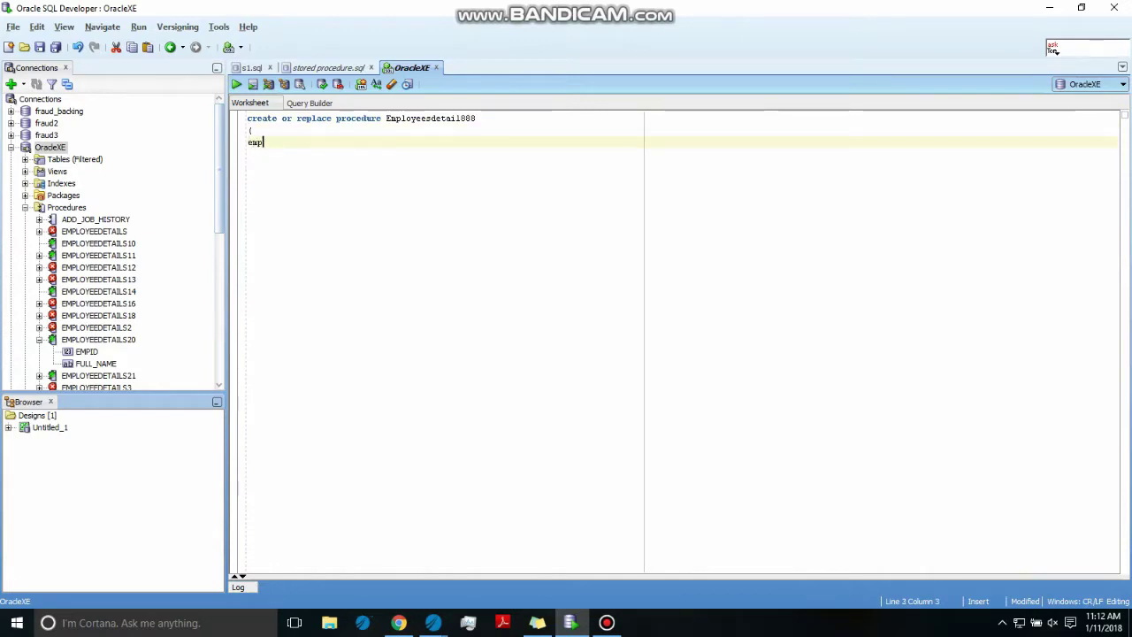
text(id)
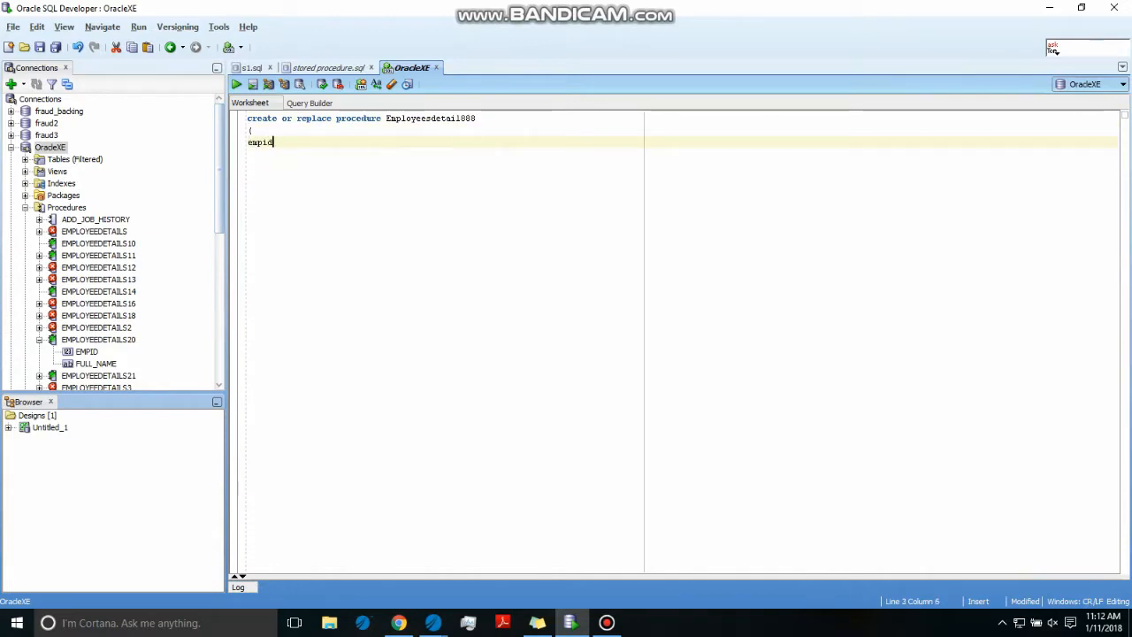
text(in nu)
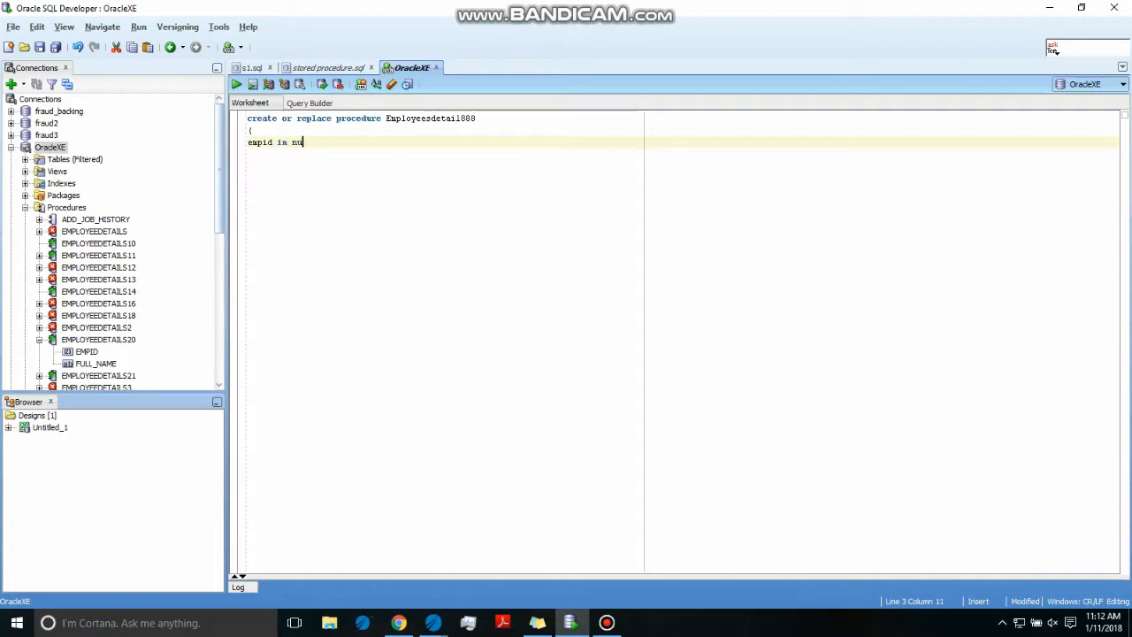
text(mber,)
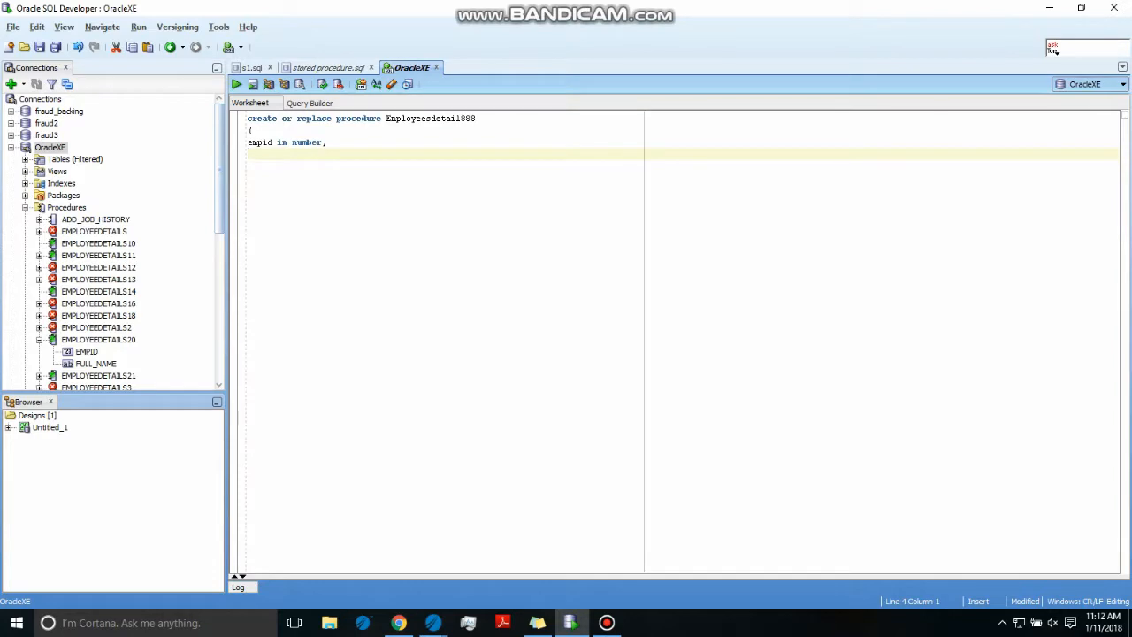
text(full_n)
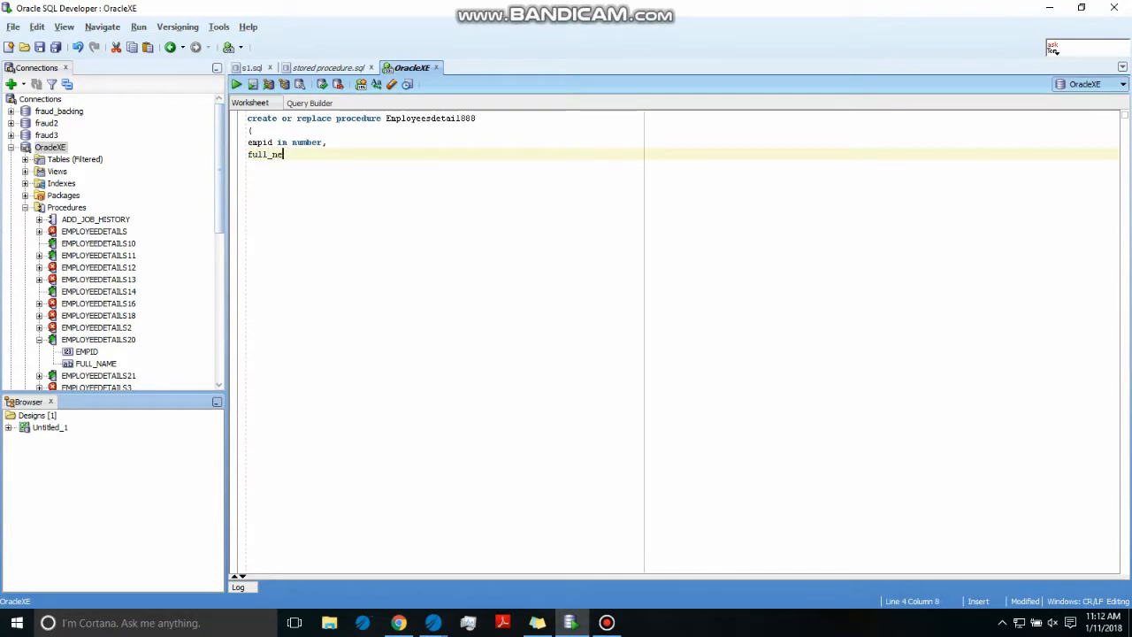
text(ame)
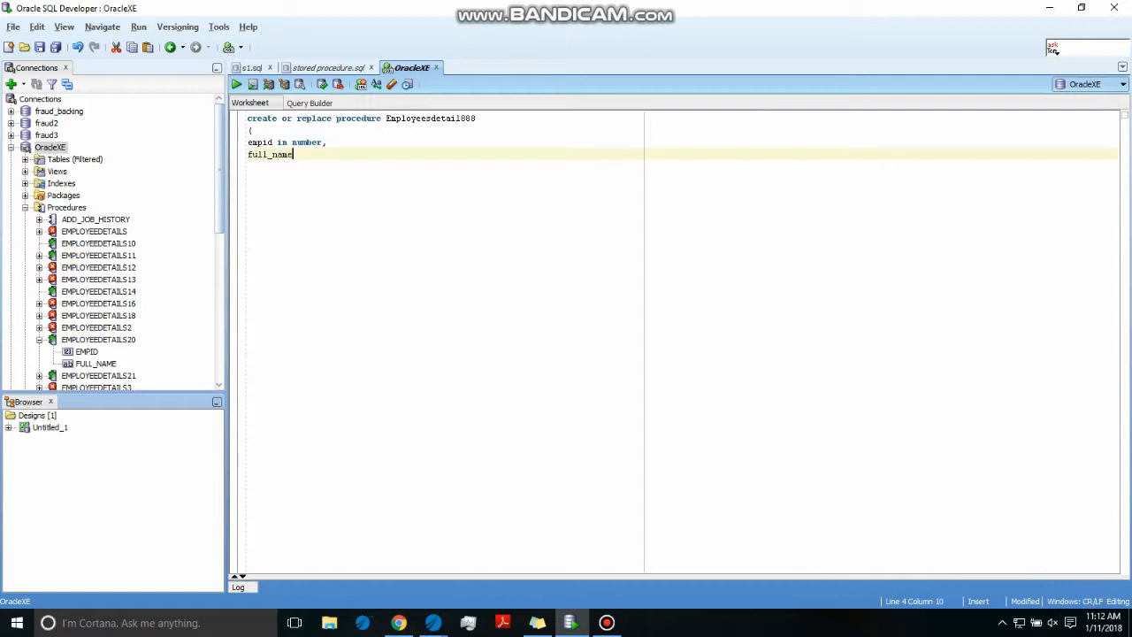
text(out)
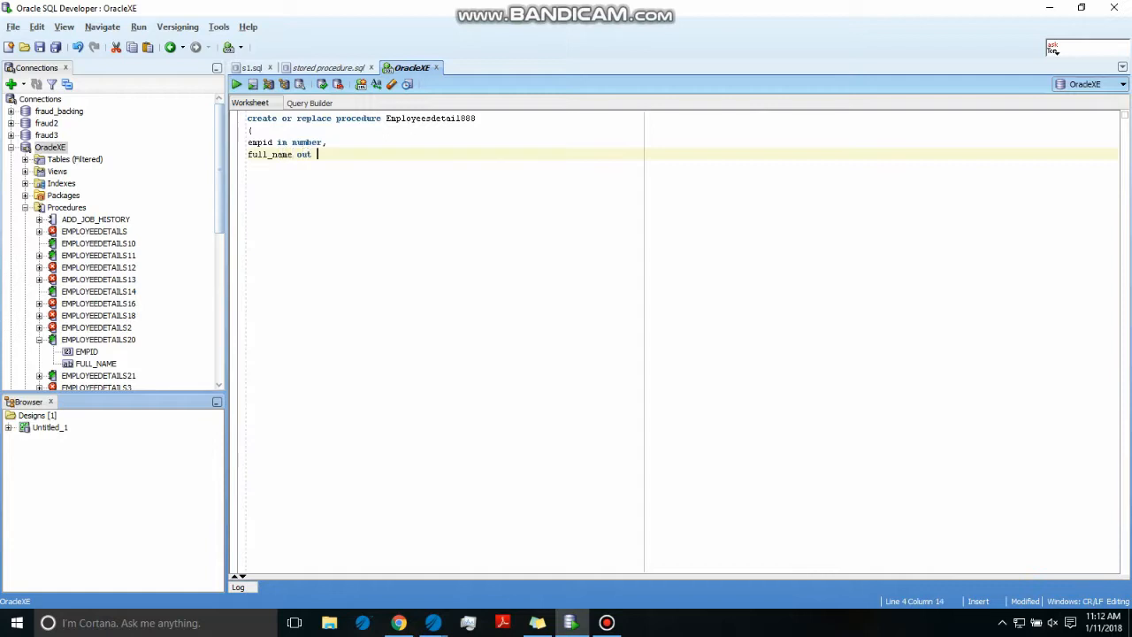
text(varchar)
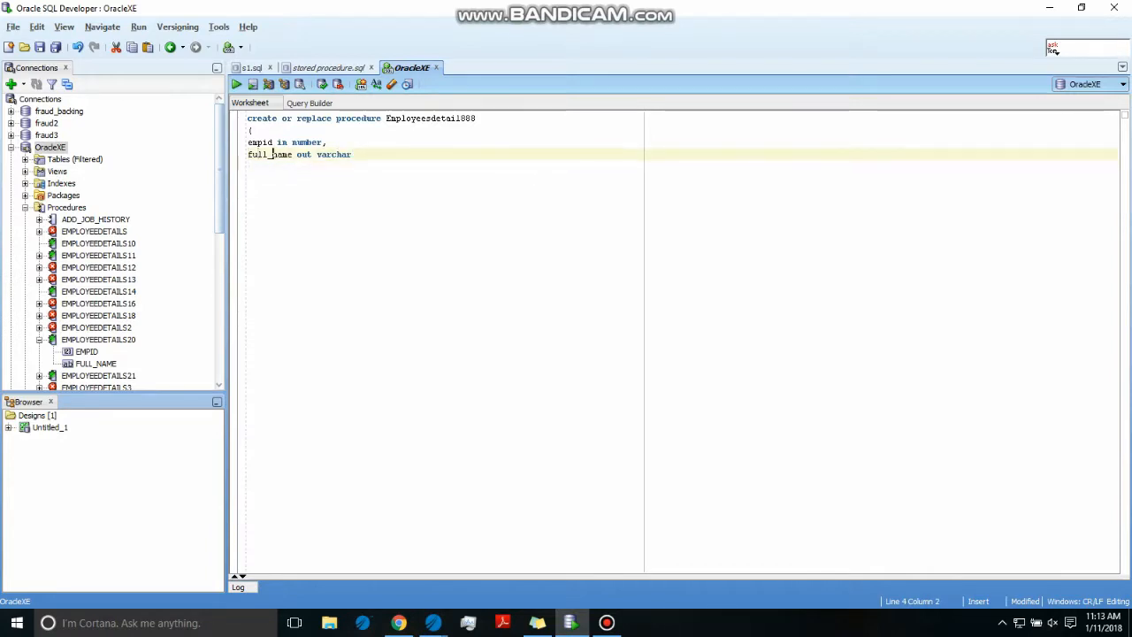
text(2)
text())
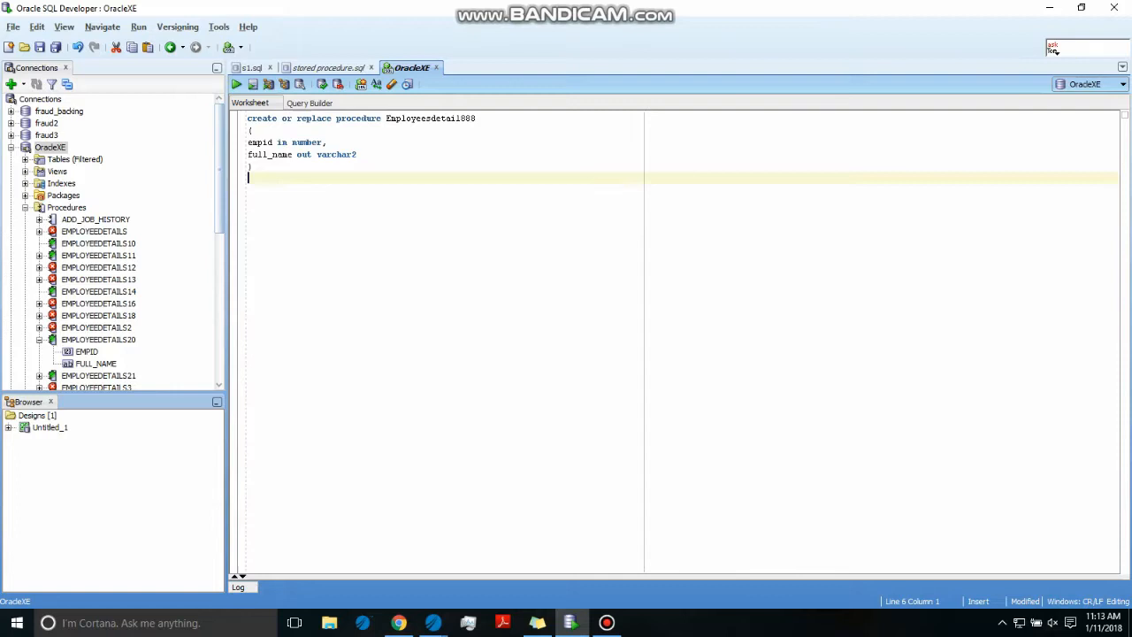
Add 'As' and 'Begin' after the parameter list and start the body line
text(As)
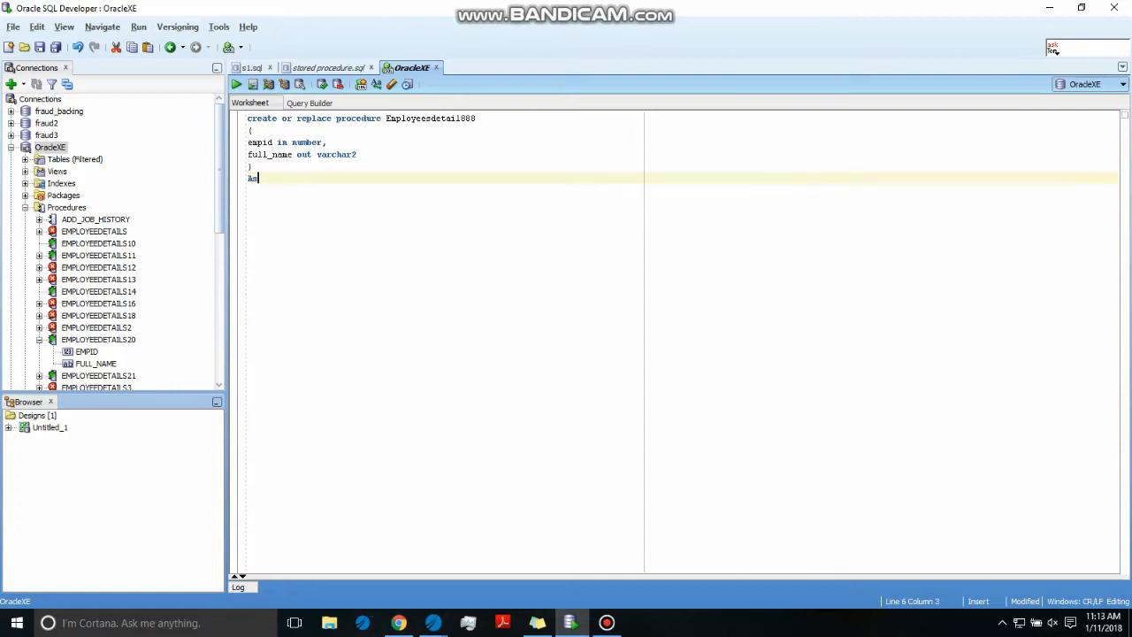
text(Be)
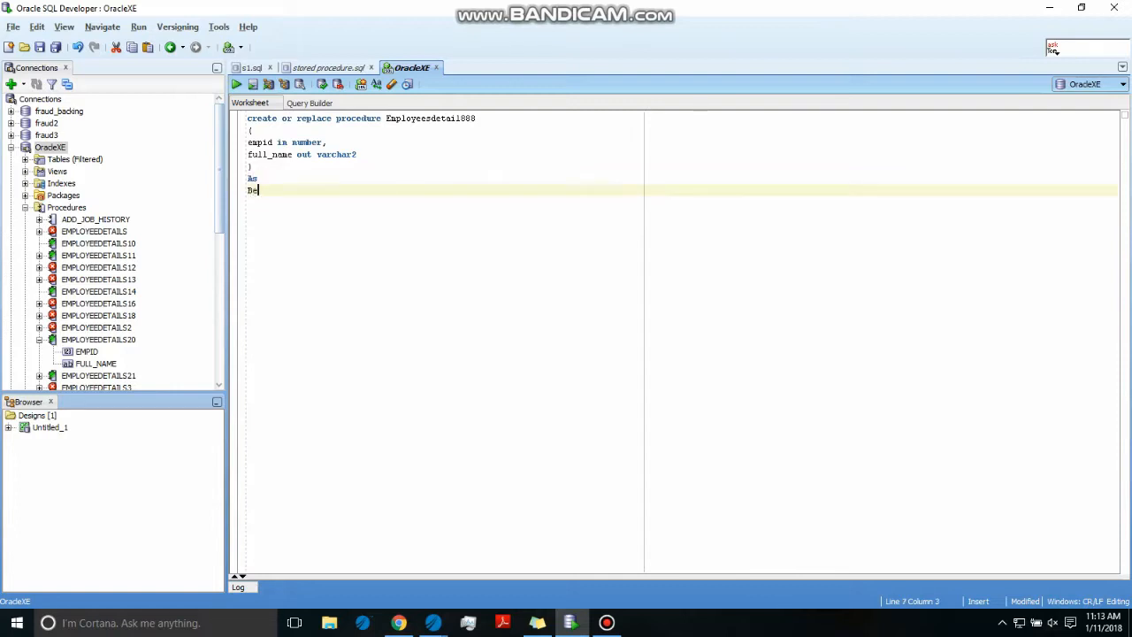
text(gin)
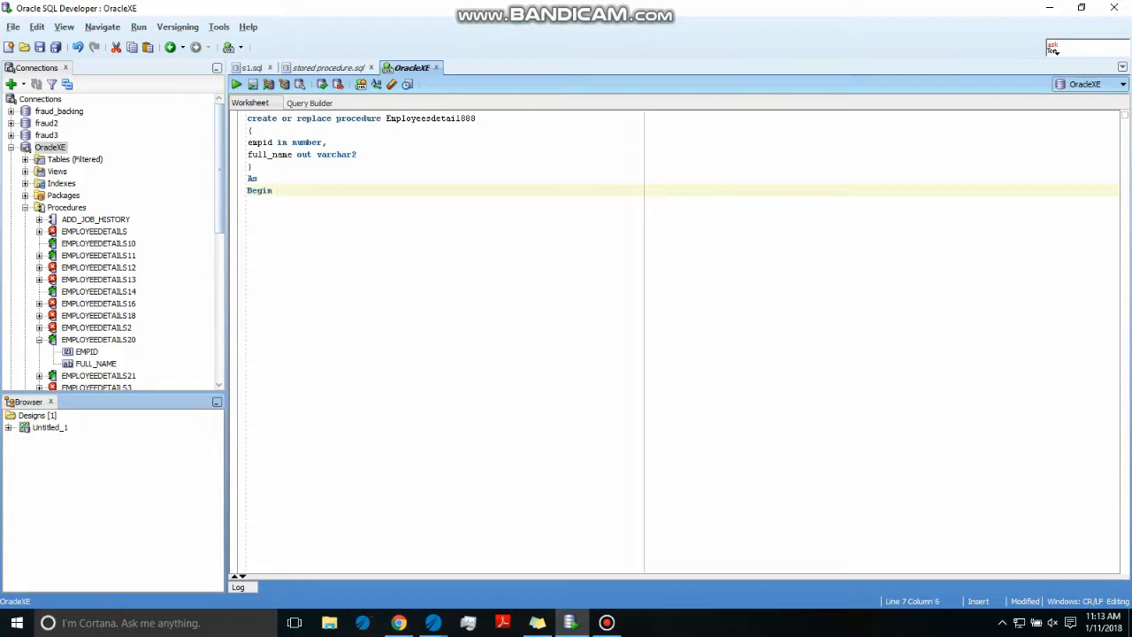
key(Return)
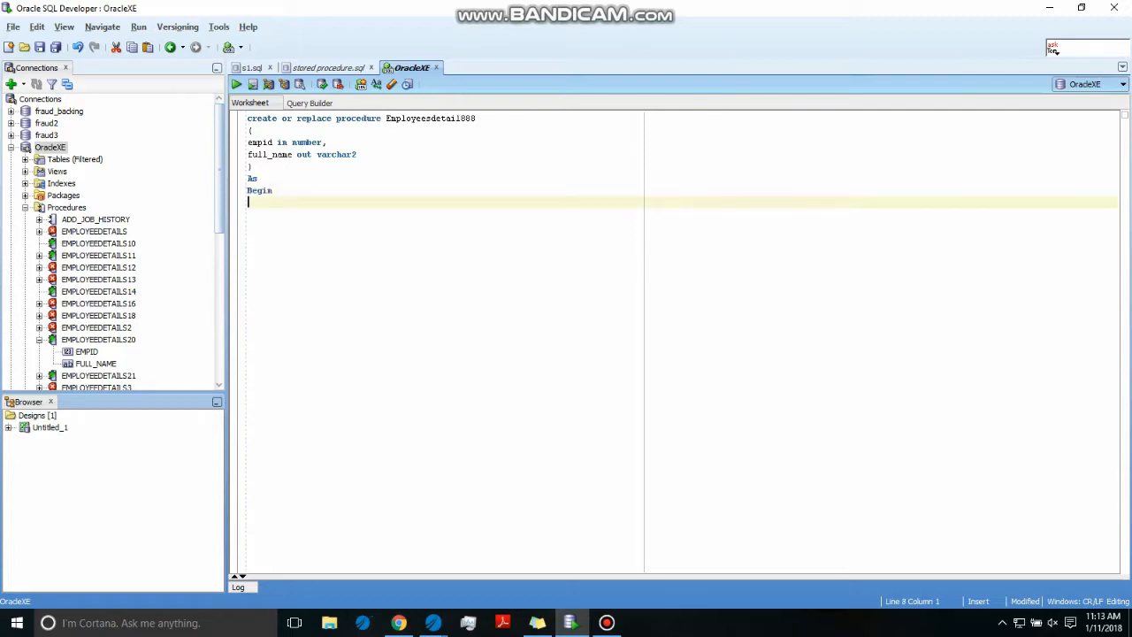
Write 'Select first_name into full_name from employees where emp' as the body line
text(Select)
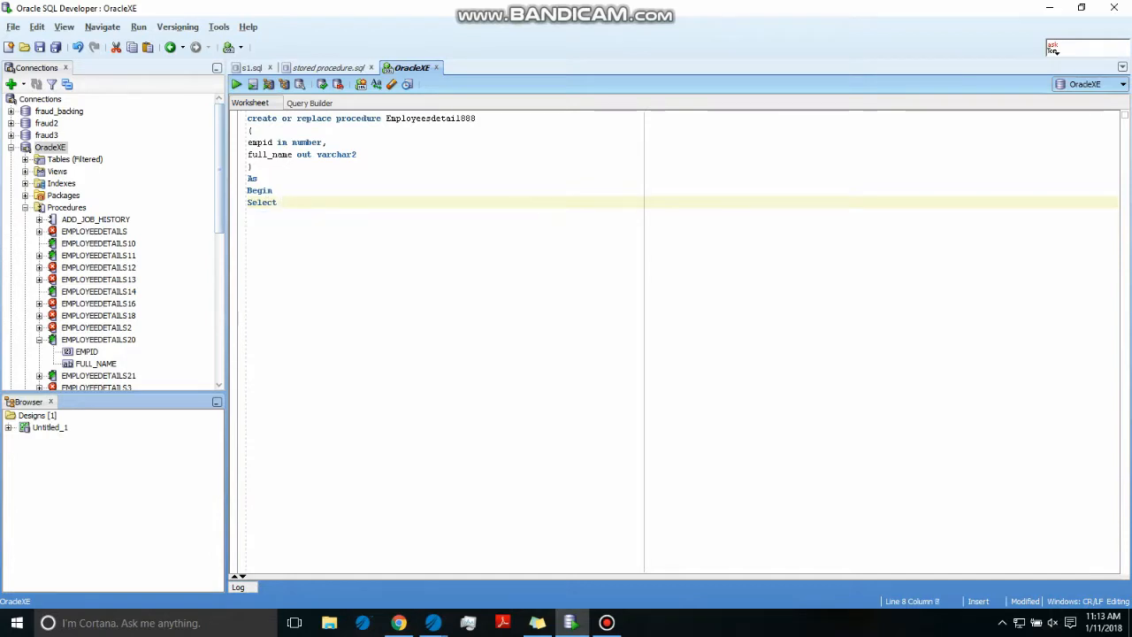
text(first_name)
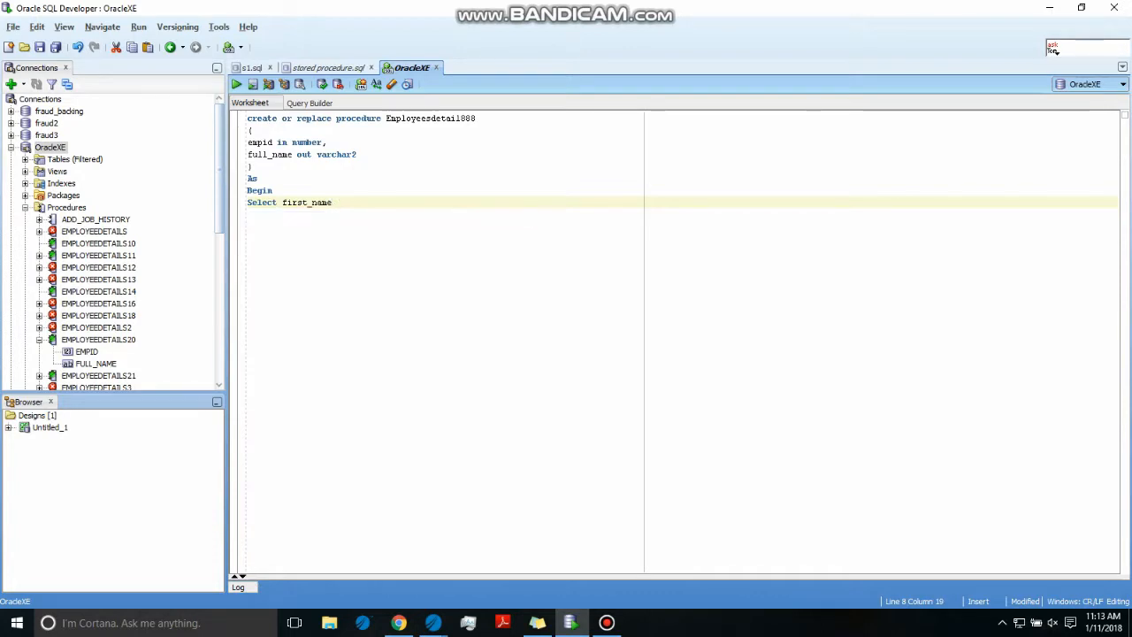
text(Into)
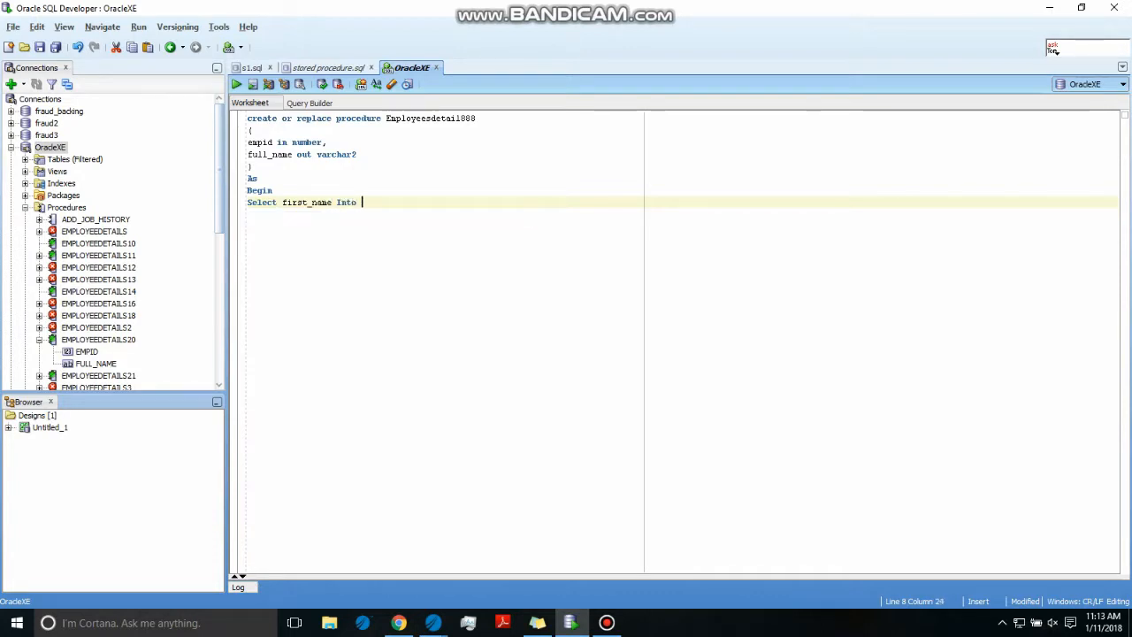
text(full)
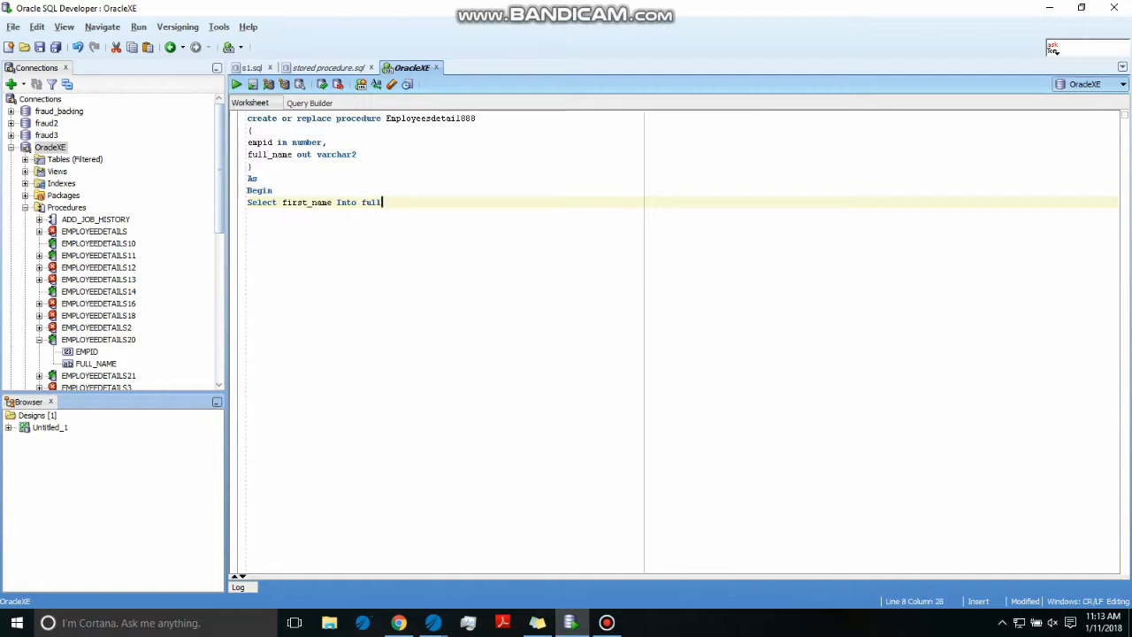
text(_)
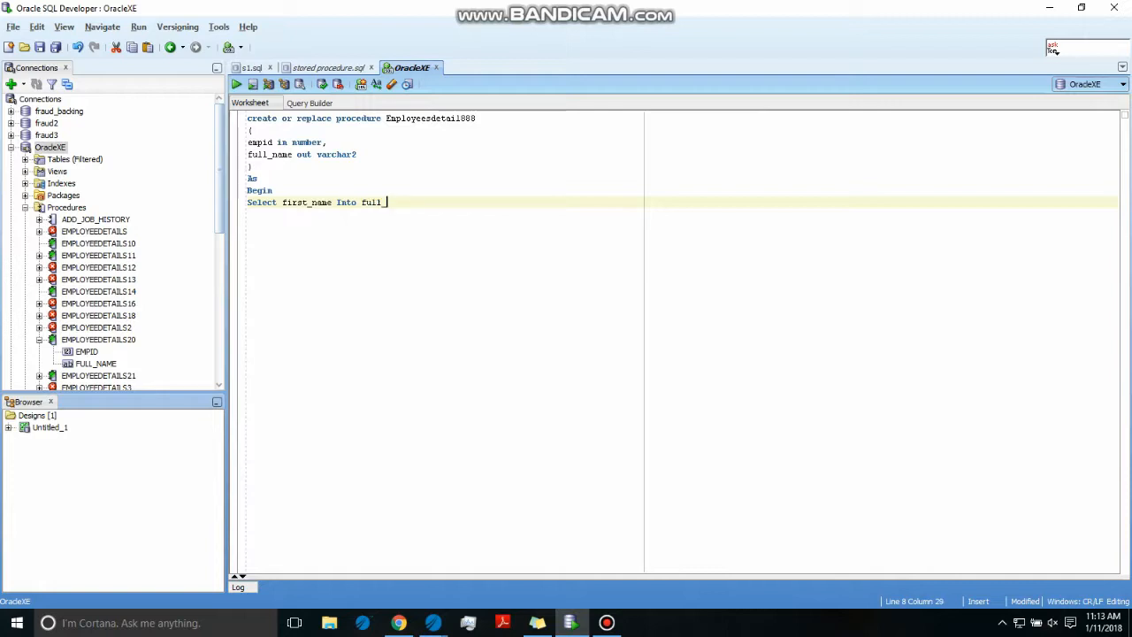
text(name)
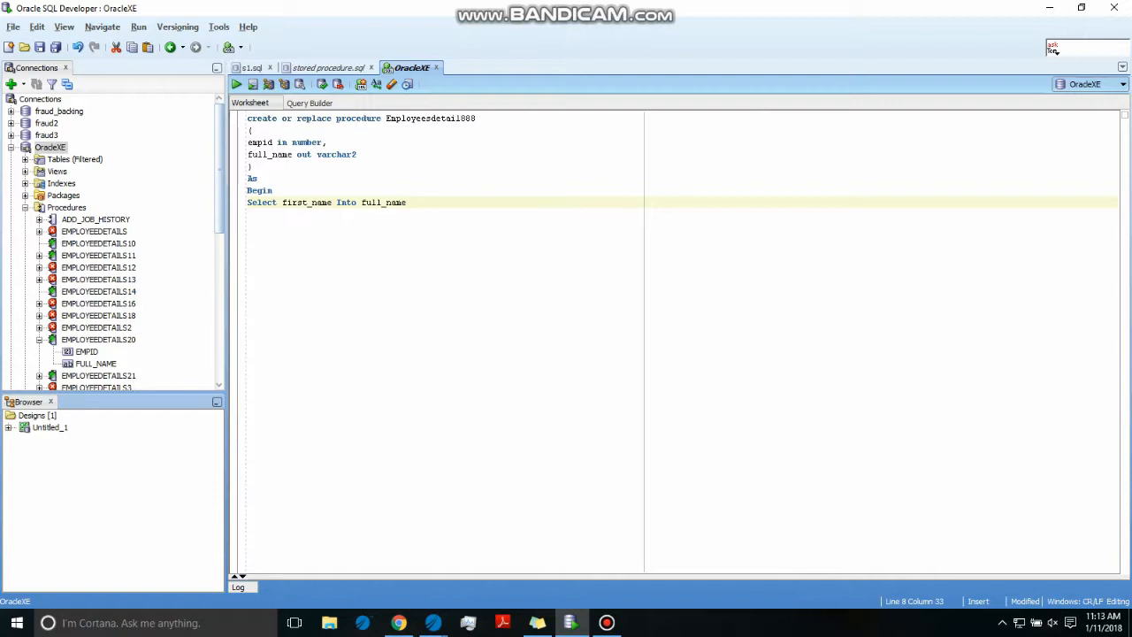
text(from)
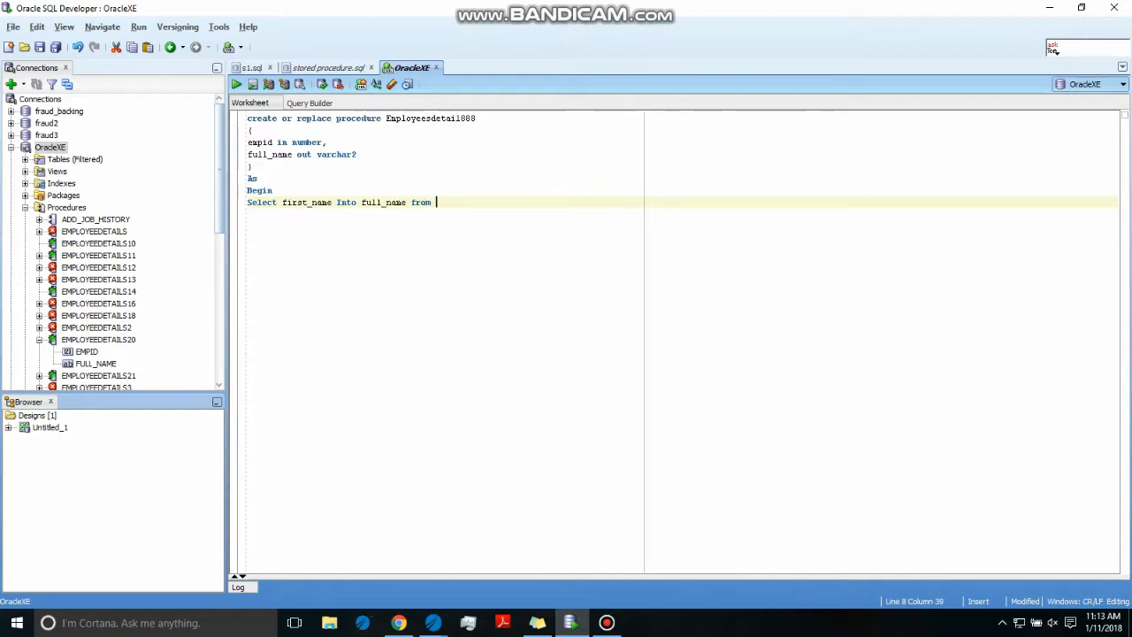
text(employ)
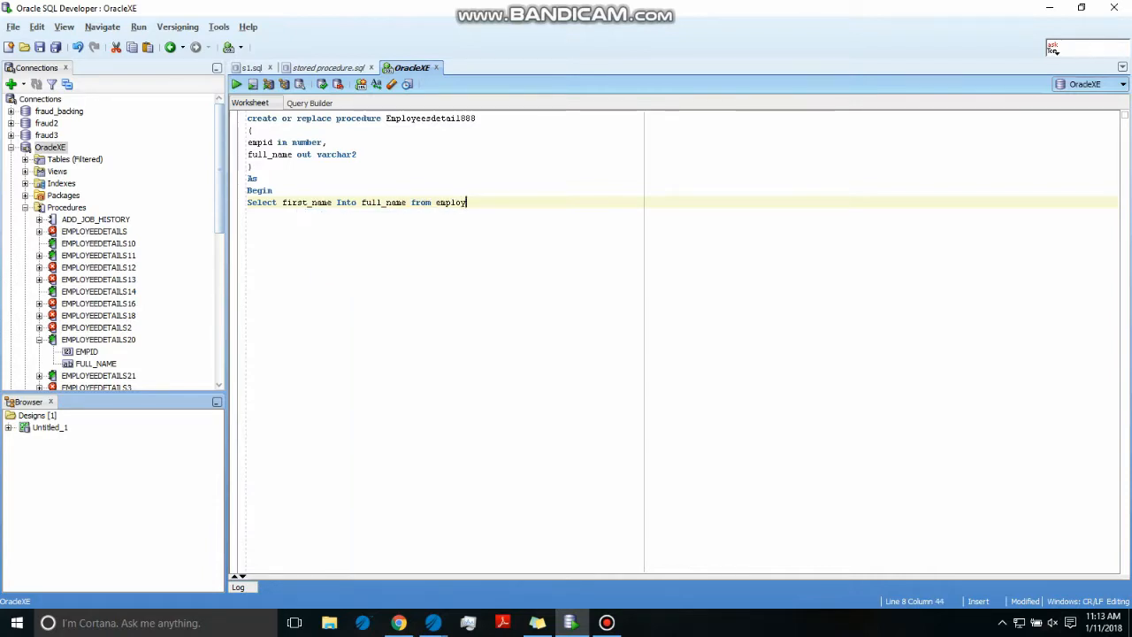
text(ees)
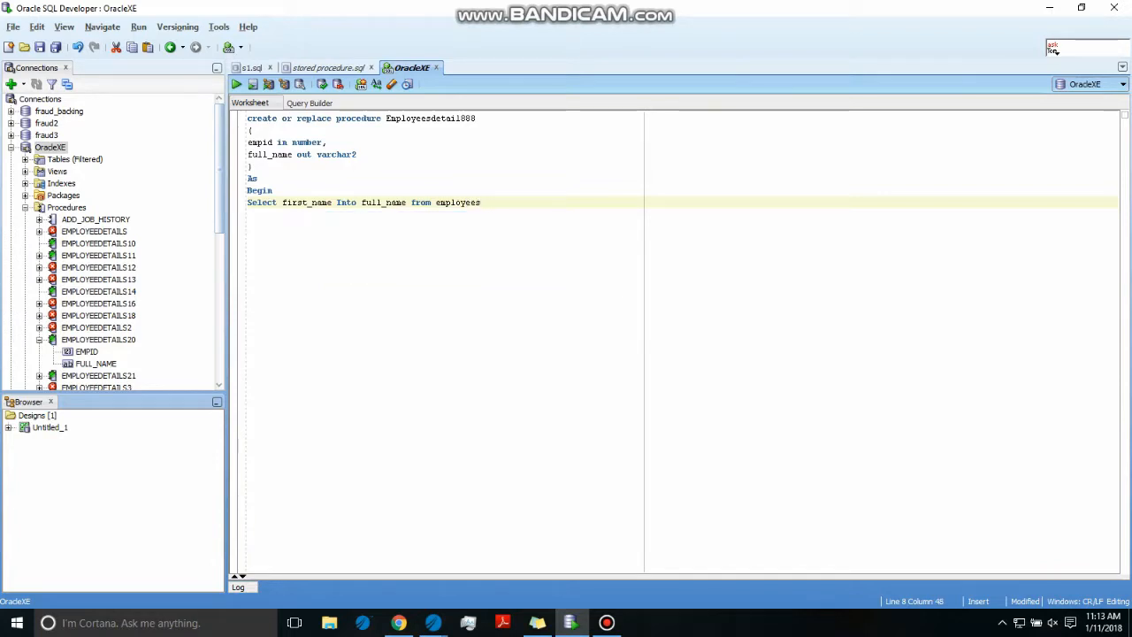
text(wher)
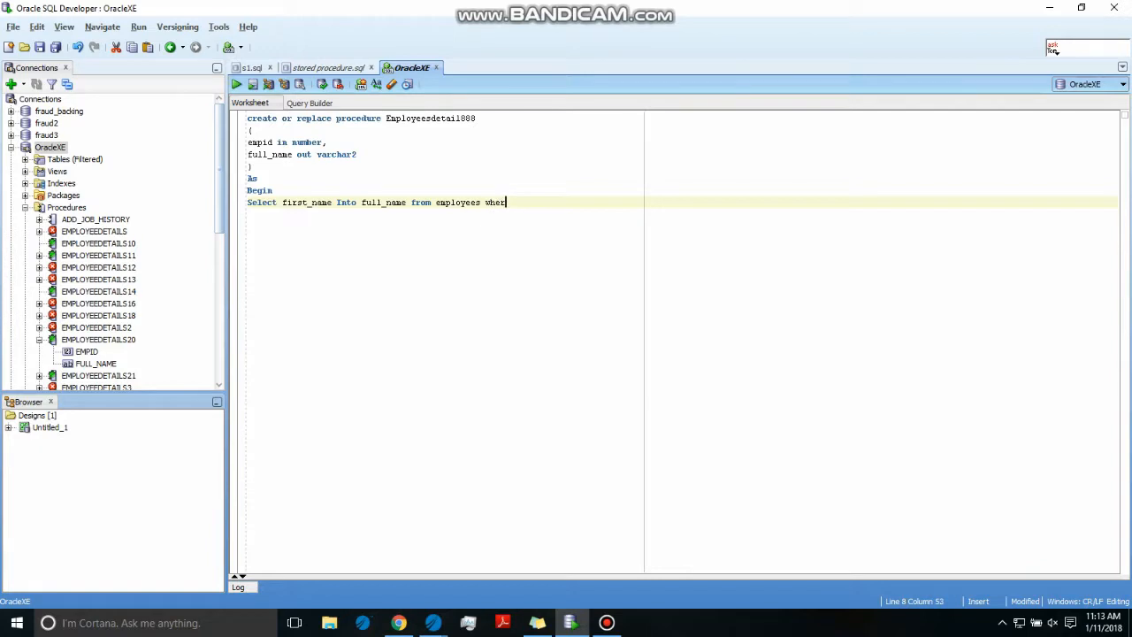
text(e)
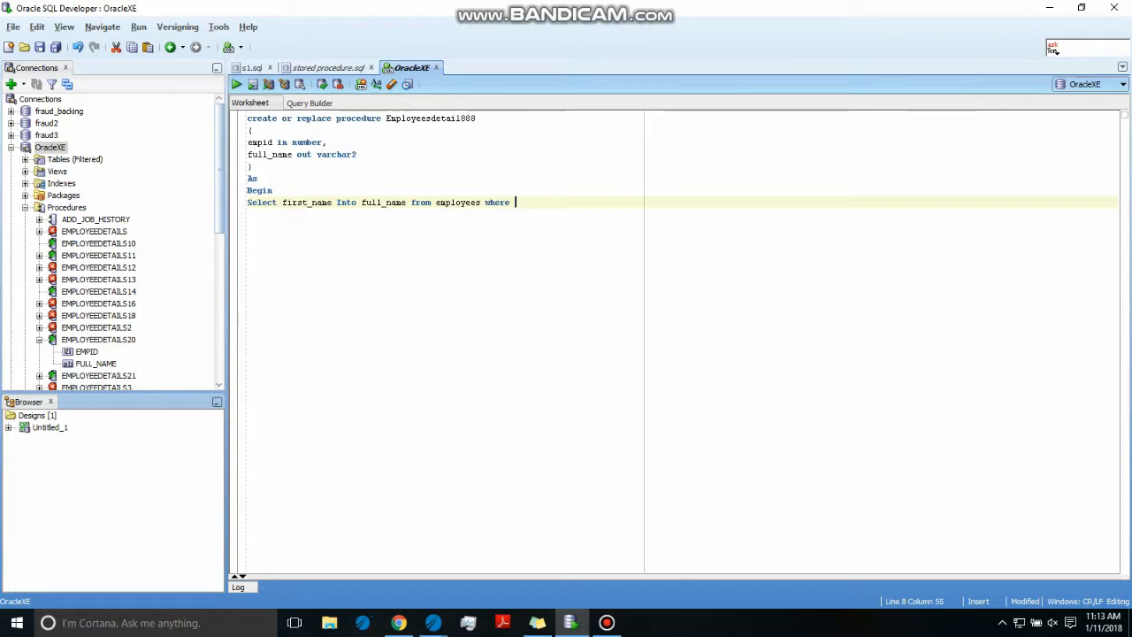
text(emplo)
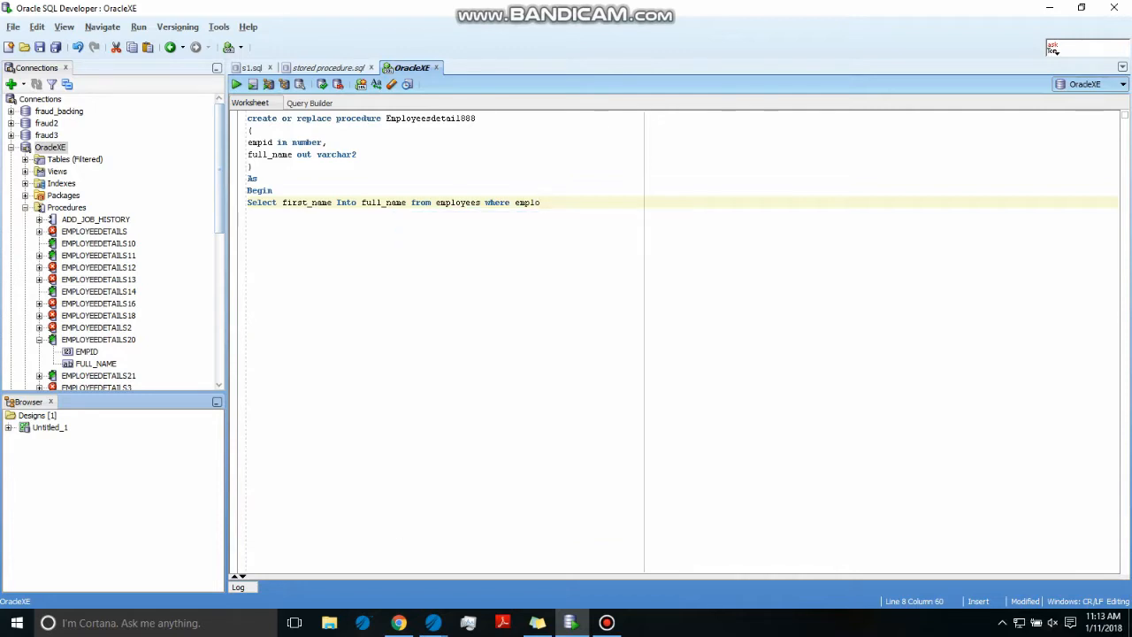
Finish the WHERE condition as employees.employee_id=empid; and start a new line
text(yees)
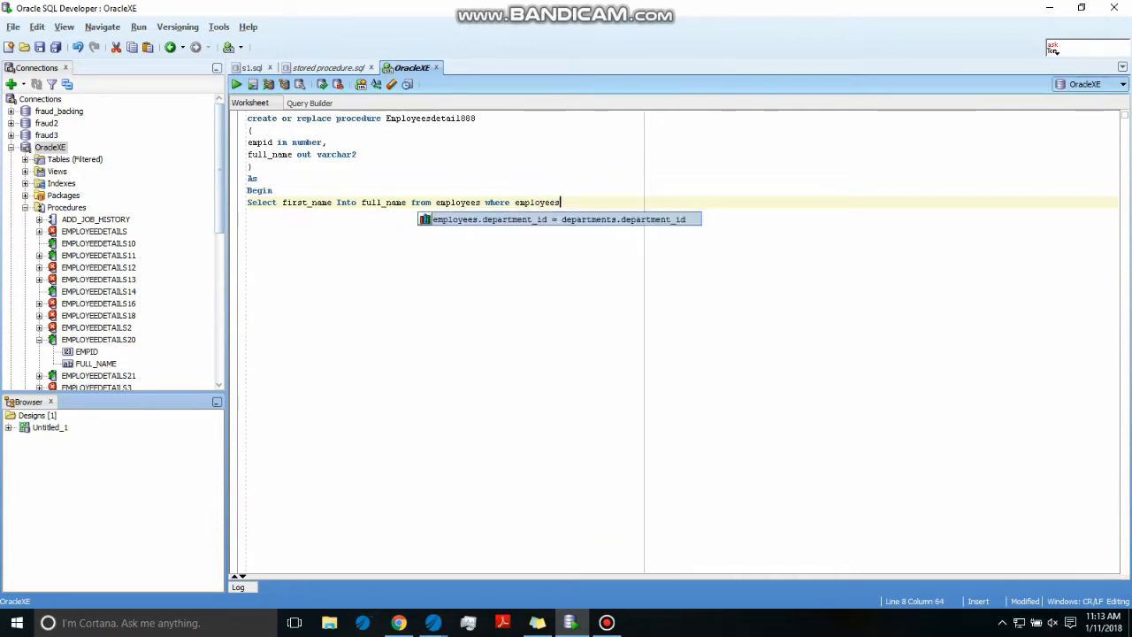
text(.)
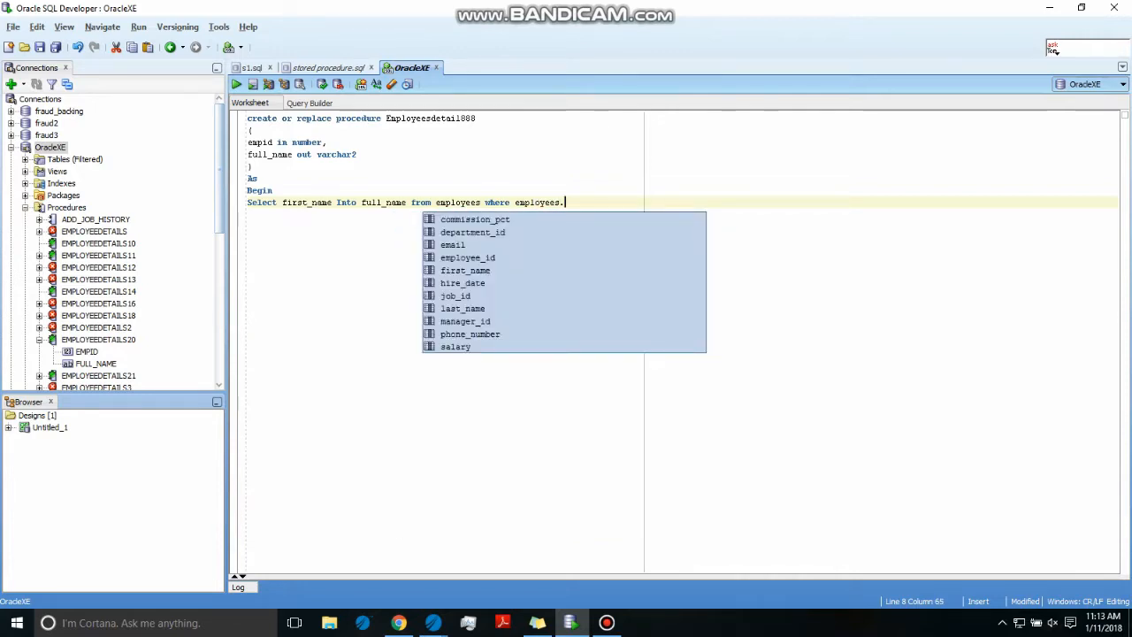
text(empl)
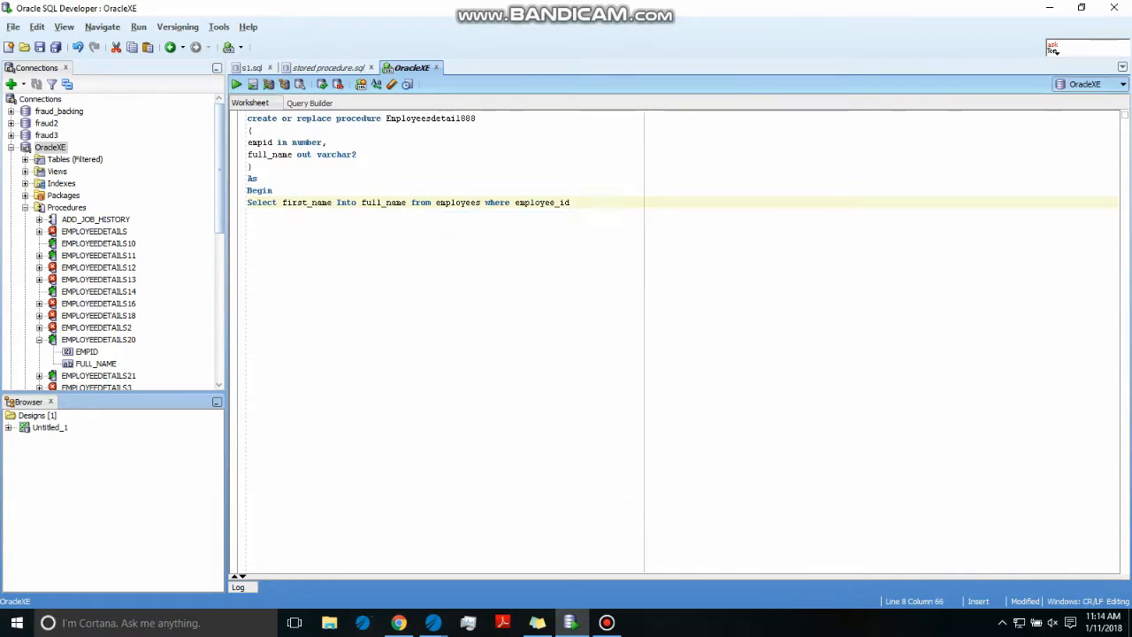
key(BackSpace)
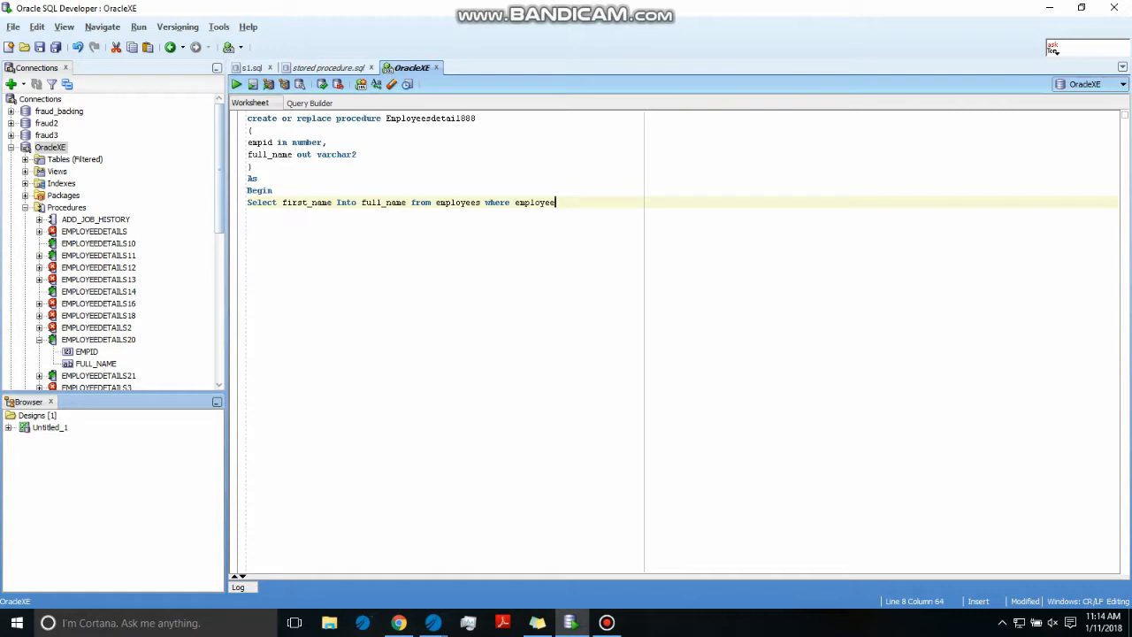
key(Backspace)
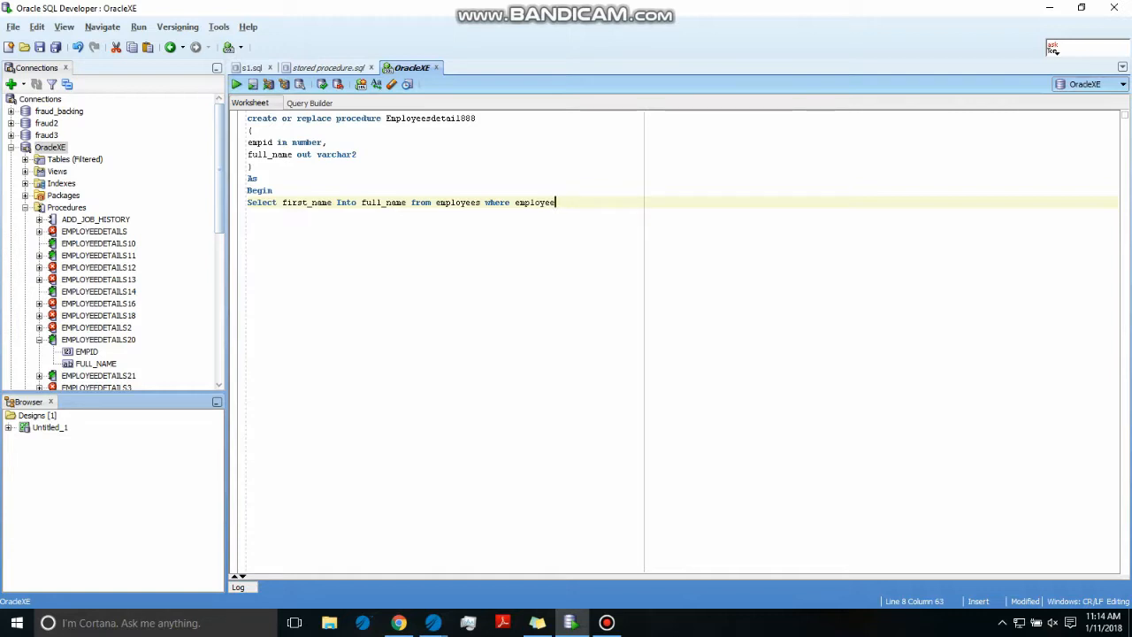
text(s.emp)
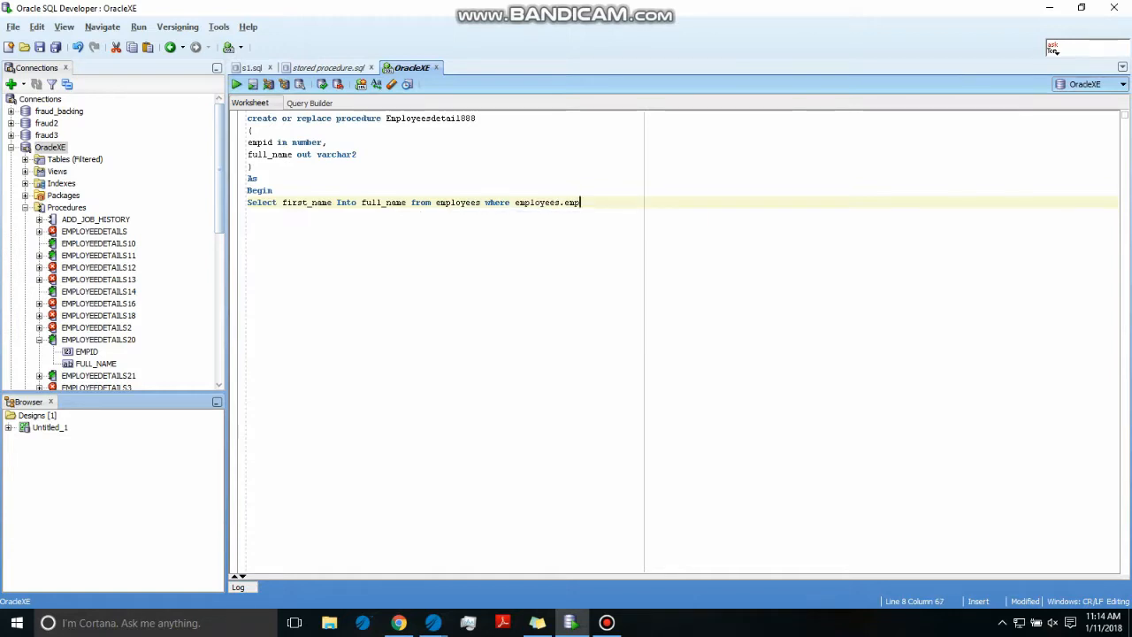
text(loyee_i)
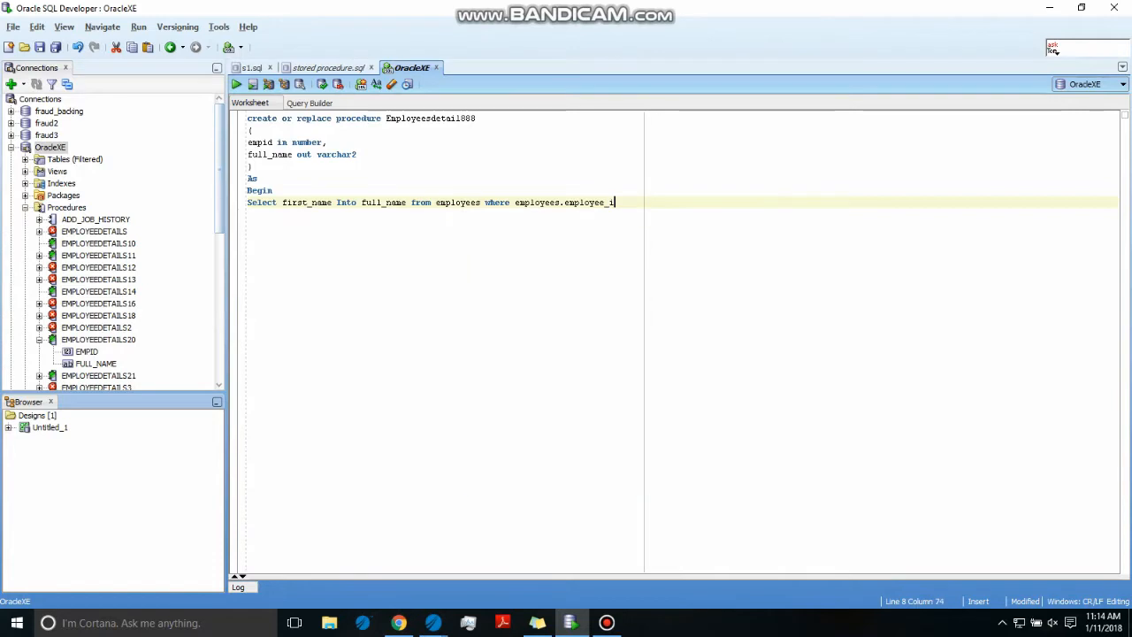
text(d)
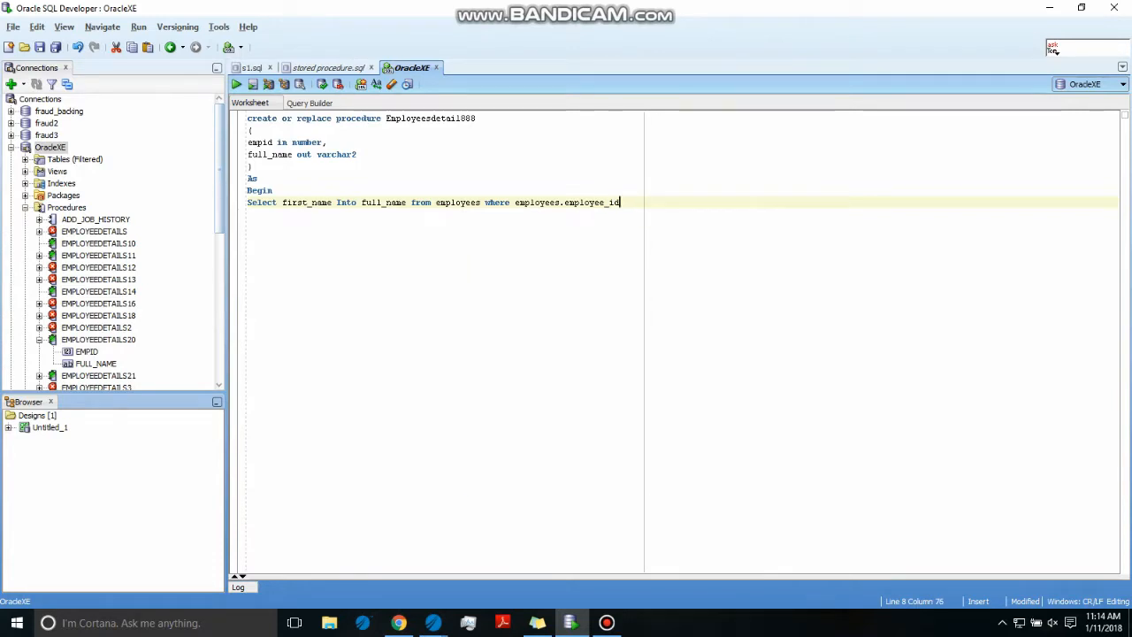
text(=)
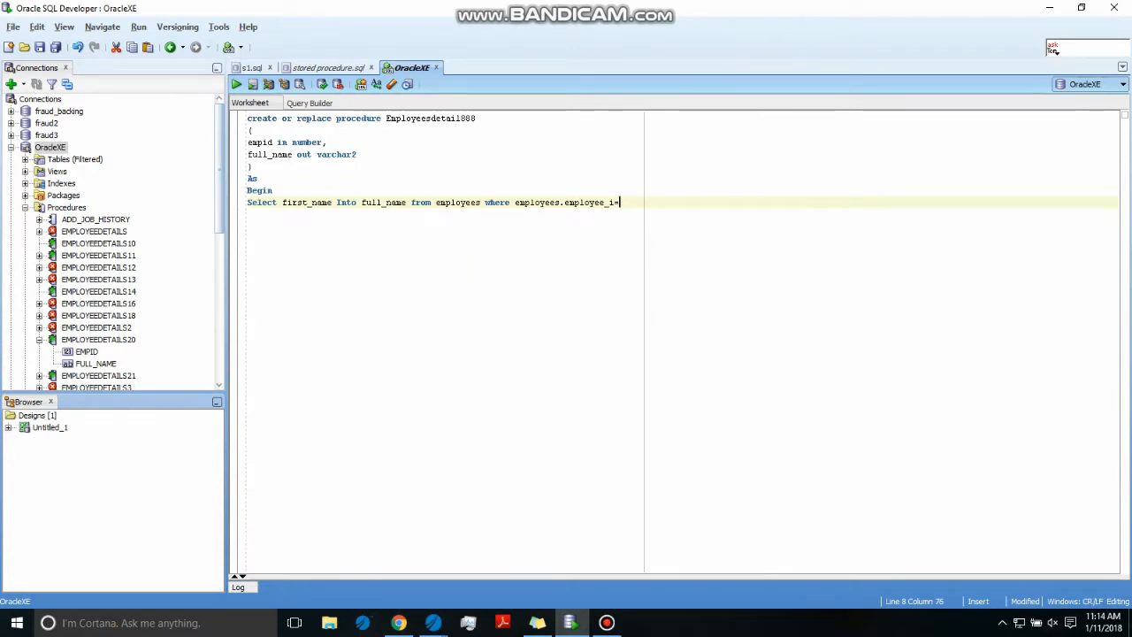
text(empid)
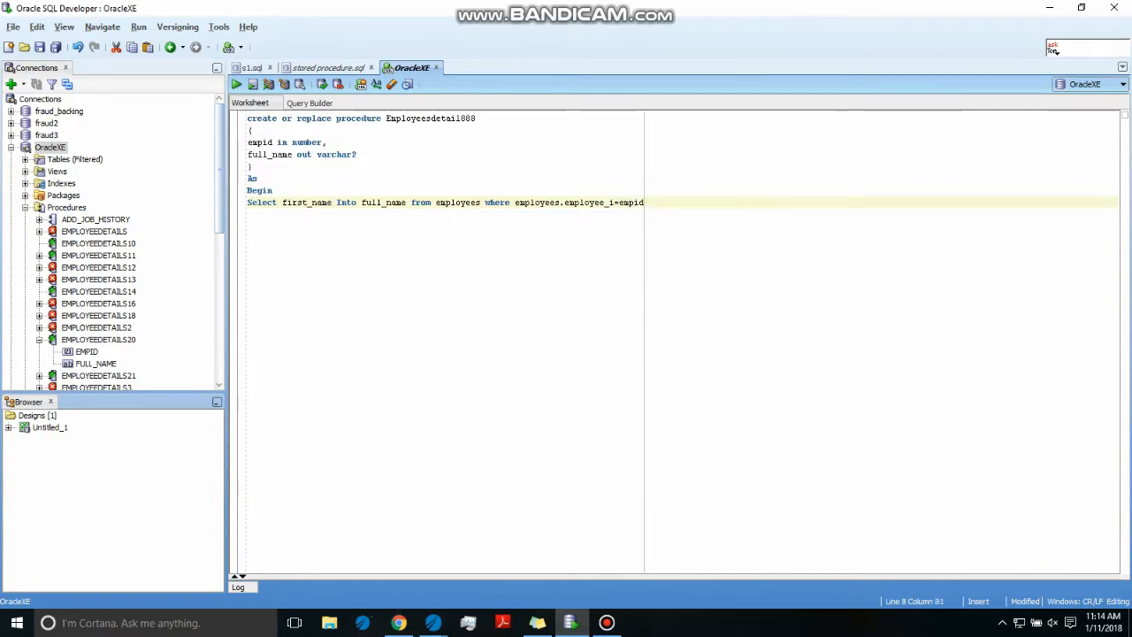
text(;)
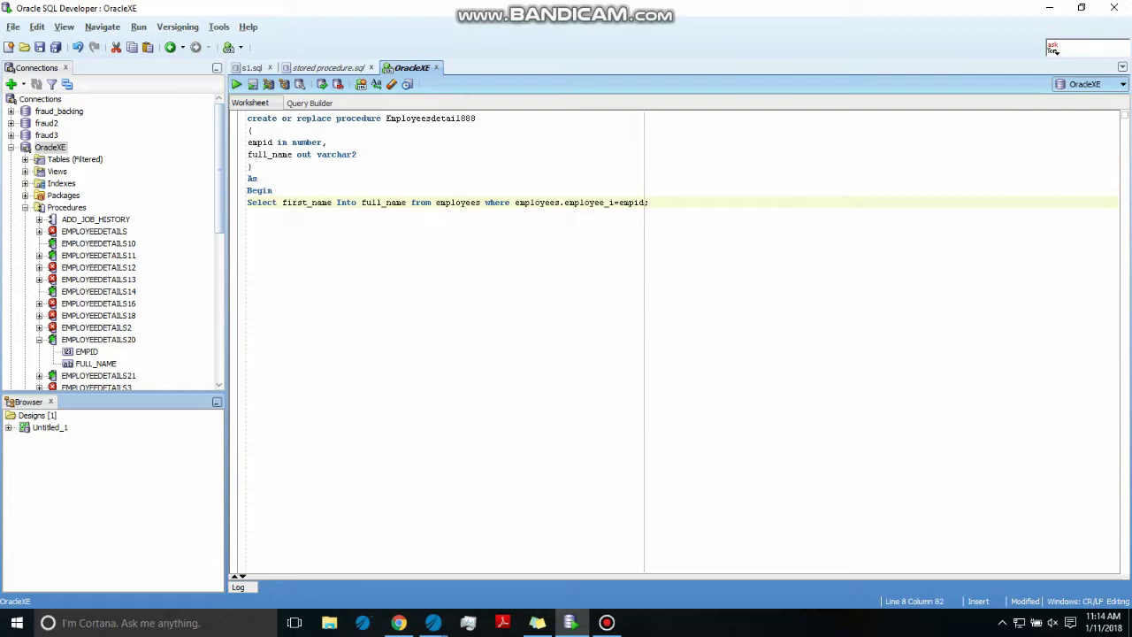
key(Return)
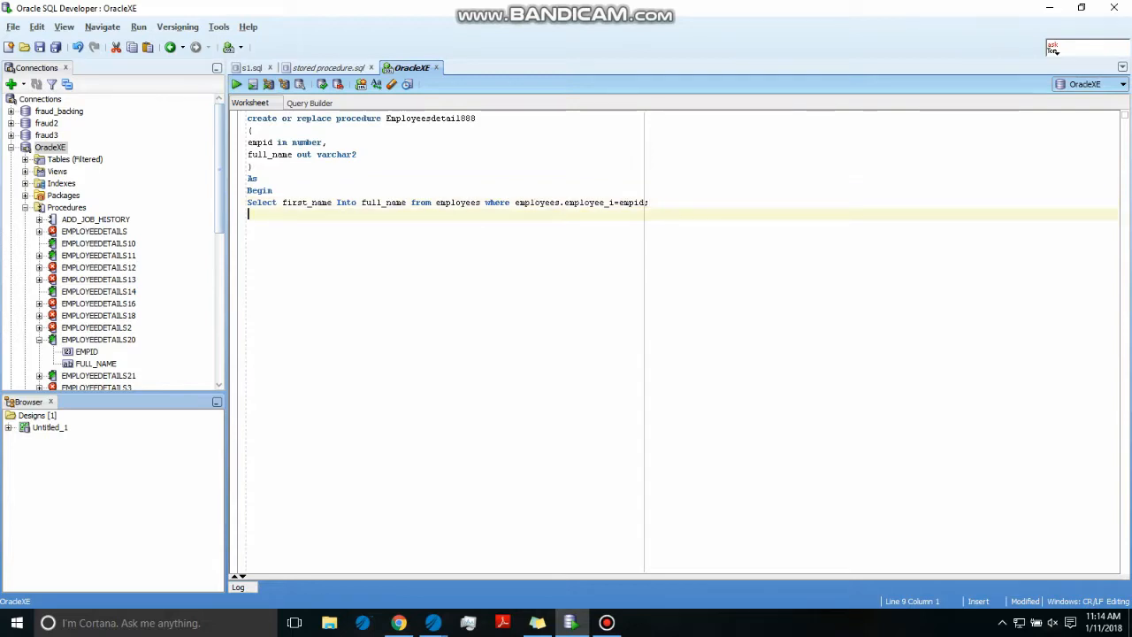
Add the line dbms_output.putline(full_name); to print the result
text(dbms)
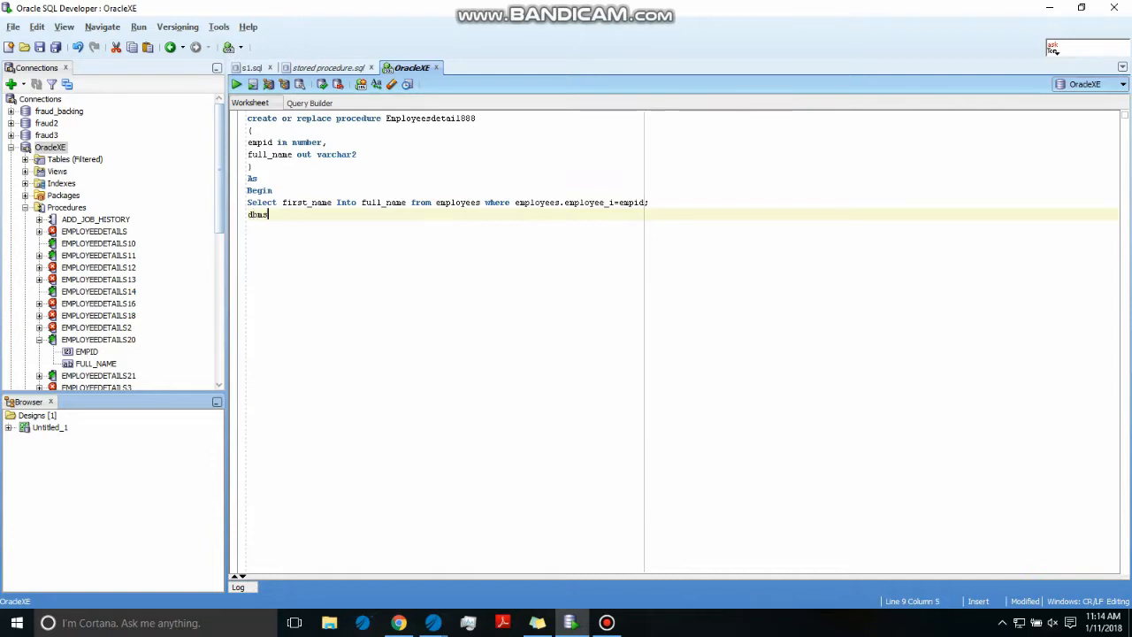
text(_ou)
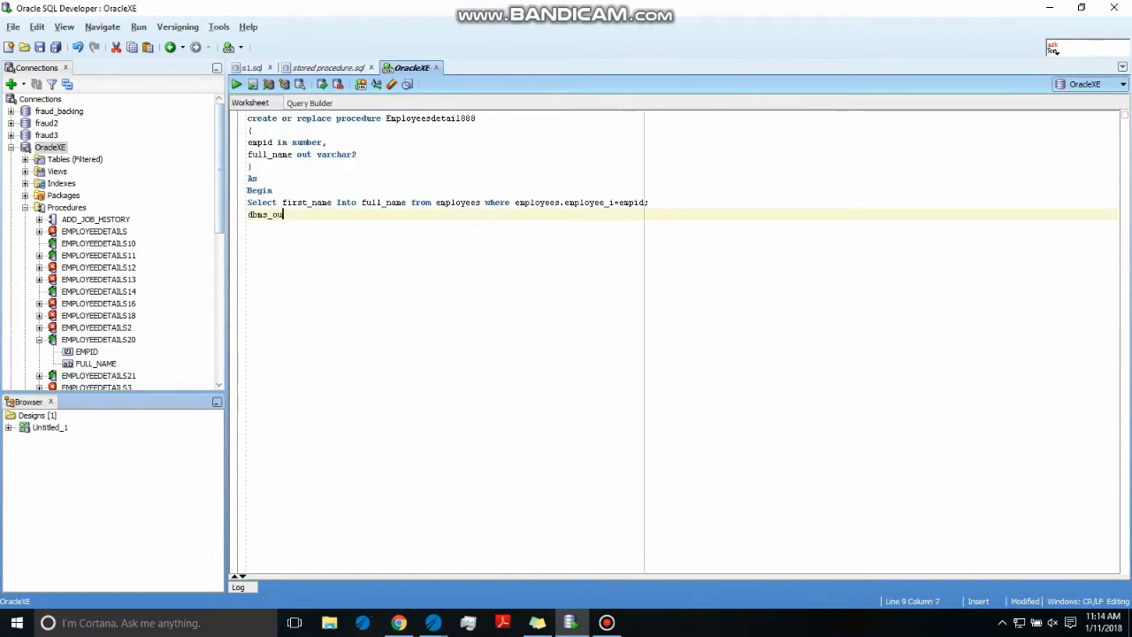
text(tput)
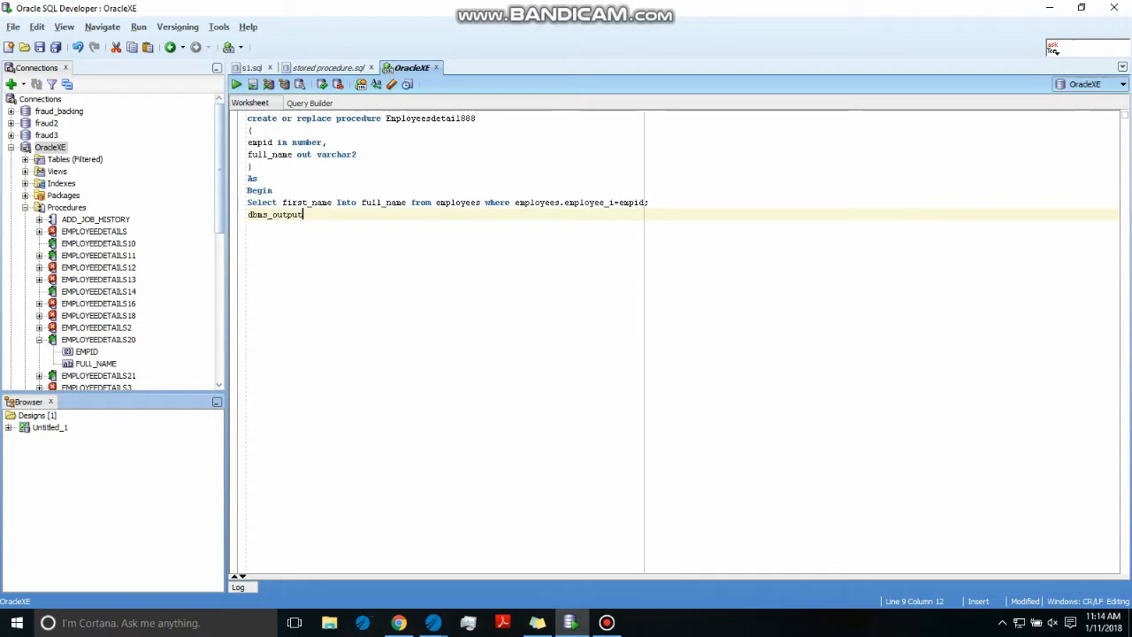
text(.)
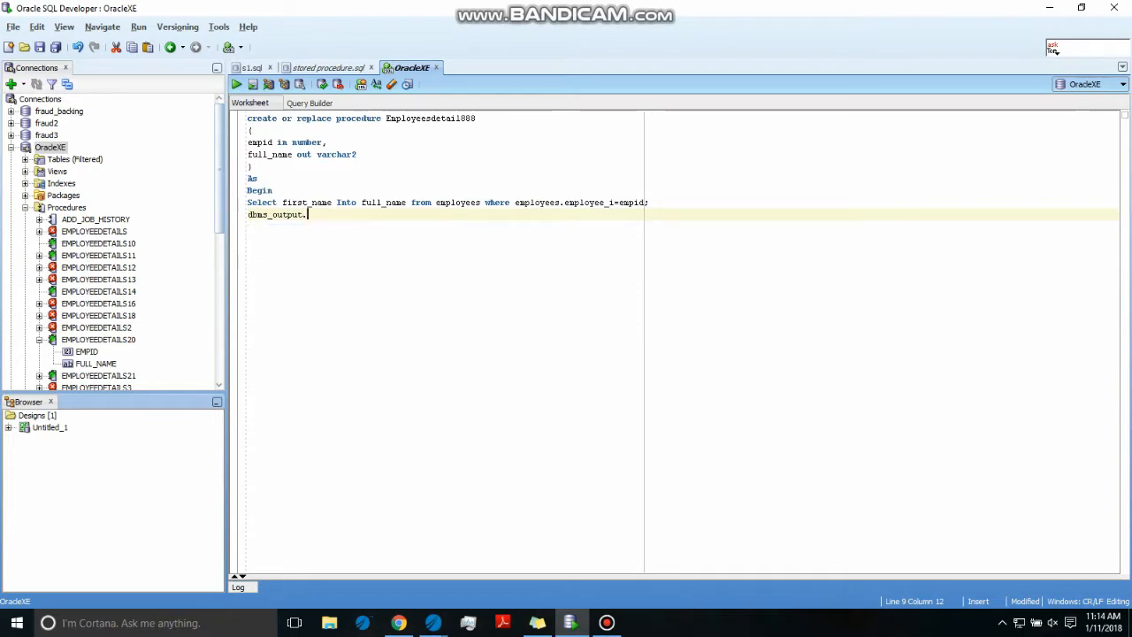
text(putlin)
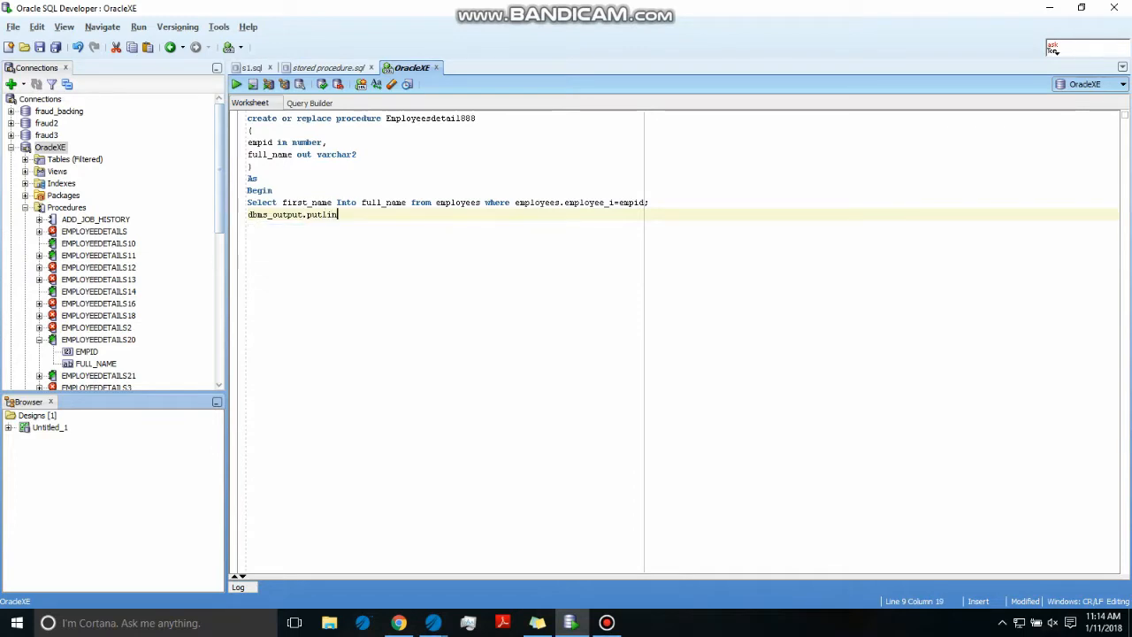
text(e(f)
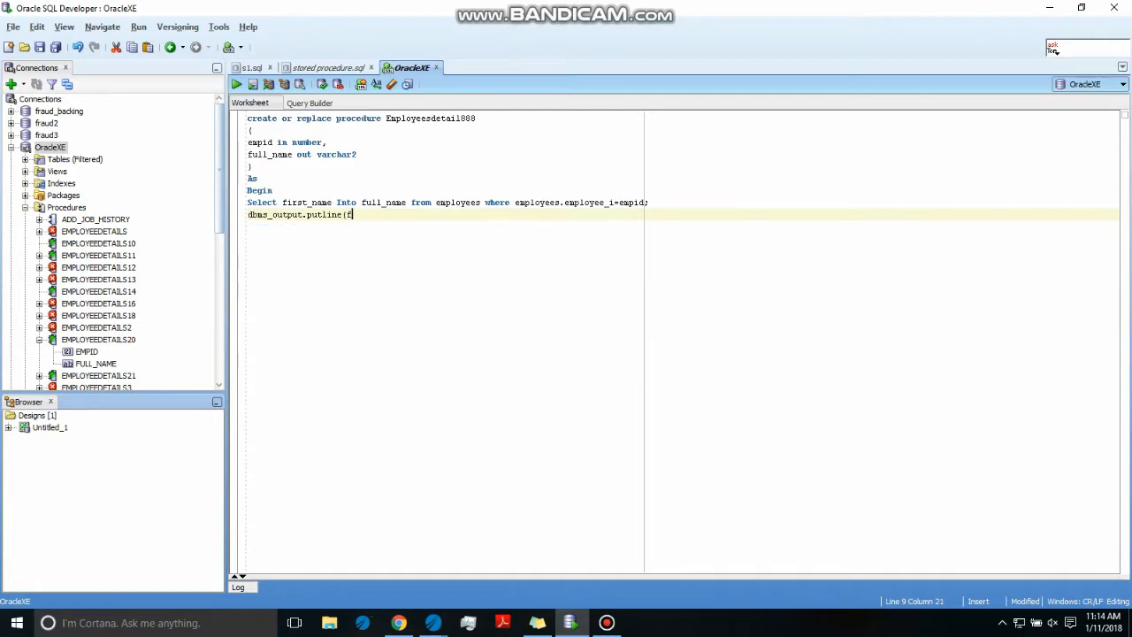
text(full_nam)
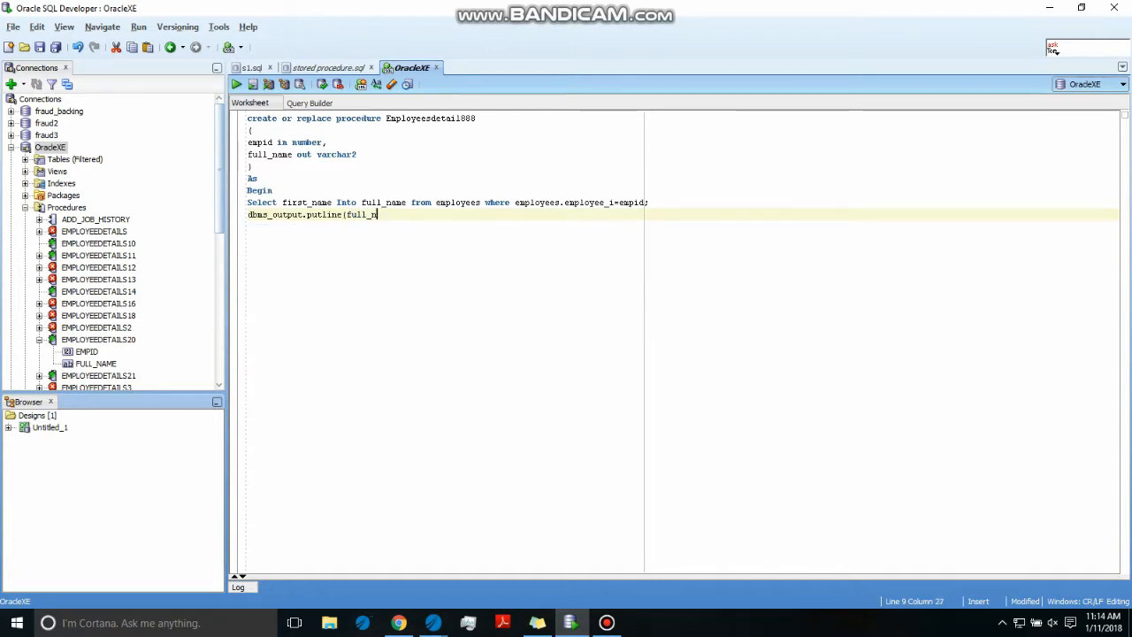
text(ame);)
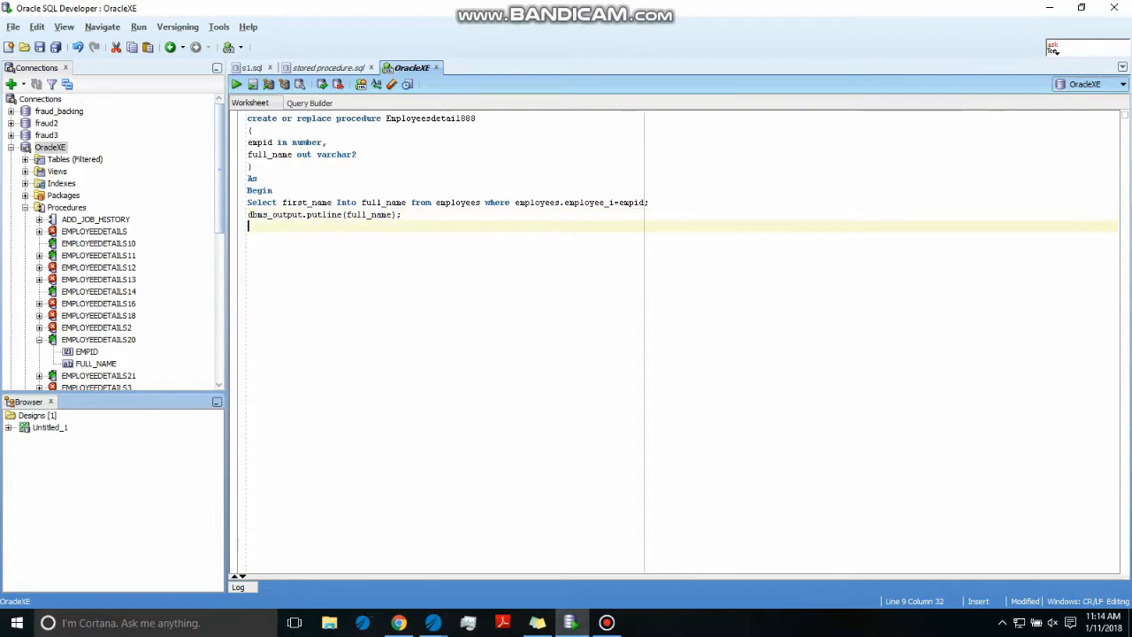
Close the procedure with End; and select the whole text to run it
text(End;)
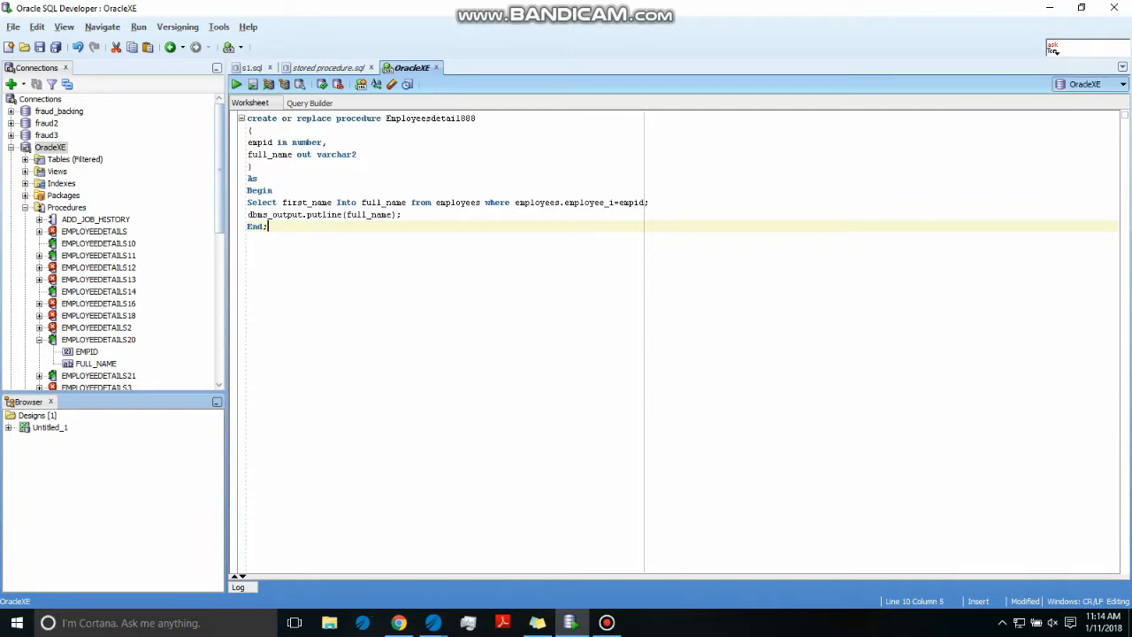
key(ctrl+a)
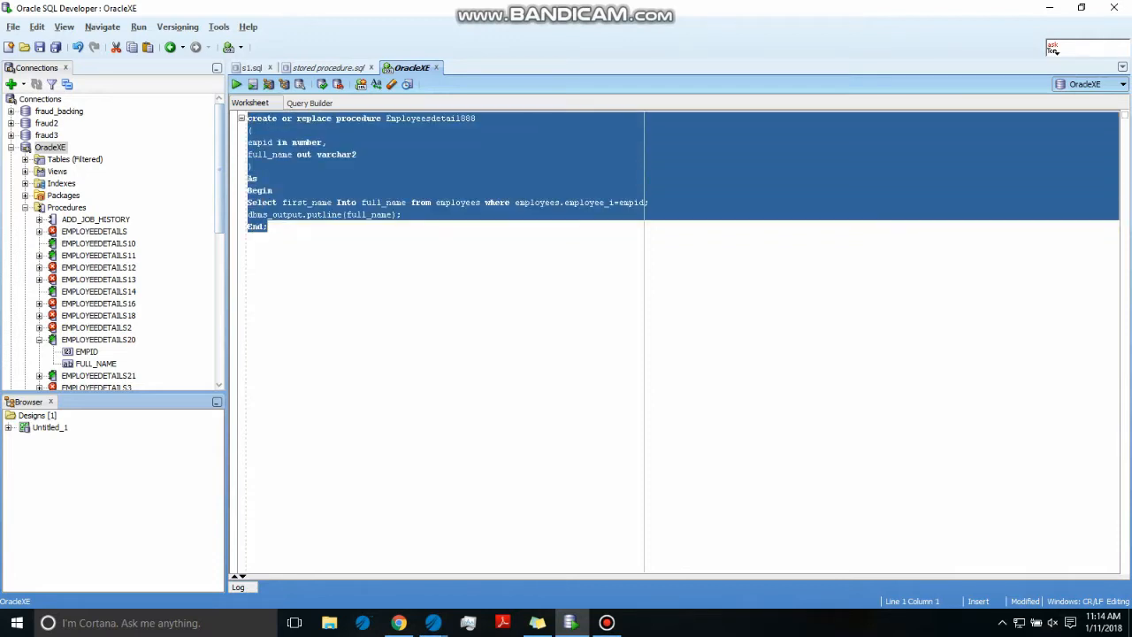
Compile the procedure, fix employee_id and put_line from the compiler errors, and recompile
click(253, 85)
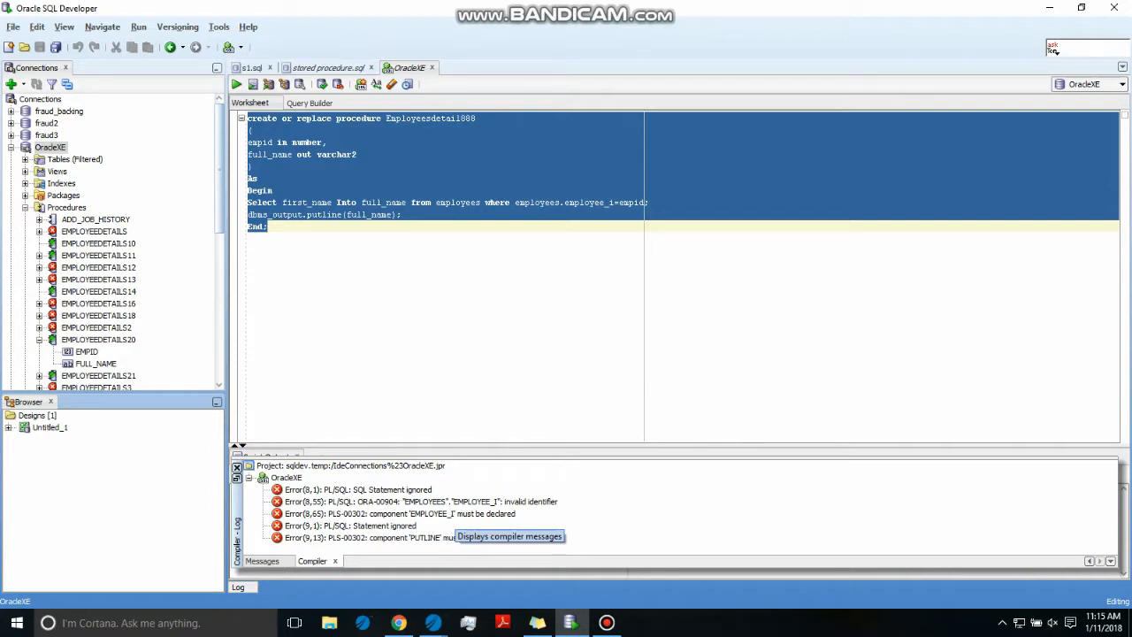
click(237, 84)
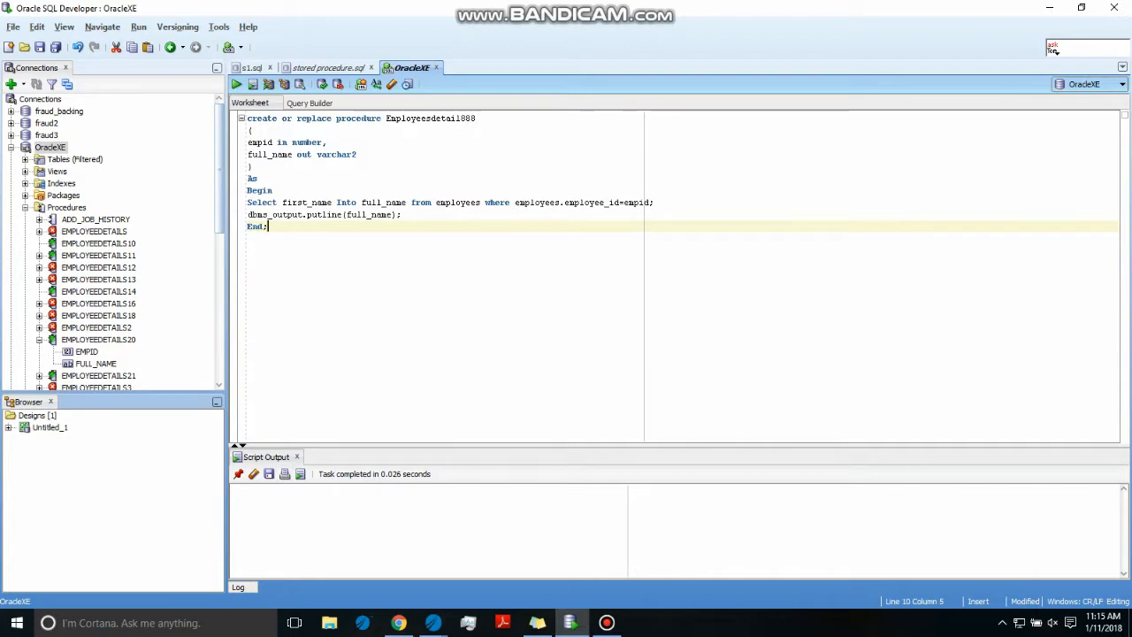
key(ctrl+a)
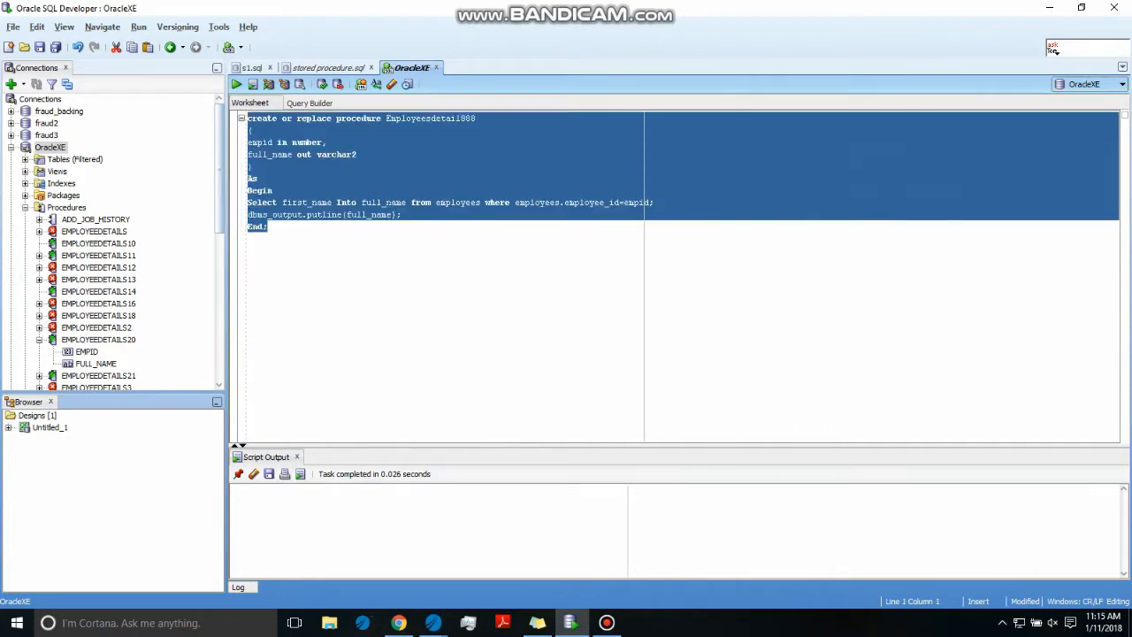
click(237, 83)
text(_)
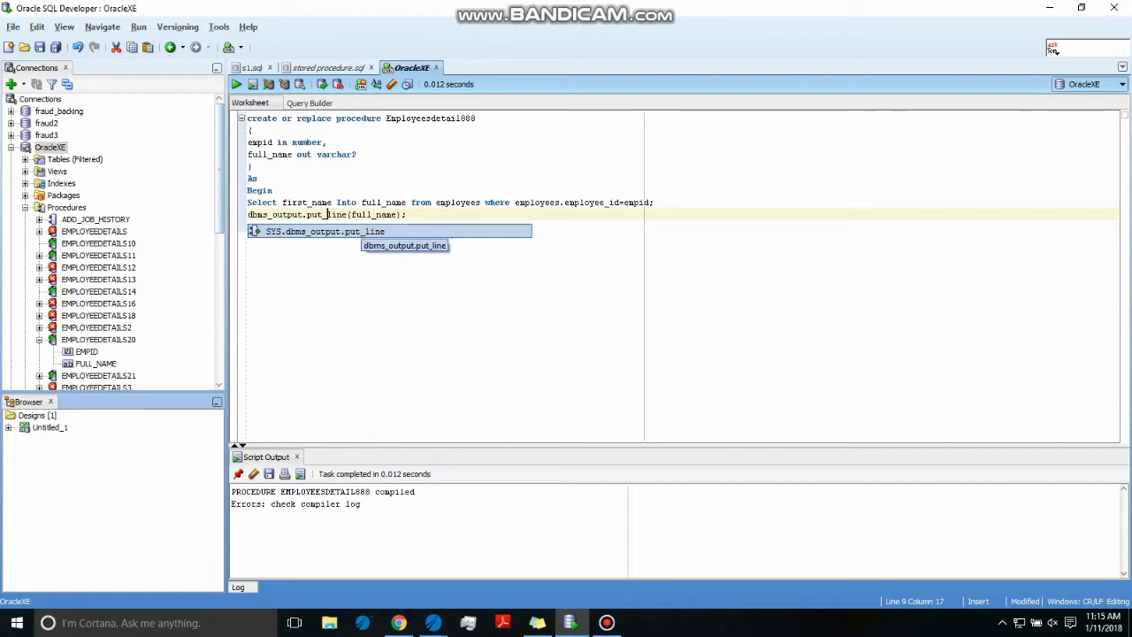
text(End;)
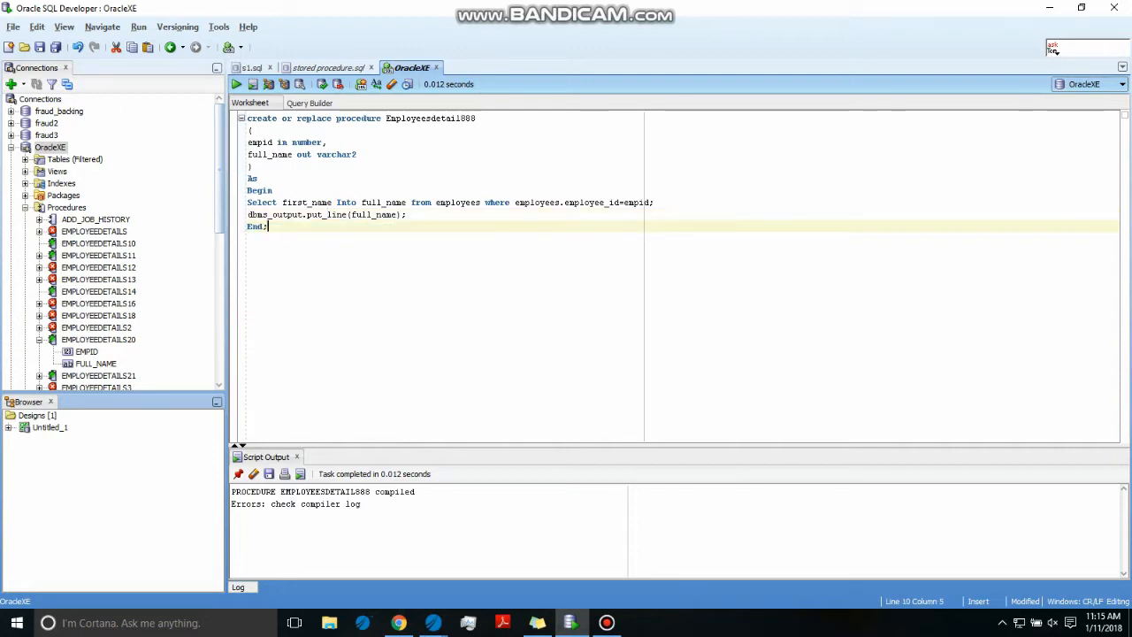
click(237, 85)
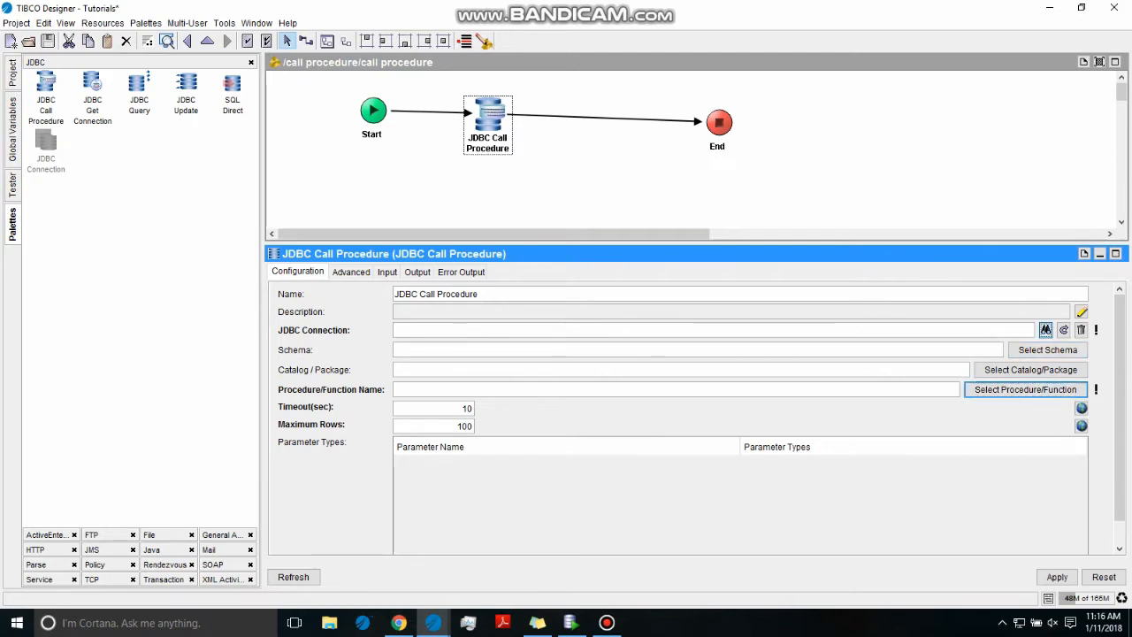
Set the activity's shared JDBC Connection and choose EMPLOYEEDETAIL888 from the stored procedures list
click(1046, 330)
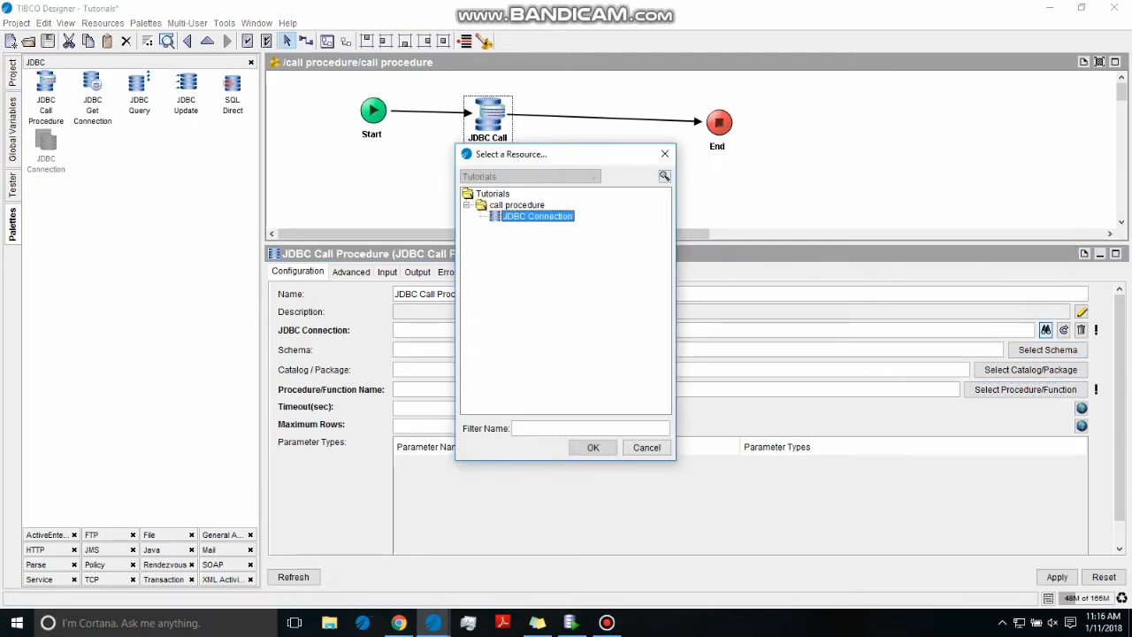
click(592, 446)
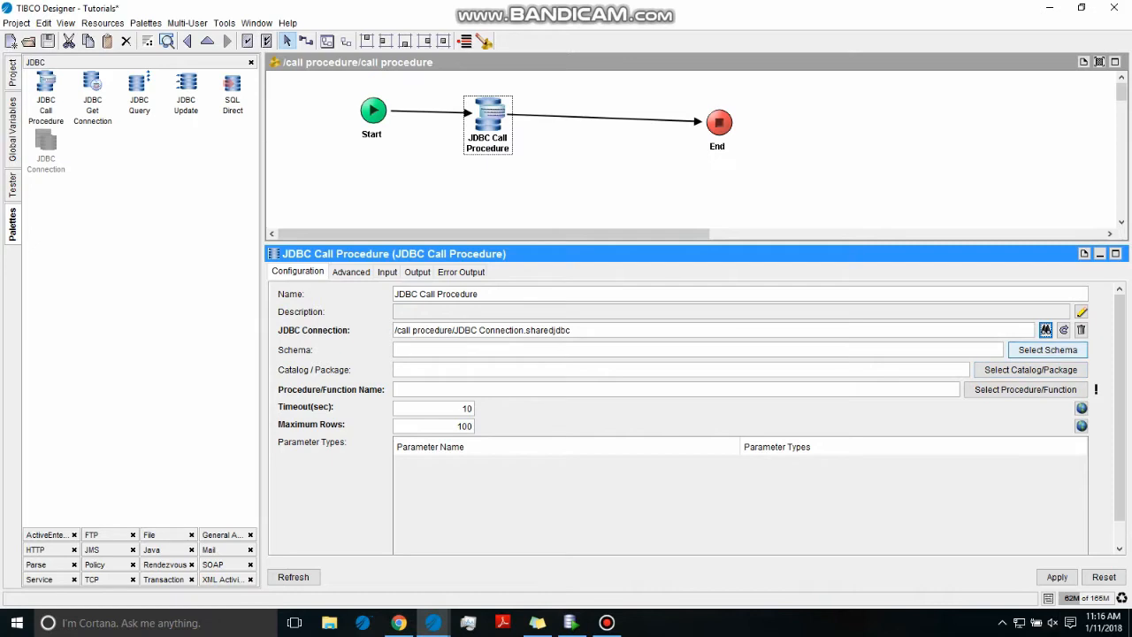
click(1026, 389)
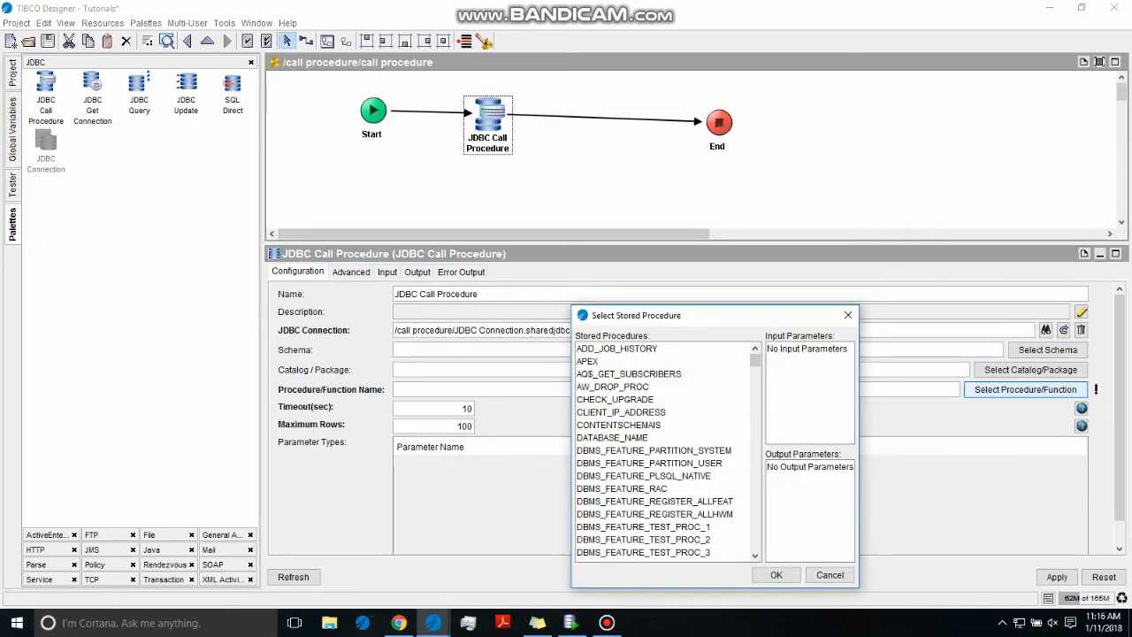
scroll(down, 3)
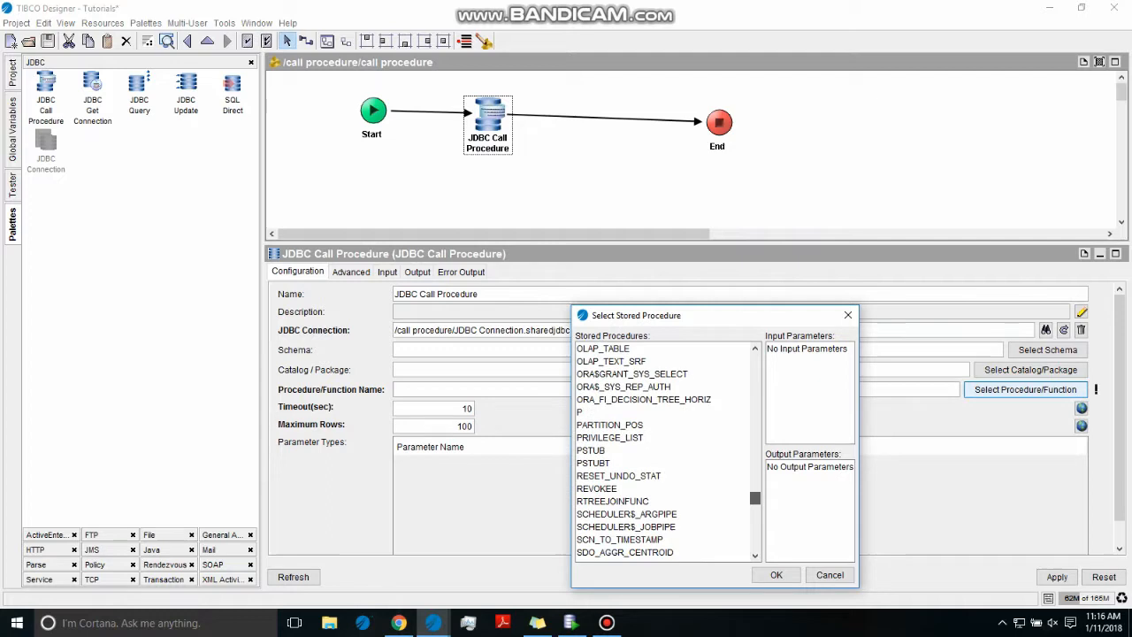
scroll(up, 3)
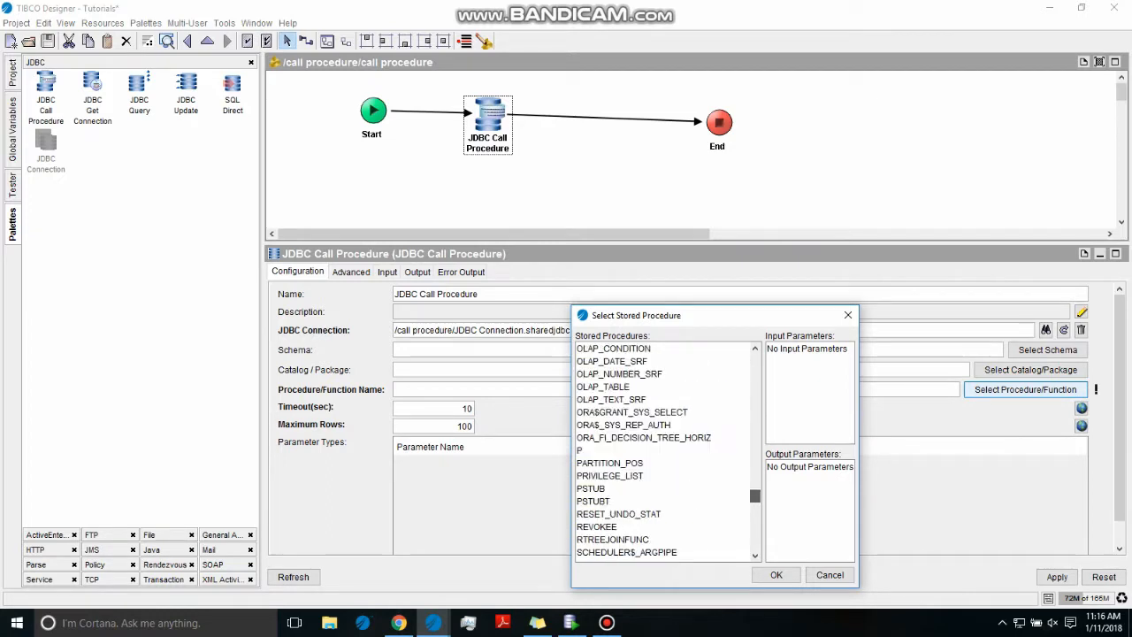
scroll(up, 3)
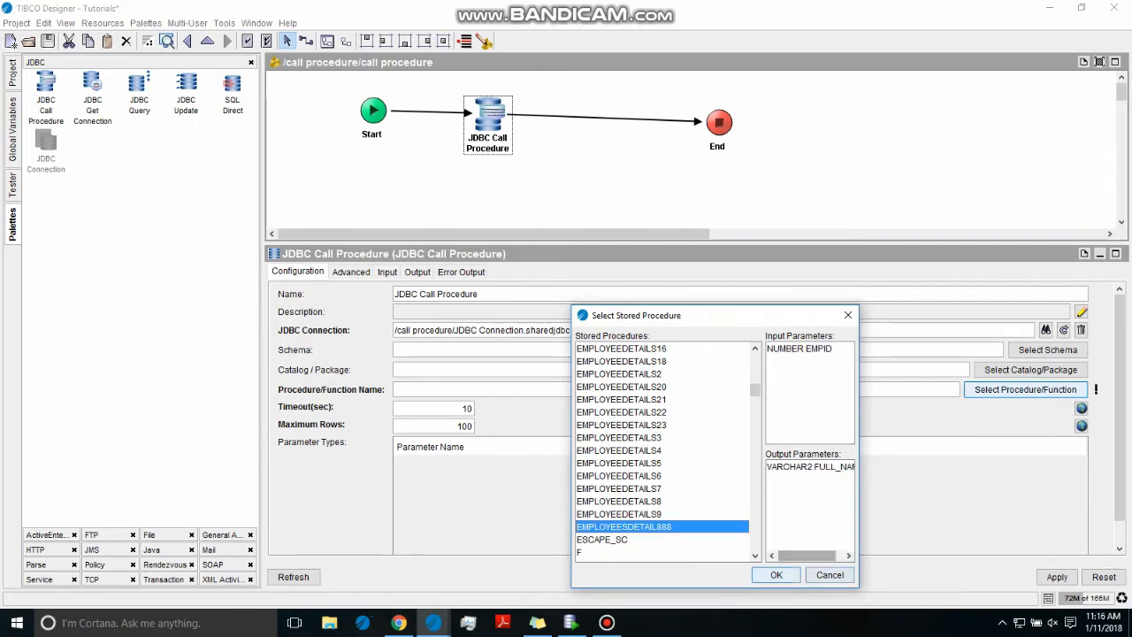
click(775, 575)
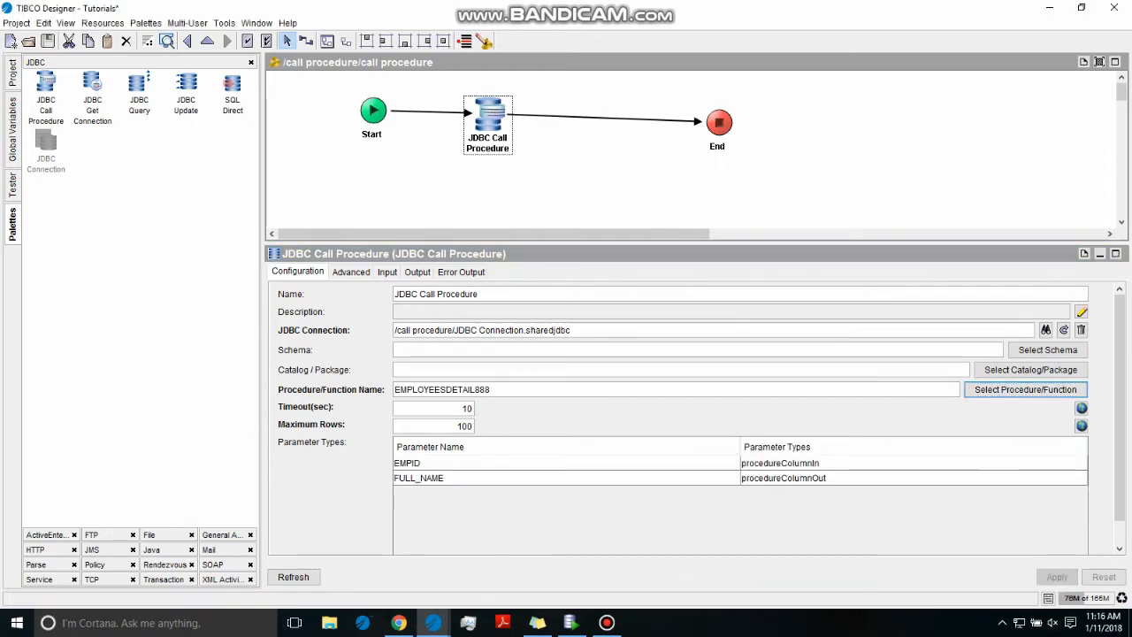
click(350, 273)
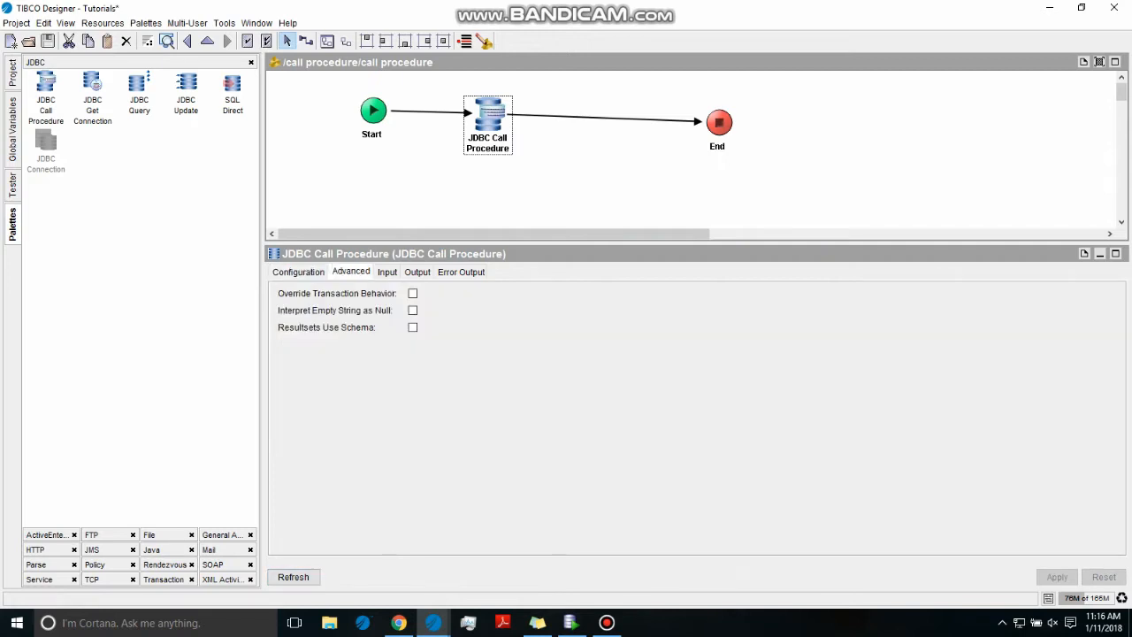
Map the activity's EMPID input to 100 and check its FULL_NAME output structure
click(385, 272)
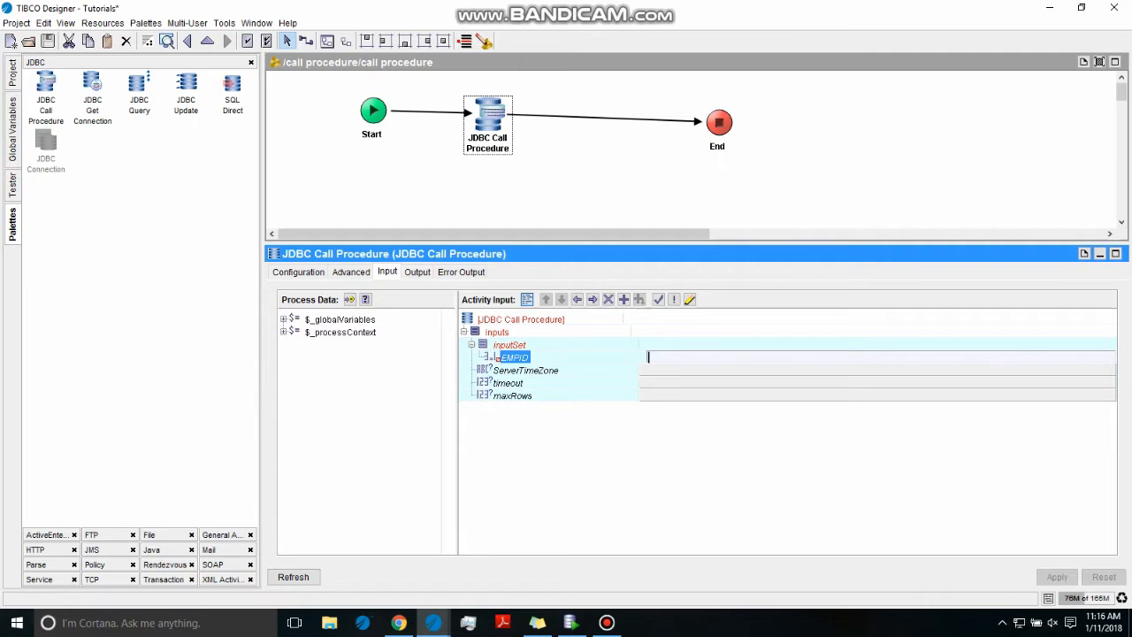
text(100)
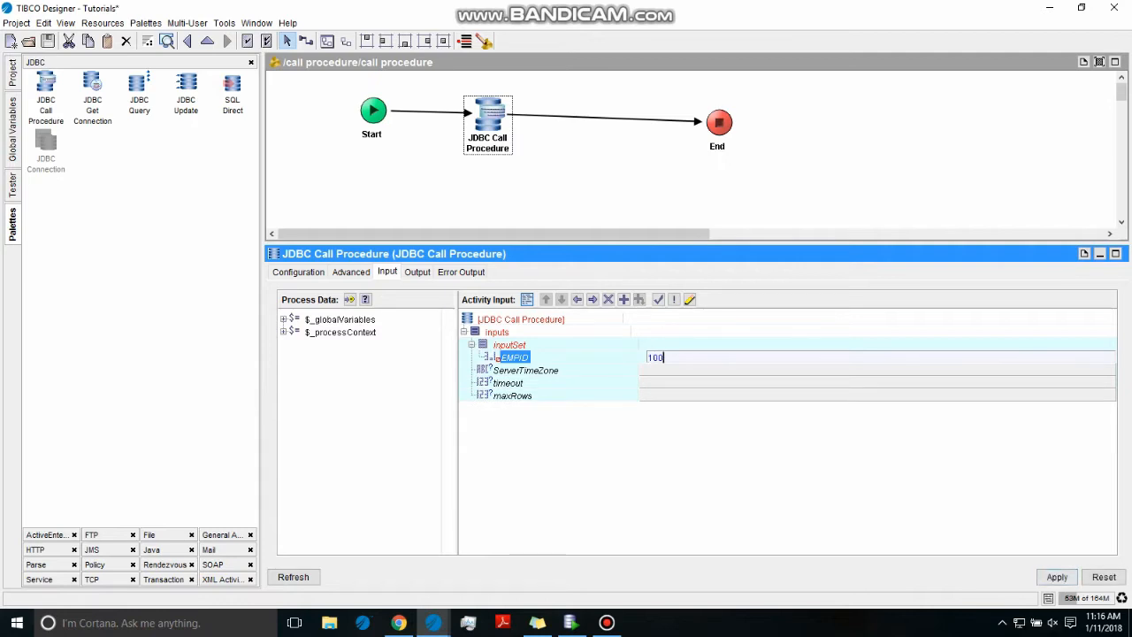
click(417, 273)
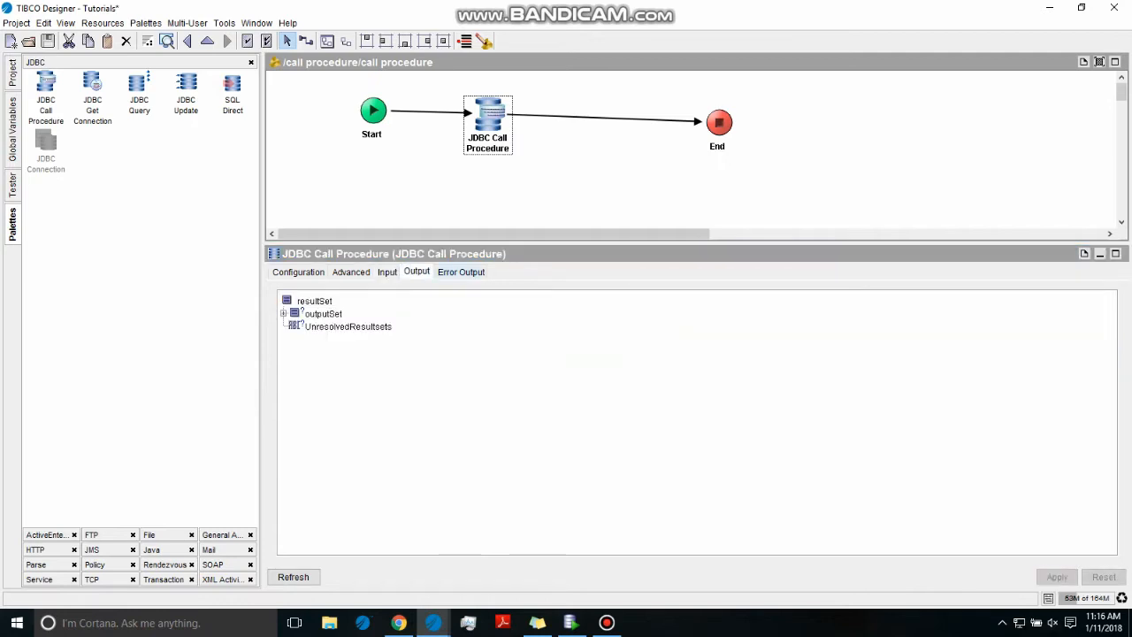
click(460, 273)
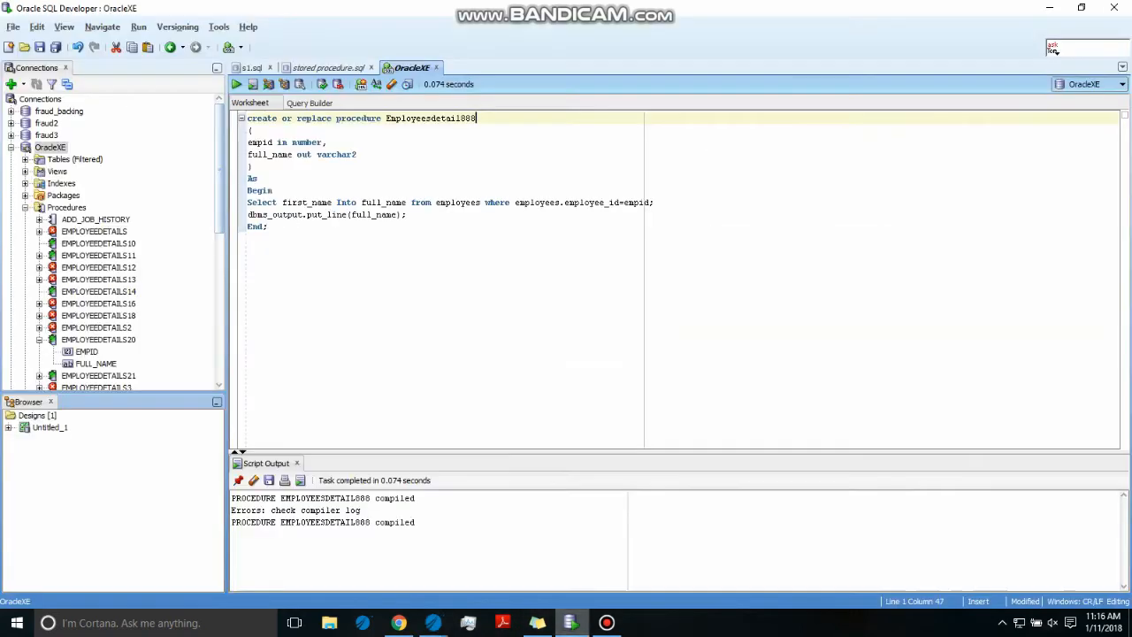
Browse to the EMPLOYEES table under Tables in OracleXE and view its columns
click(26, 207)
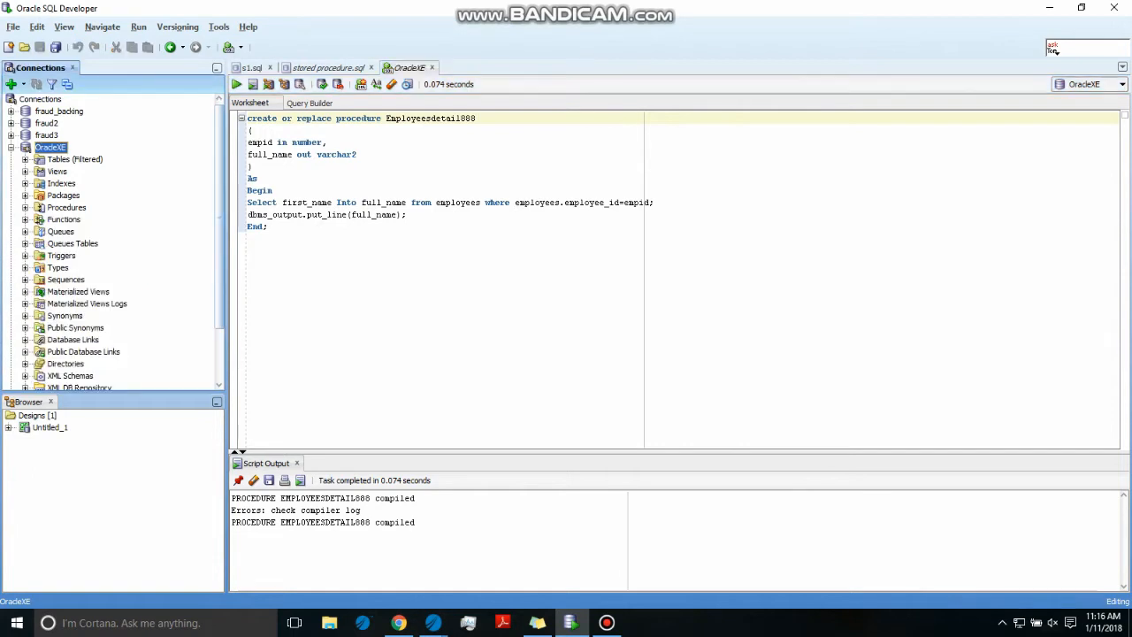
click(24, 159)
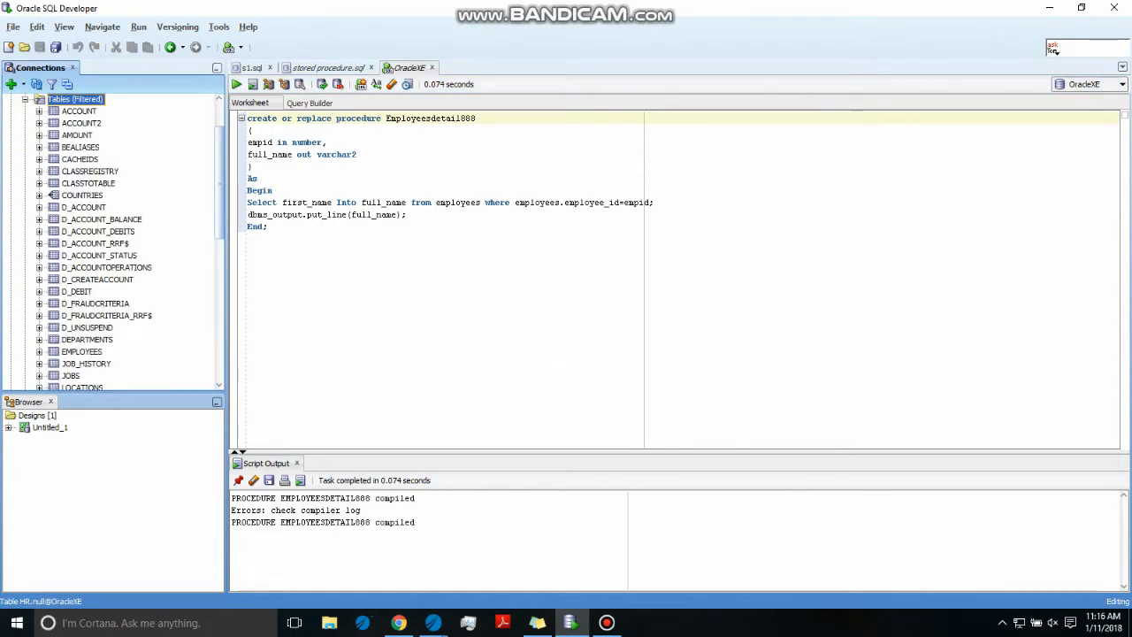
scroll(down, 3)
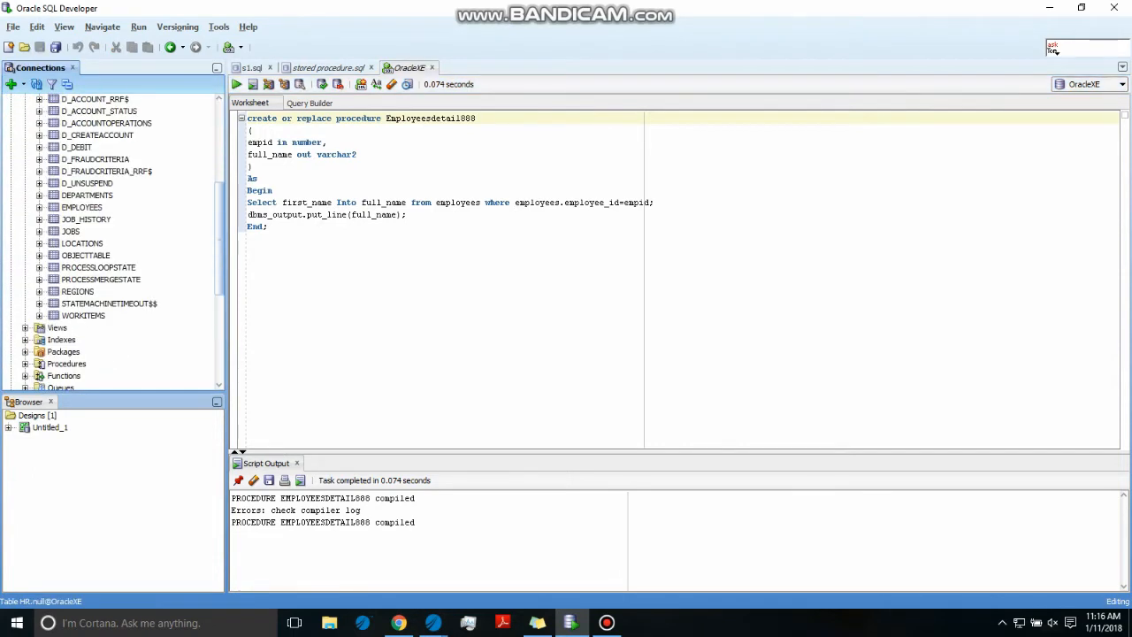
click(81, 207)
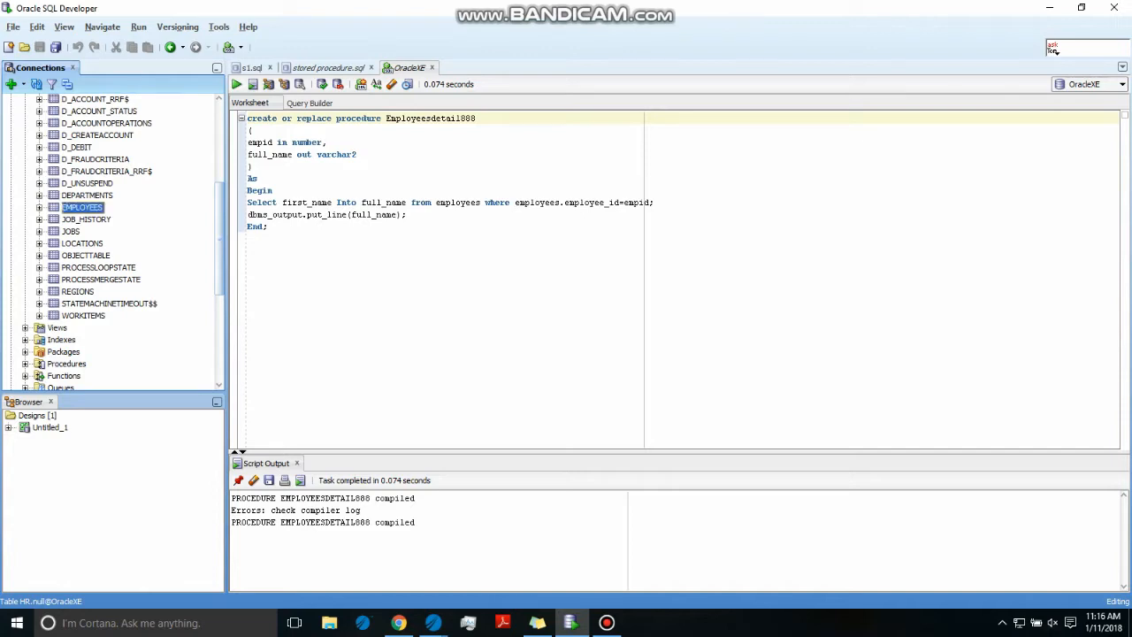
double_click(81, 207)
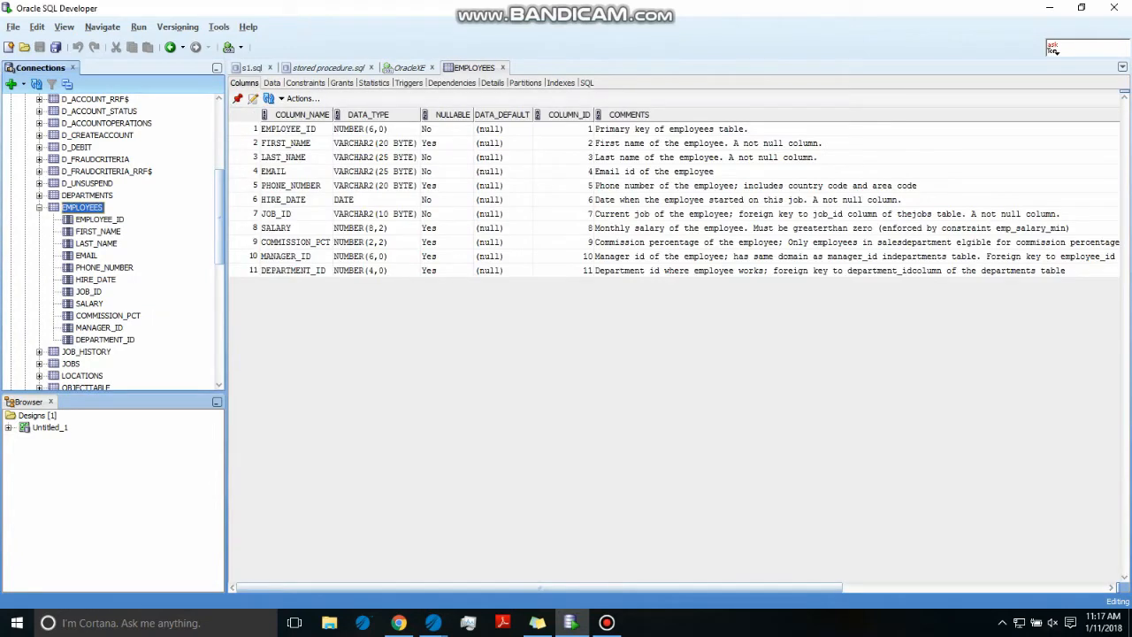
click(273, 84)
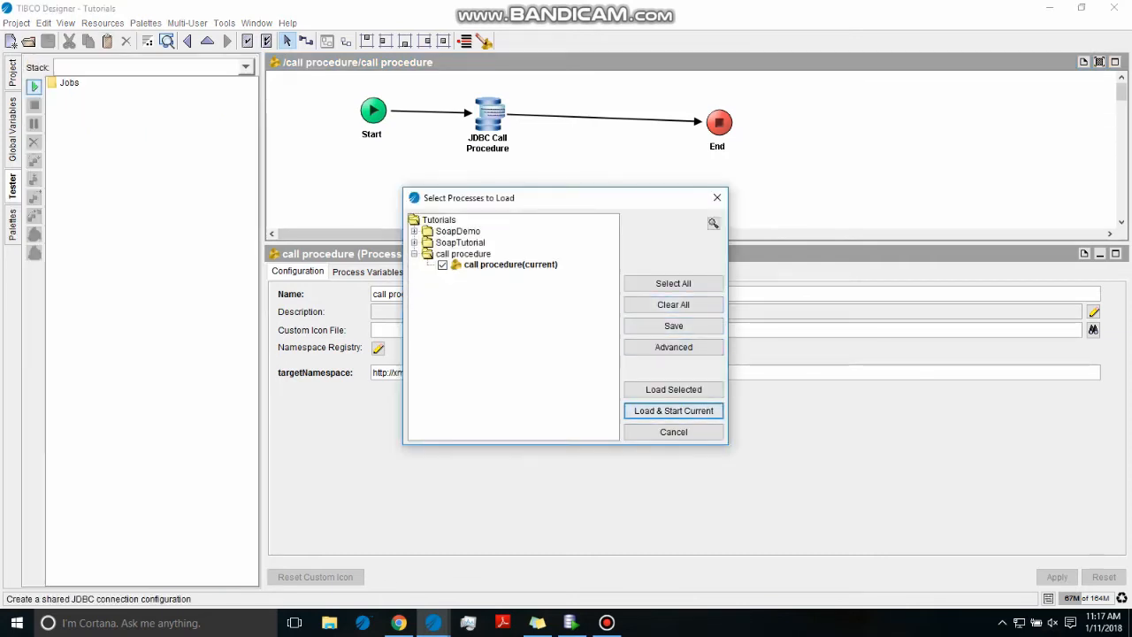
Load and start a test job, confirming the JDBC Call Procedure received EMPID 100
click(673, 410)
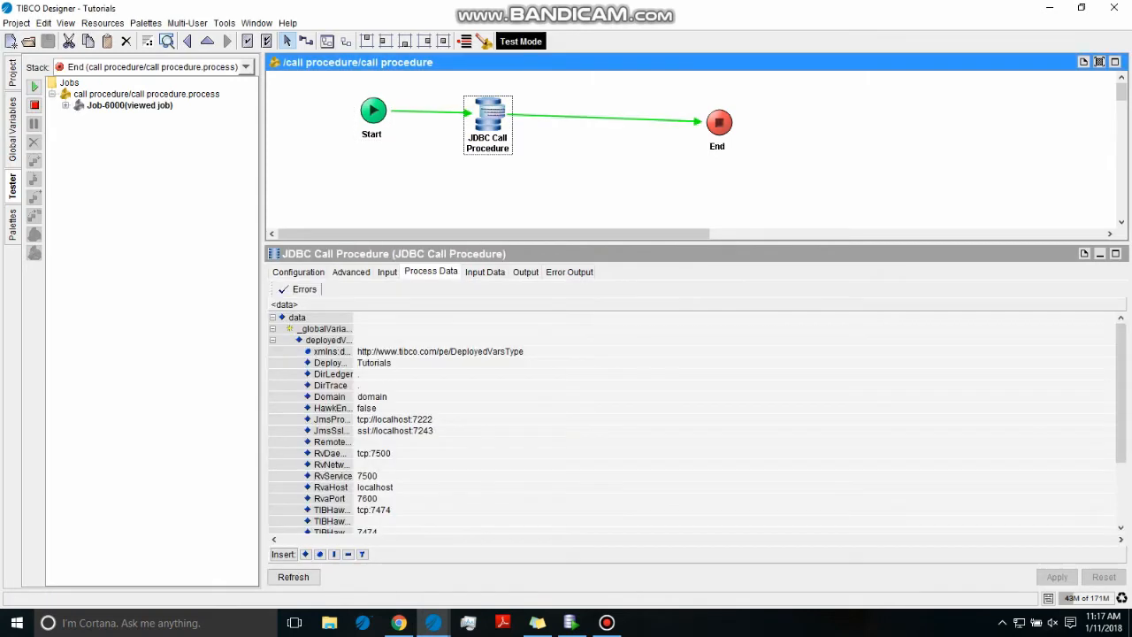
click(485, 272)
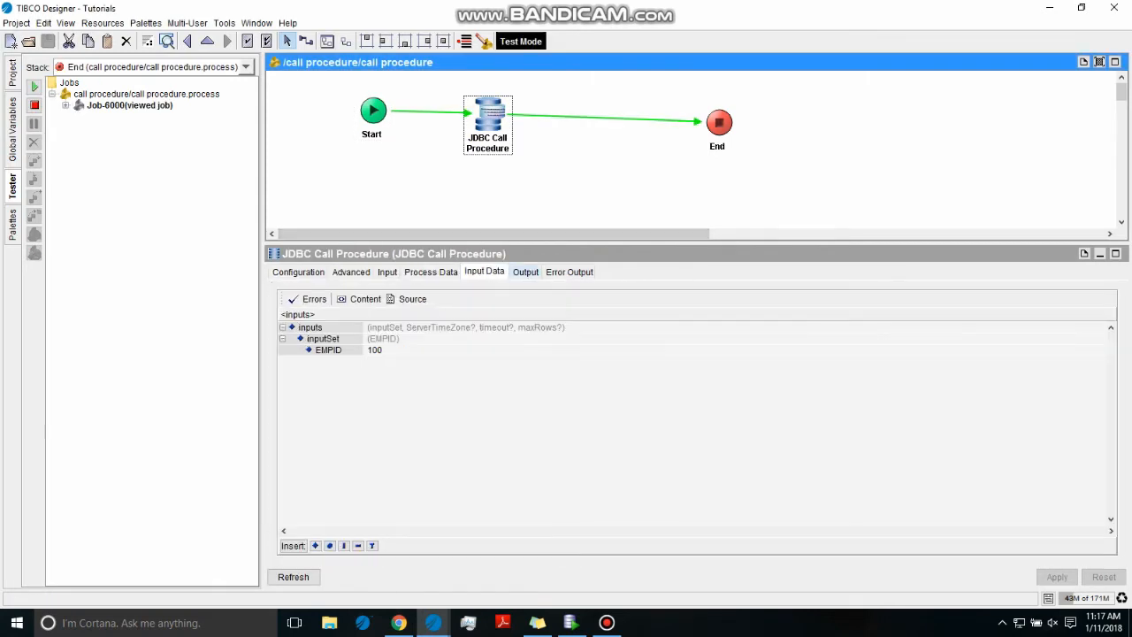
click(524, 272)
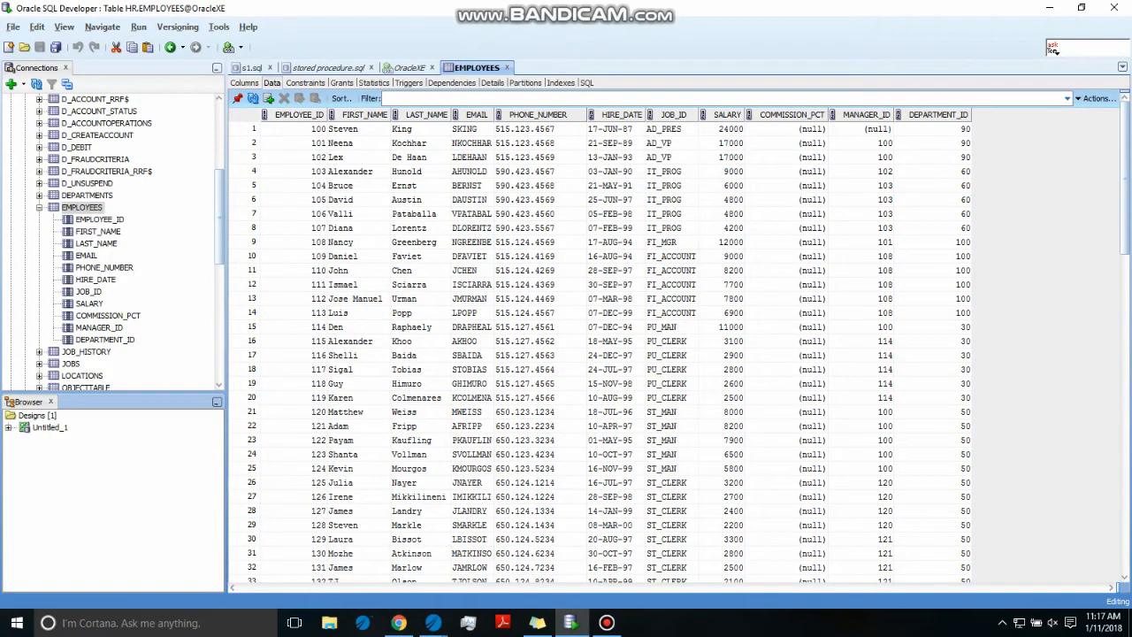
Confirm employee 100's first name is Steven in EMPLOYEES data and revisit the procedure worksheet
double_click(343, 127)
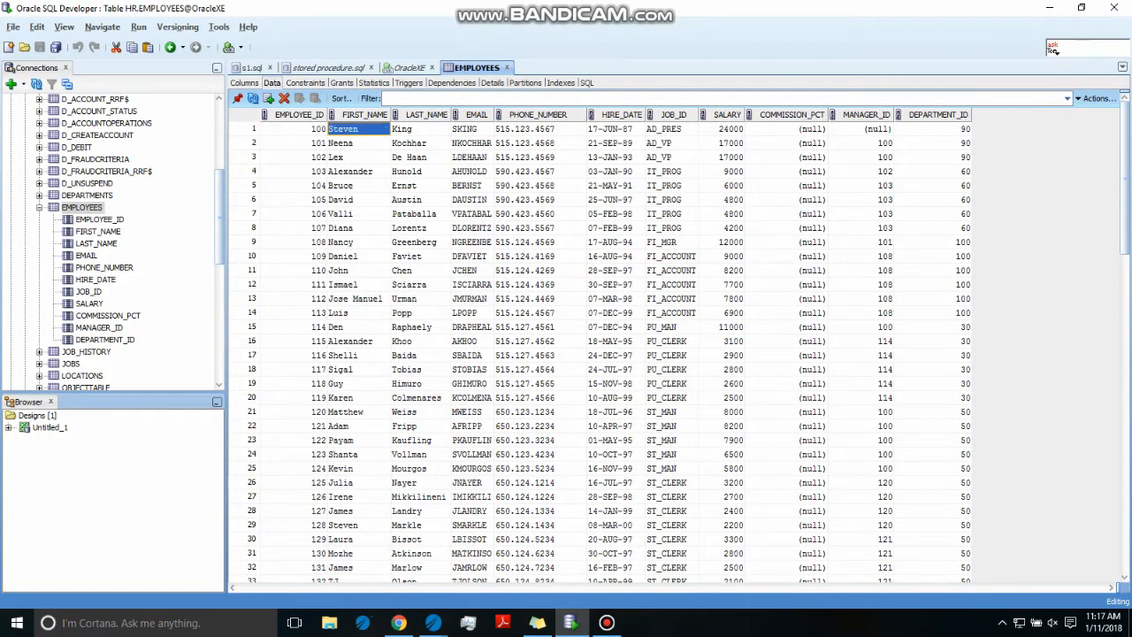
click(332, 68)
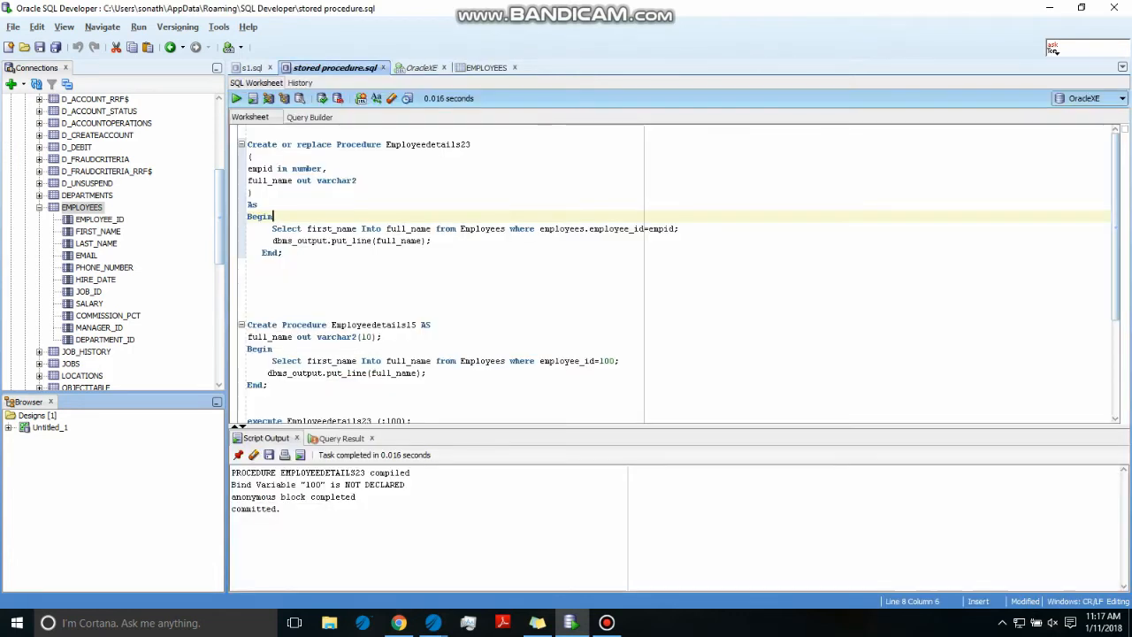
click(410, 67)
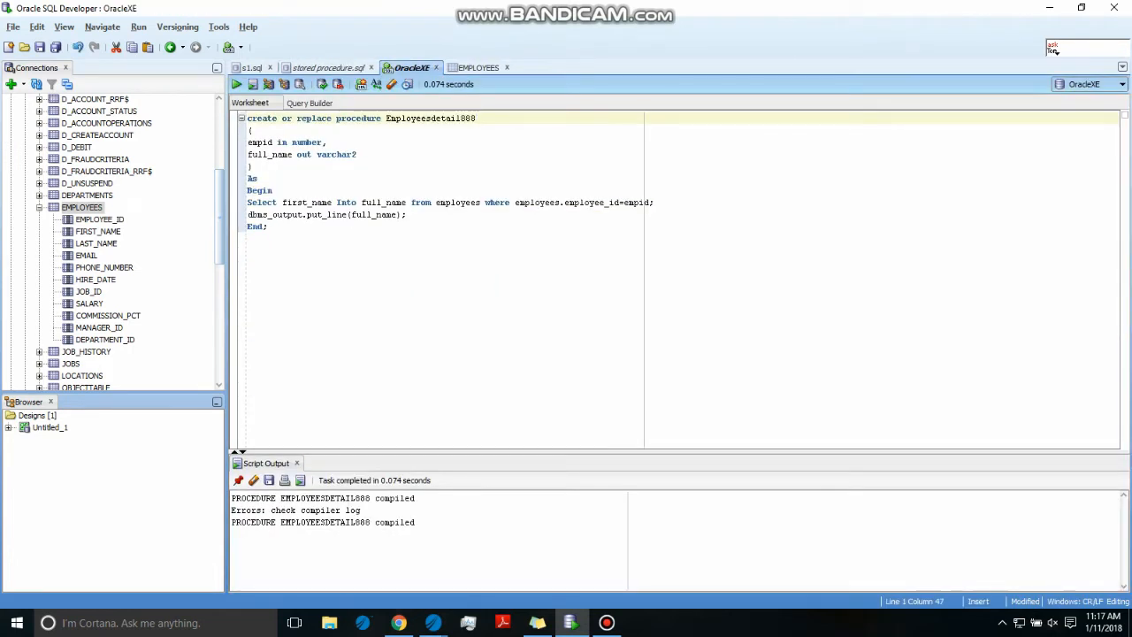
click(389, 202)
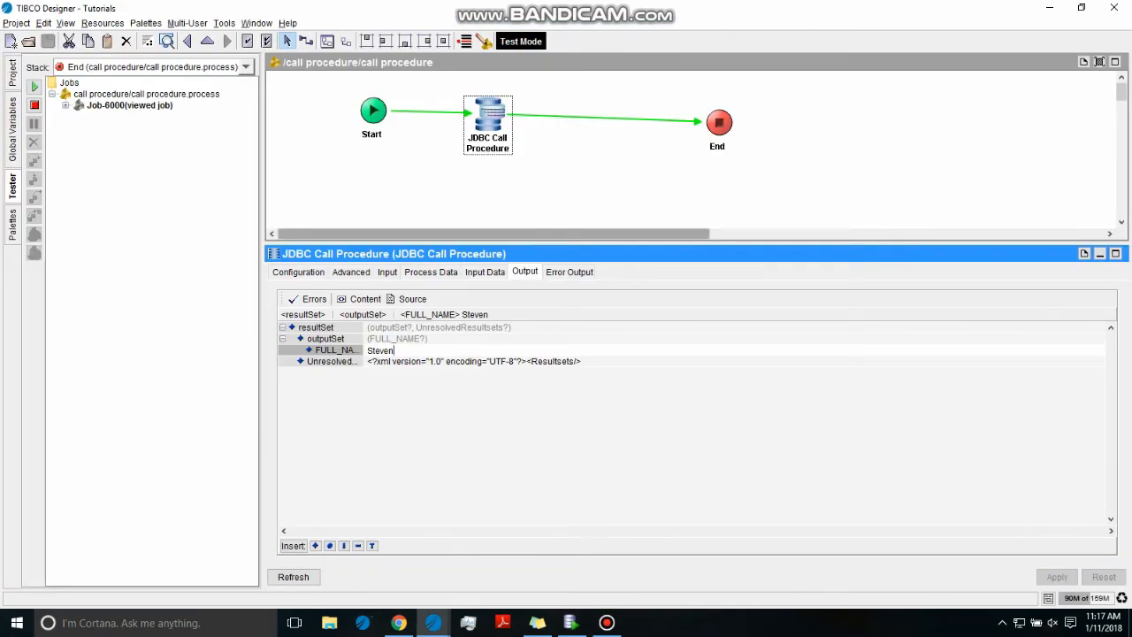
Inspect the End activity's input schema and its empty input data after the Steven output
click(718, 122)
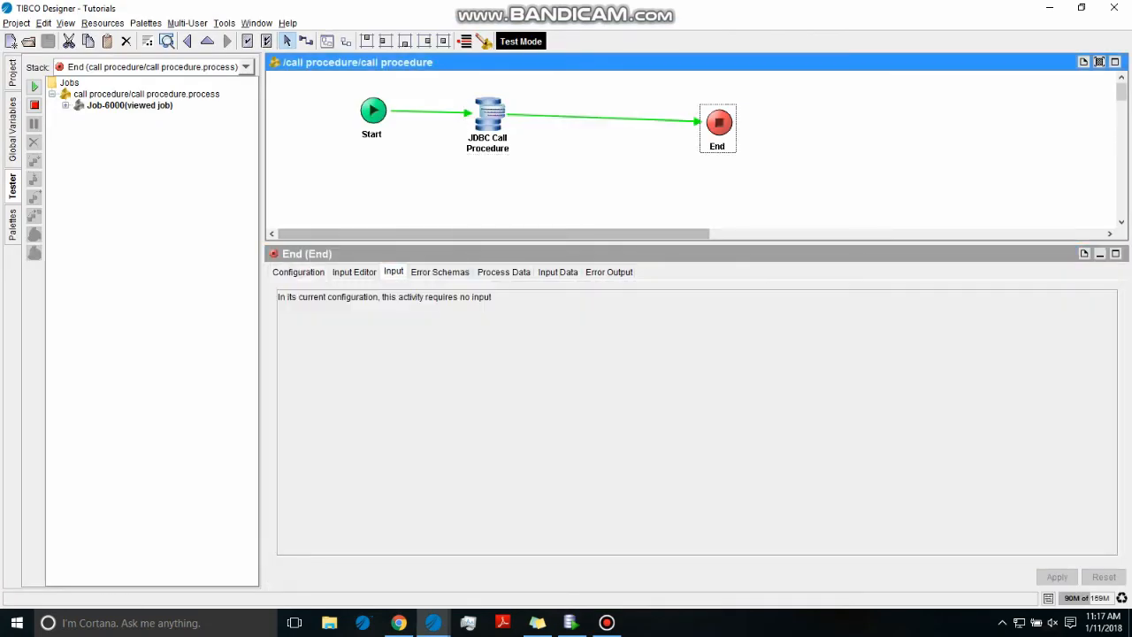
click(354, 272)
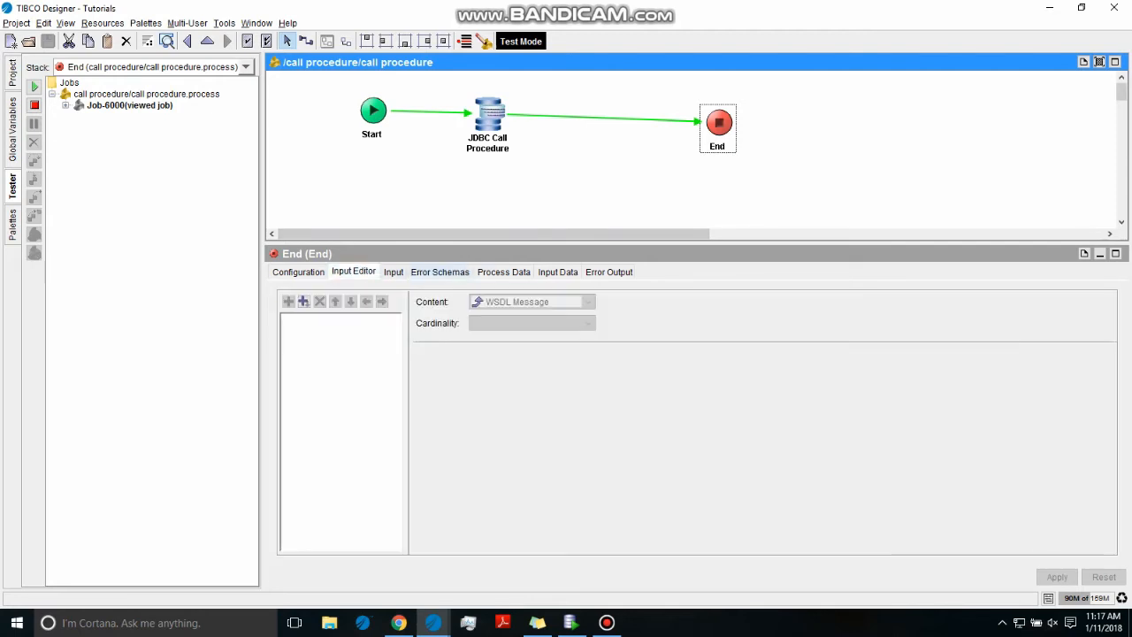
click(557, 272)
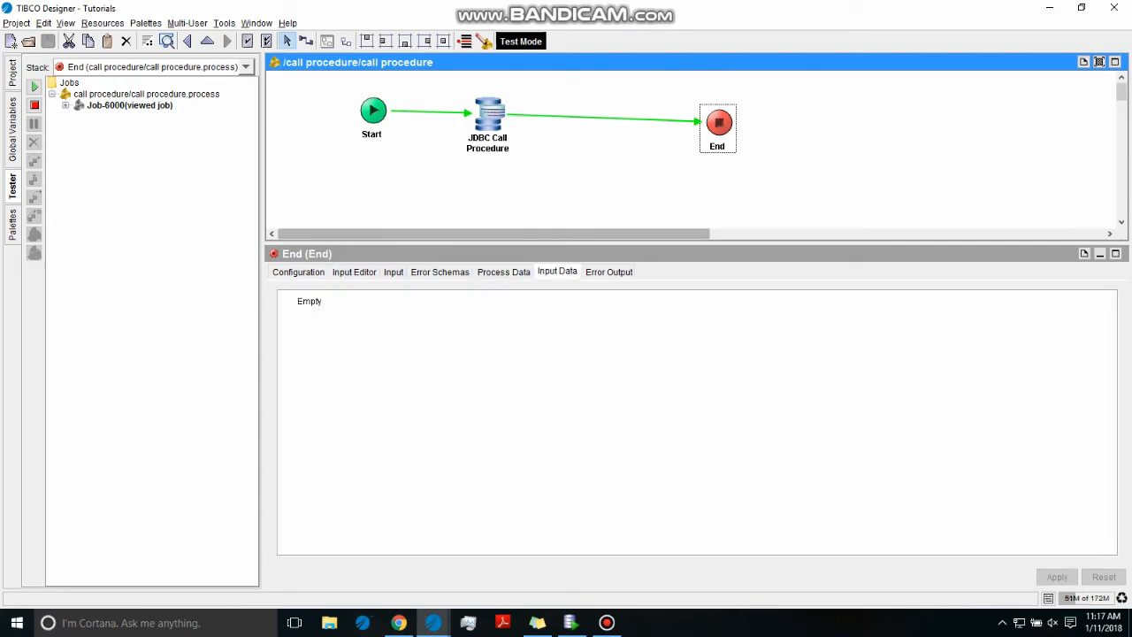
click(605, 623)
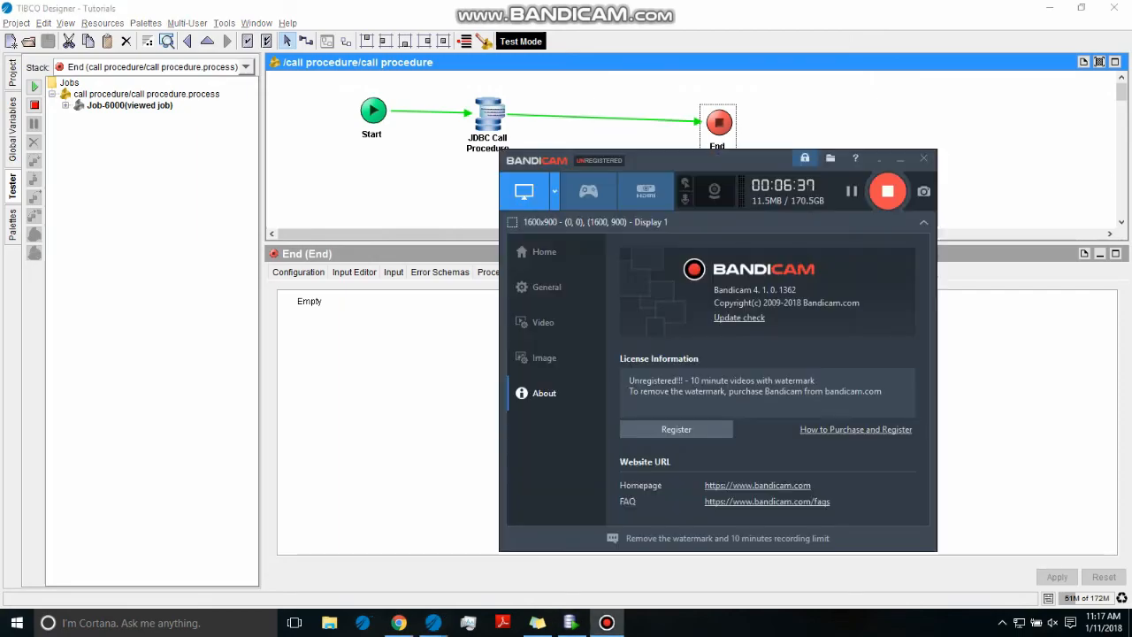